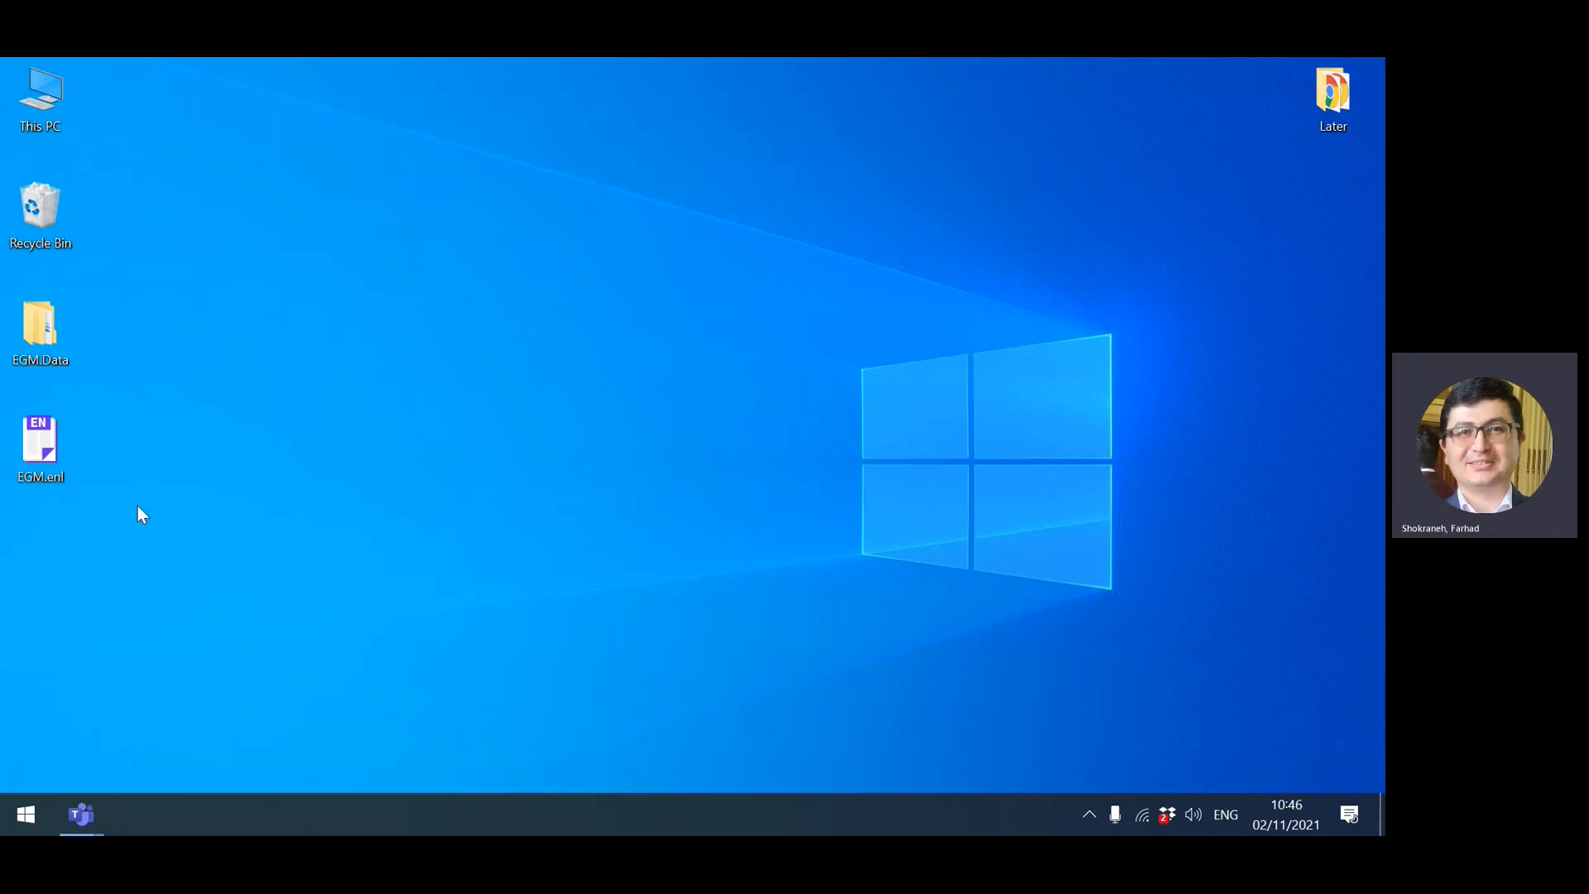
{"action": "mouse_move", "coordinate": [119, 457]}
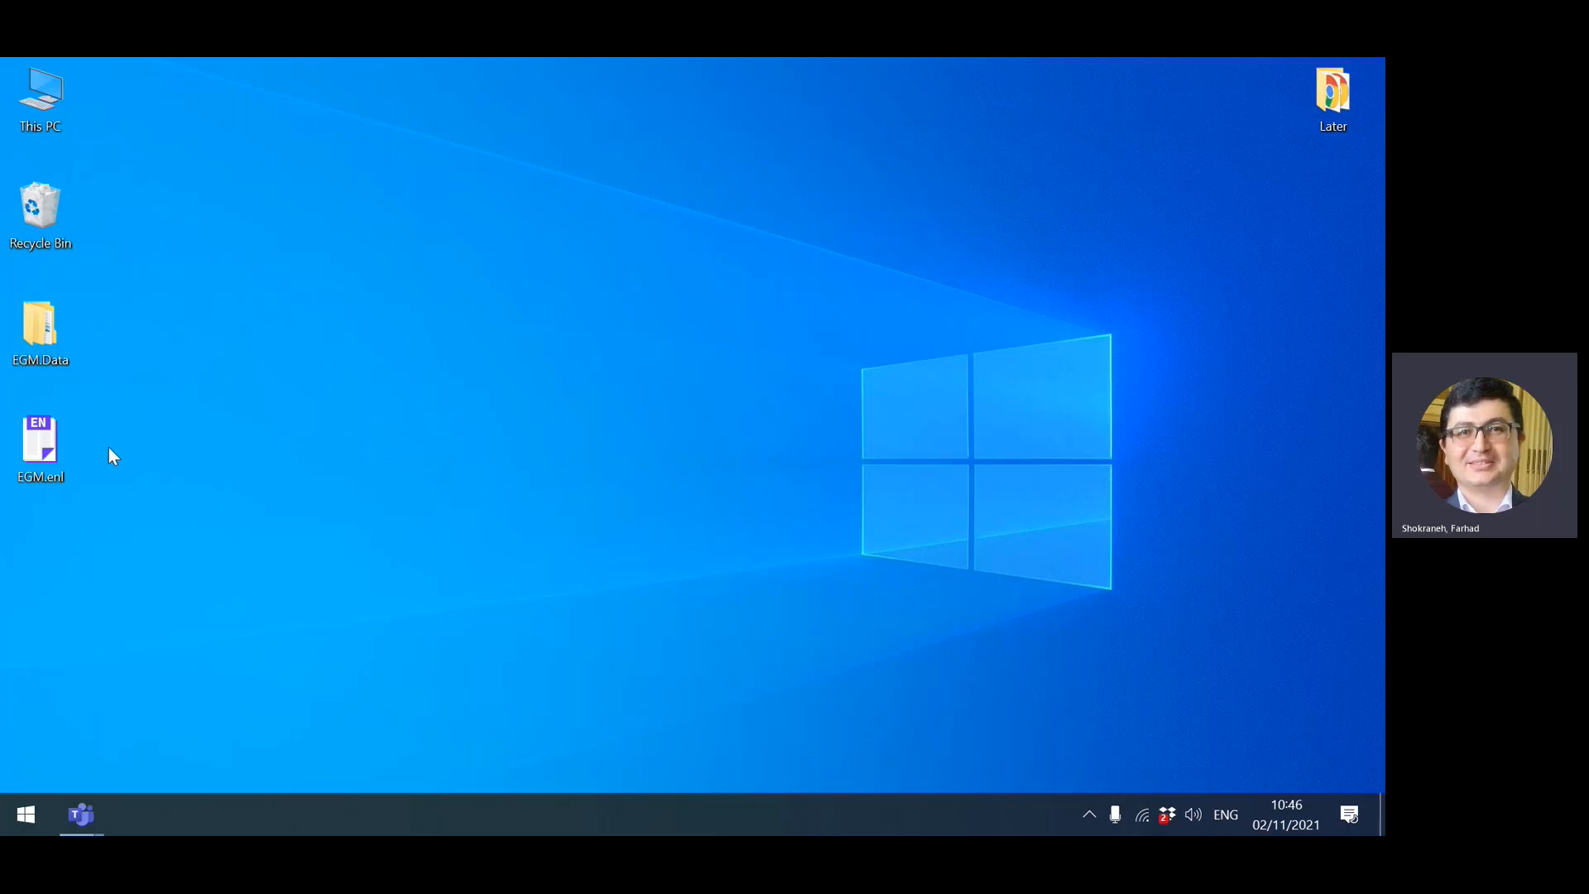
{"action": "mouse_move", "coordinate": [101, 455]}
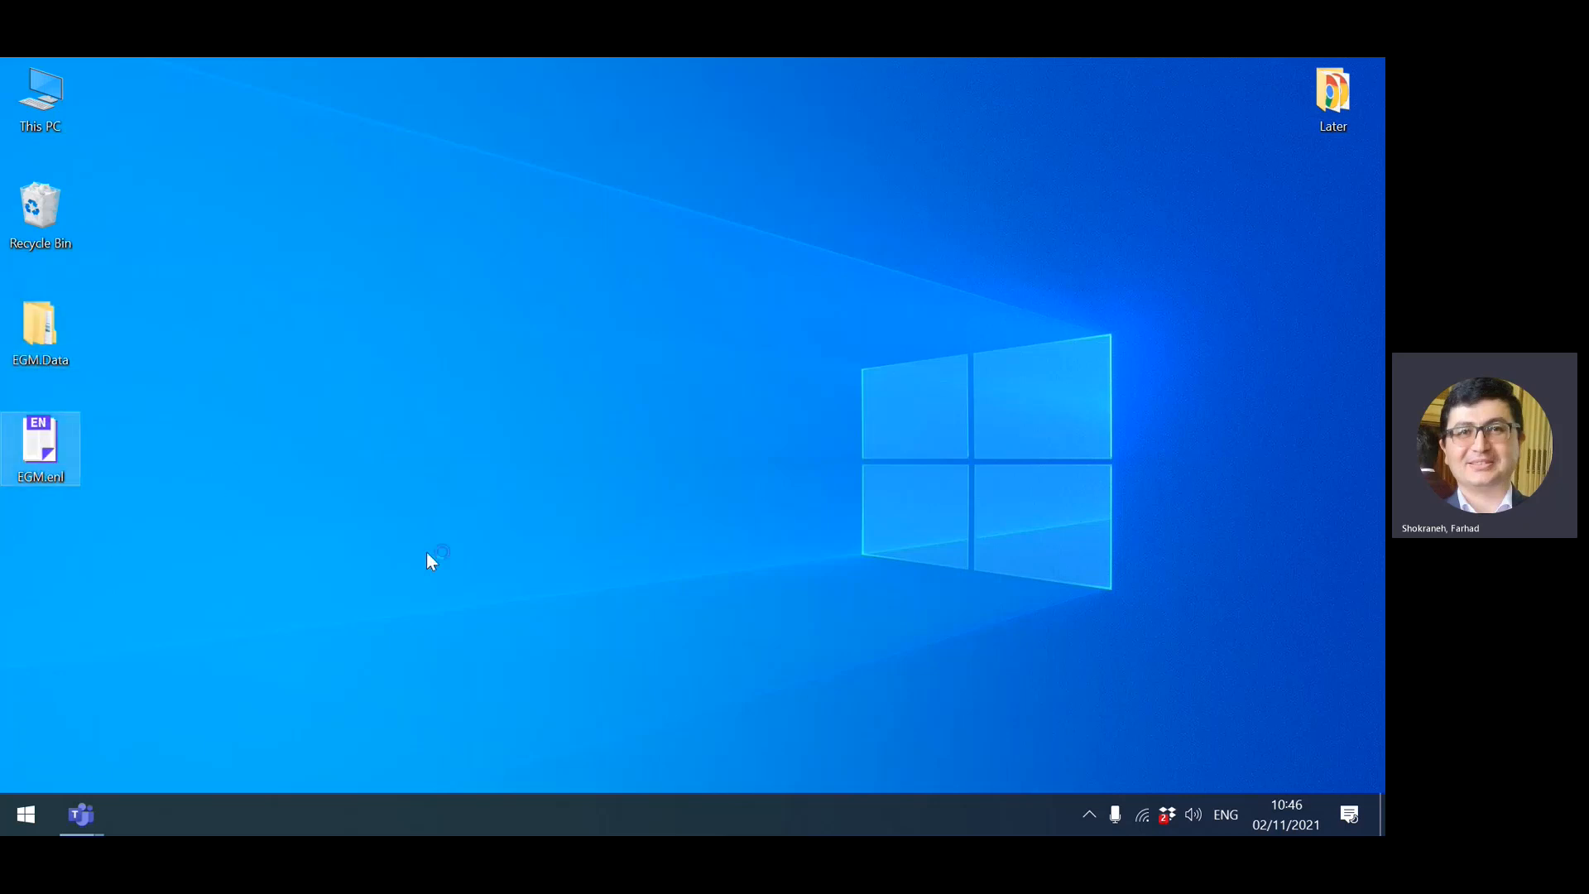
Launch EndNote X9 with the EGM.enl library of 63,974 references from the desktop
{"action": "double_click", "coordinate": [40, 449]}
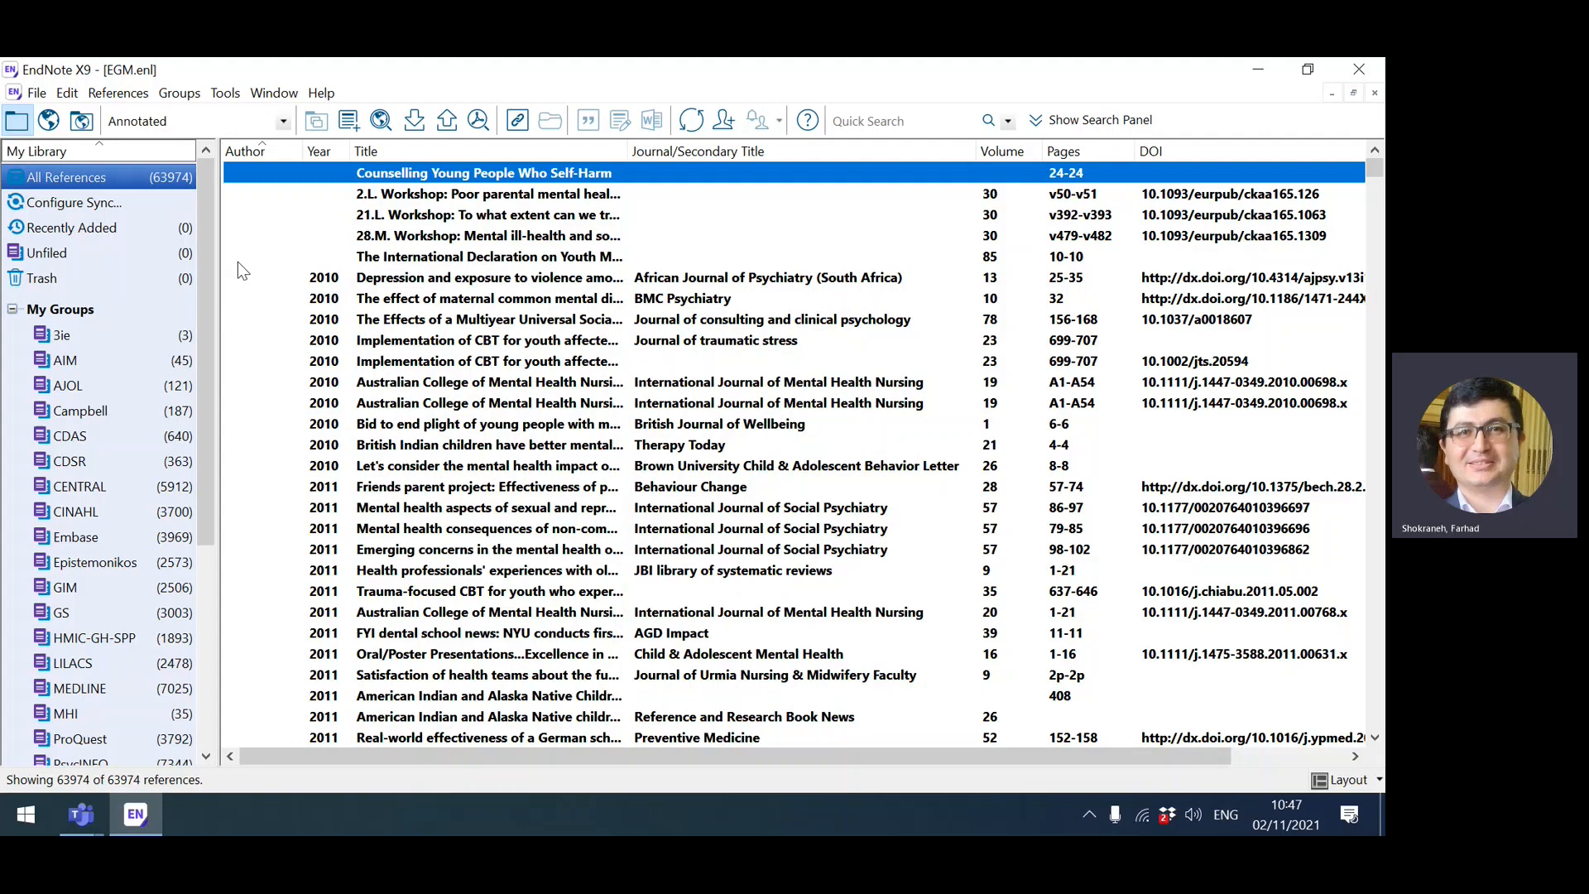
{"action": "scroll", "scroll_direction": "down", "scroll_amount": 3}
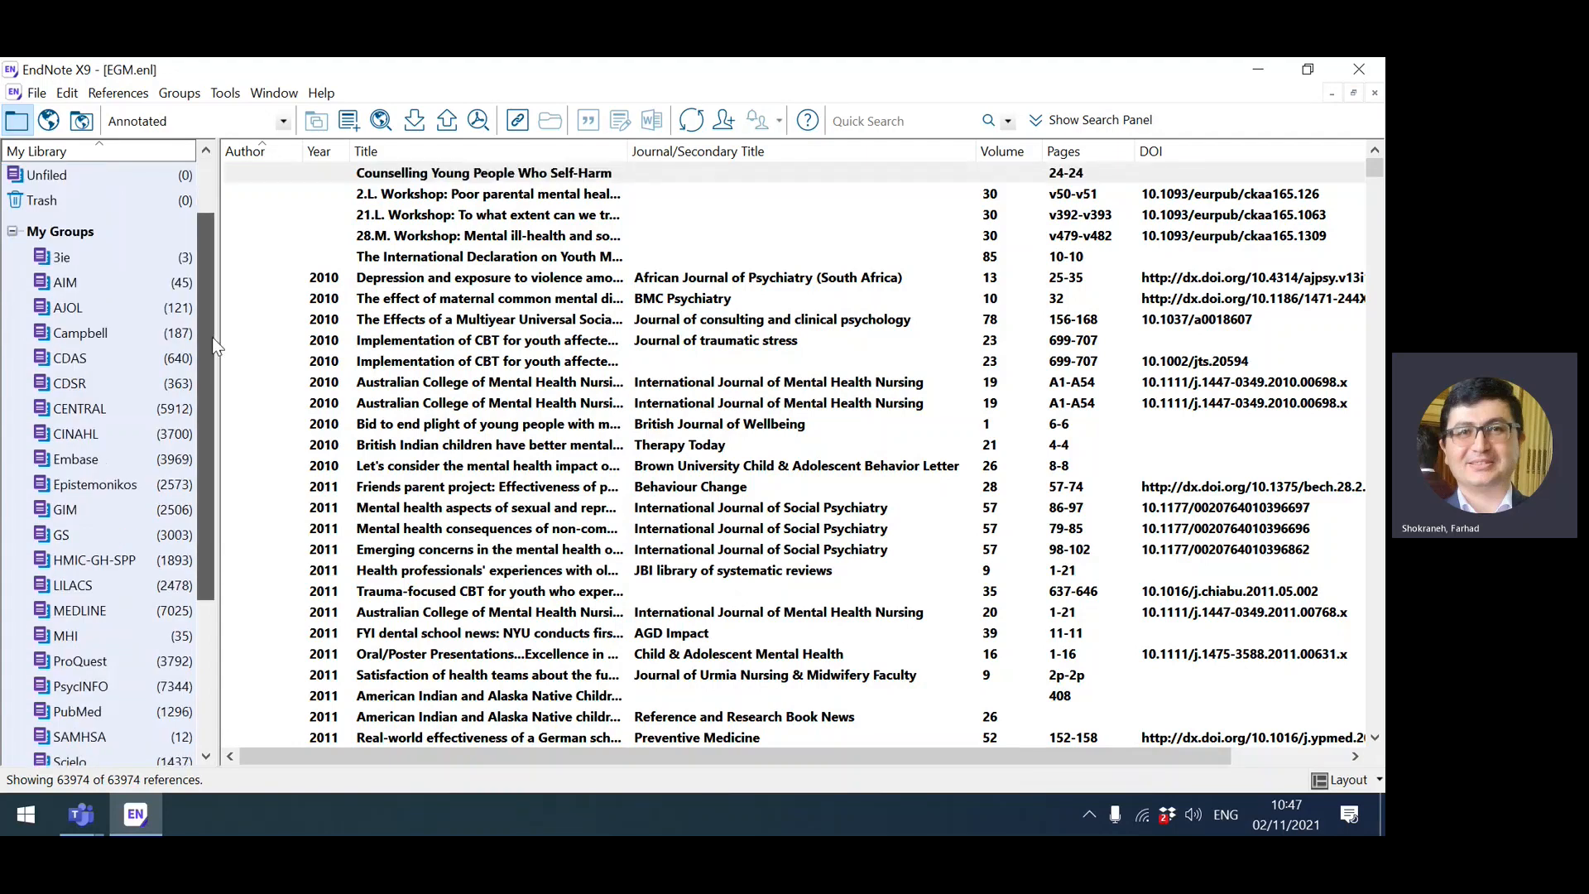
{"action": "scroll", "scroll_direction": "down", "scroll_amount": 3}
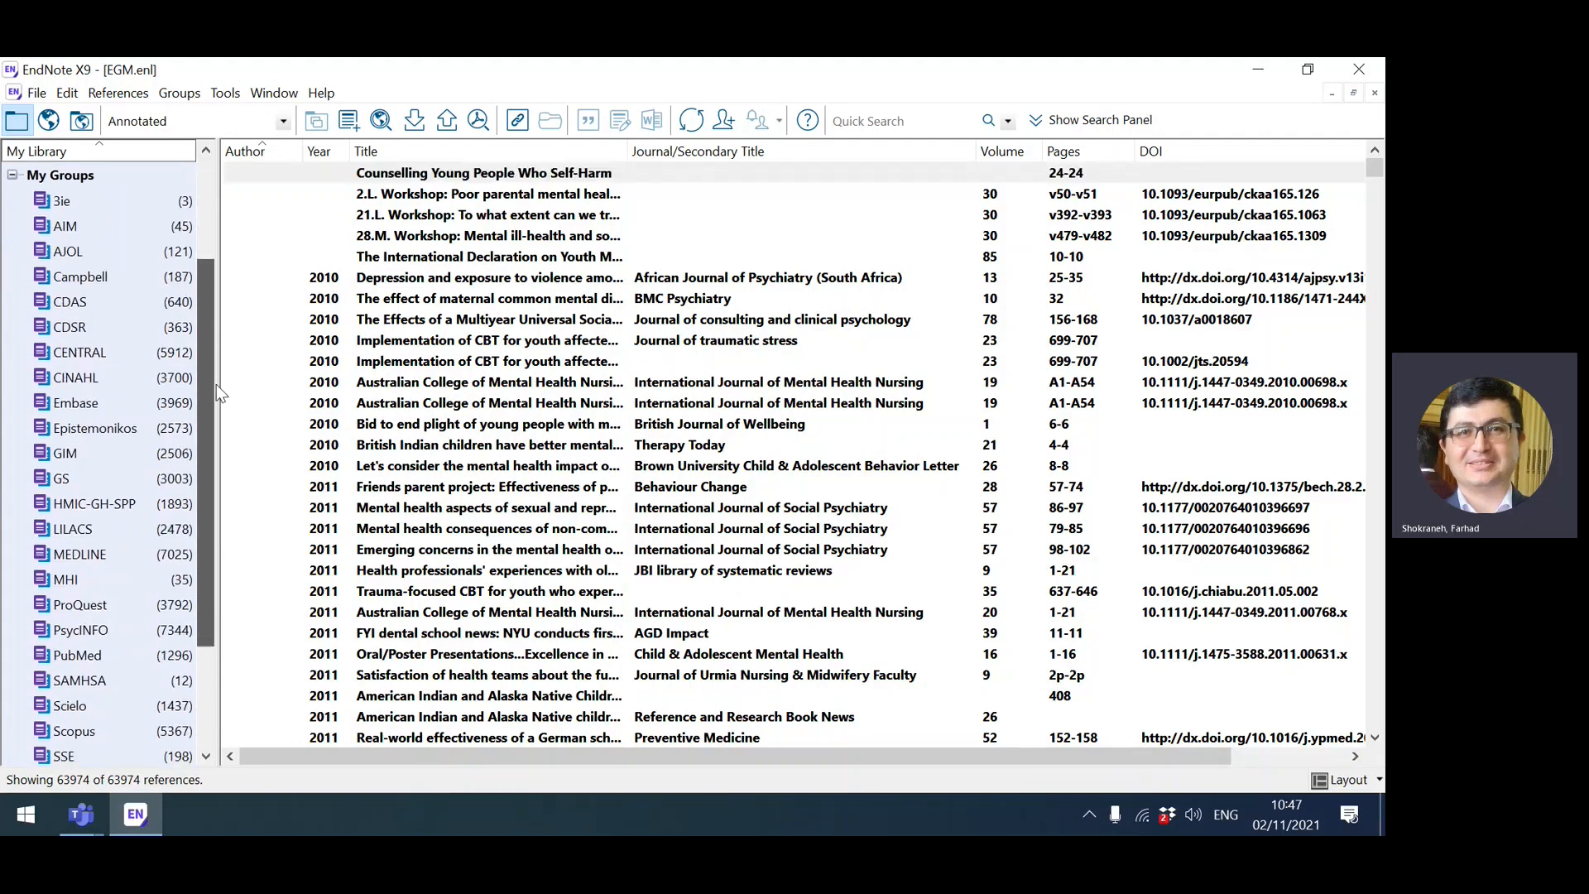
{"action": "scroll", "scroll_direction": "down", "scroll_amount": 3}
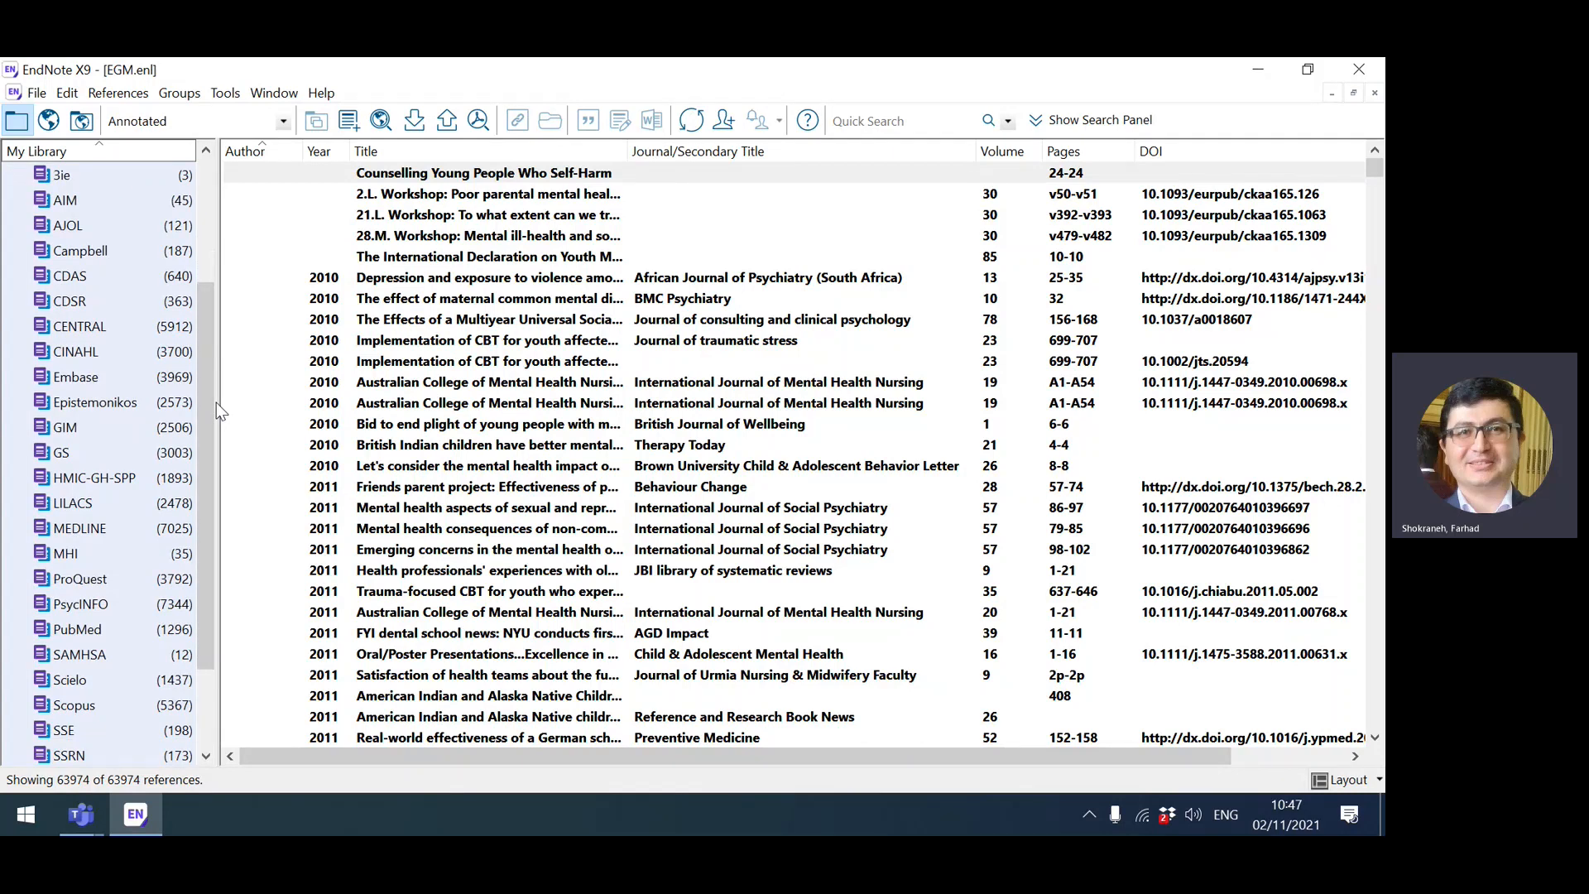
{"action": "mouse_move", "coordinate": [77, 536]}
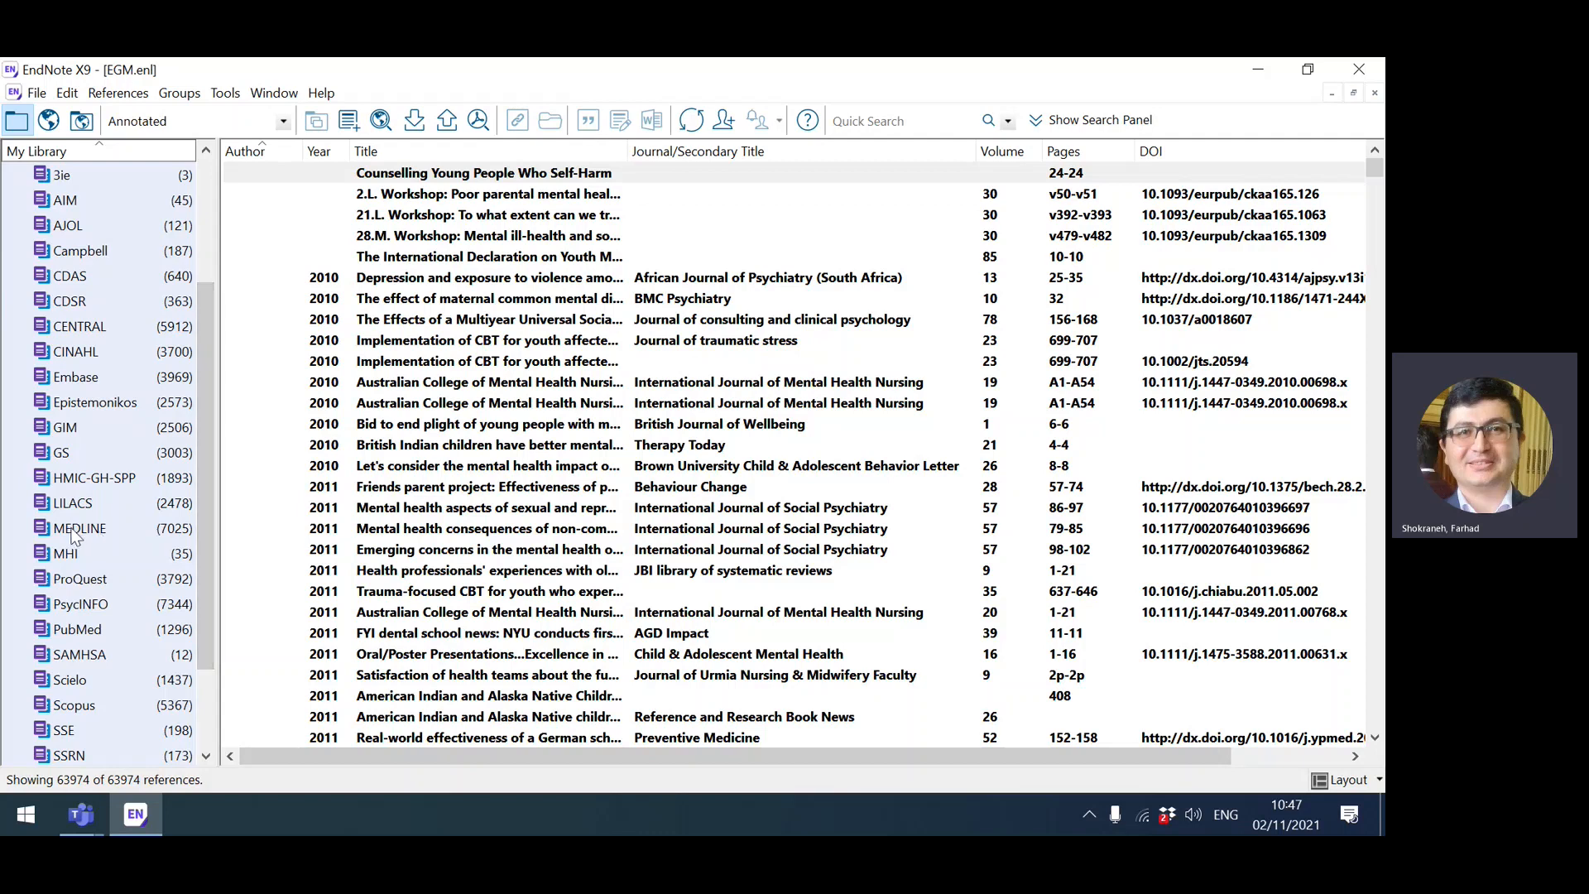
{"action": "mouse_move", "coordinate": [73, 548]}
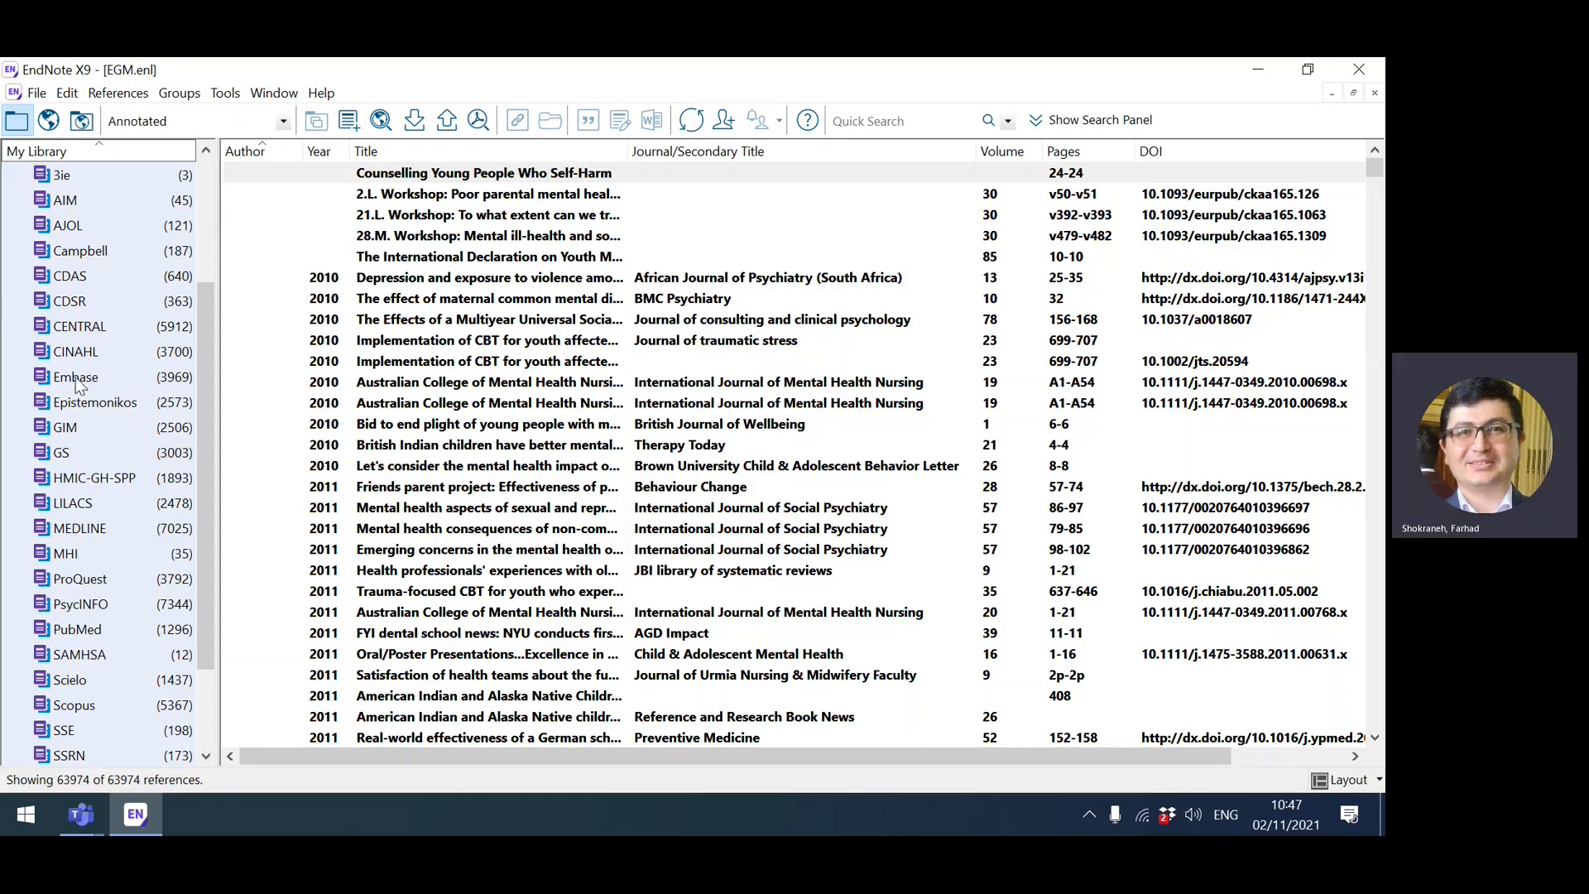
{"action": "scroll", "scroll_direction": "up", "scroll_amount": 3}
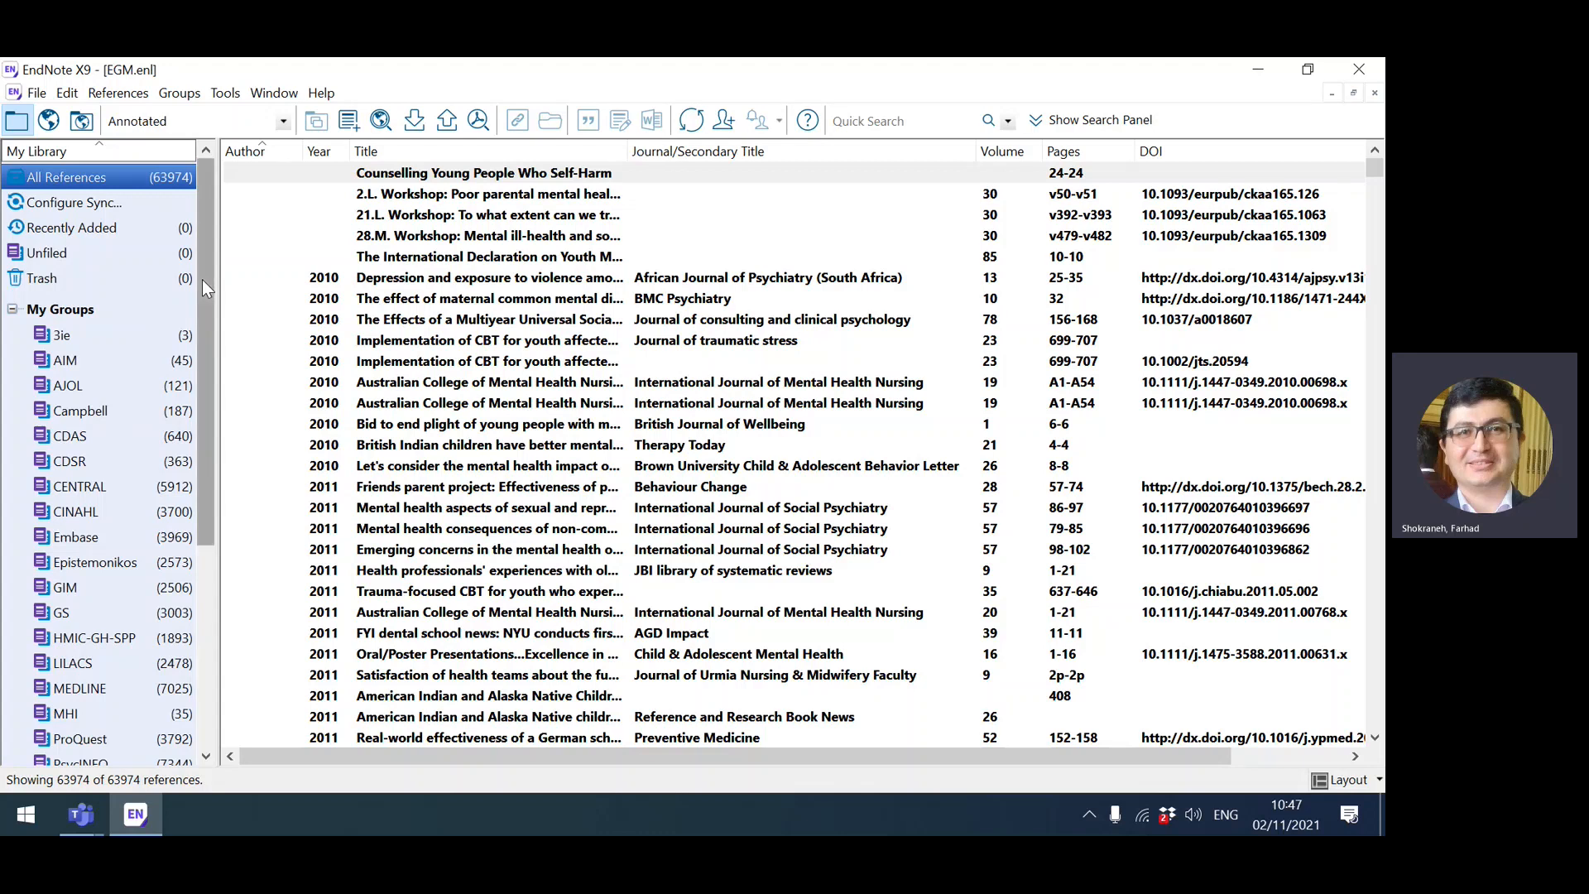
{"action": "mouse_move", "coordinate": [1357, 630]}
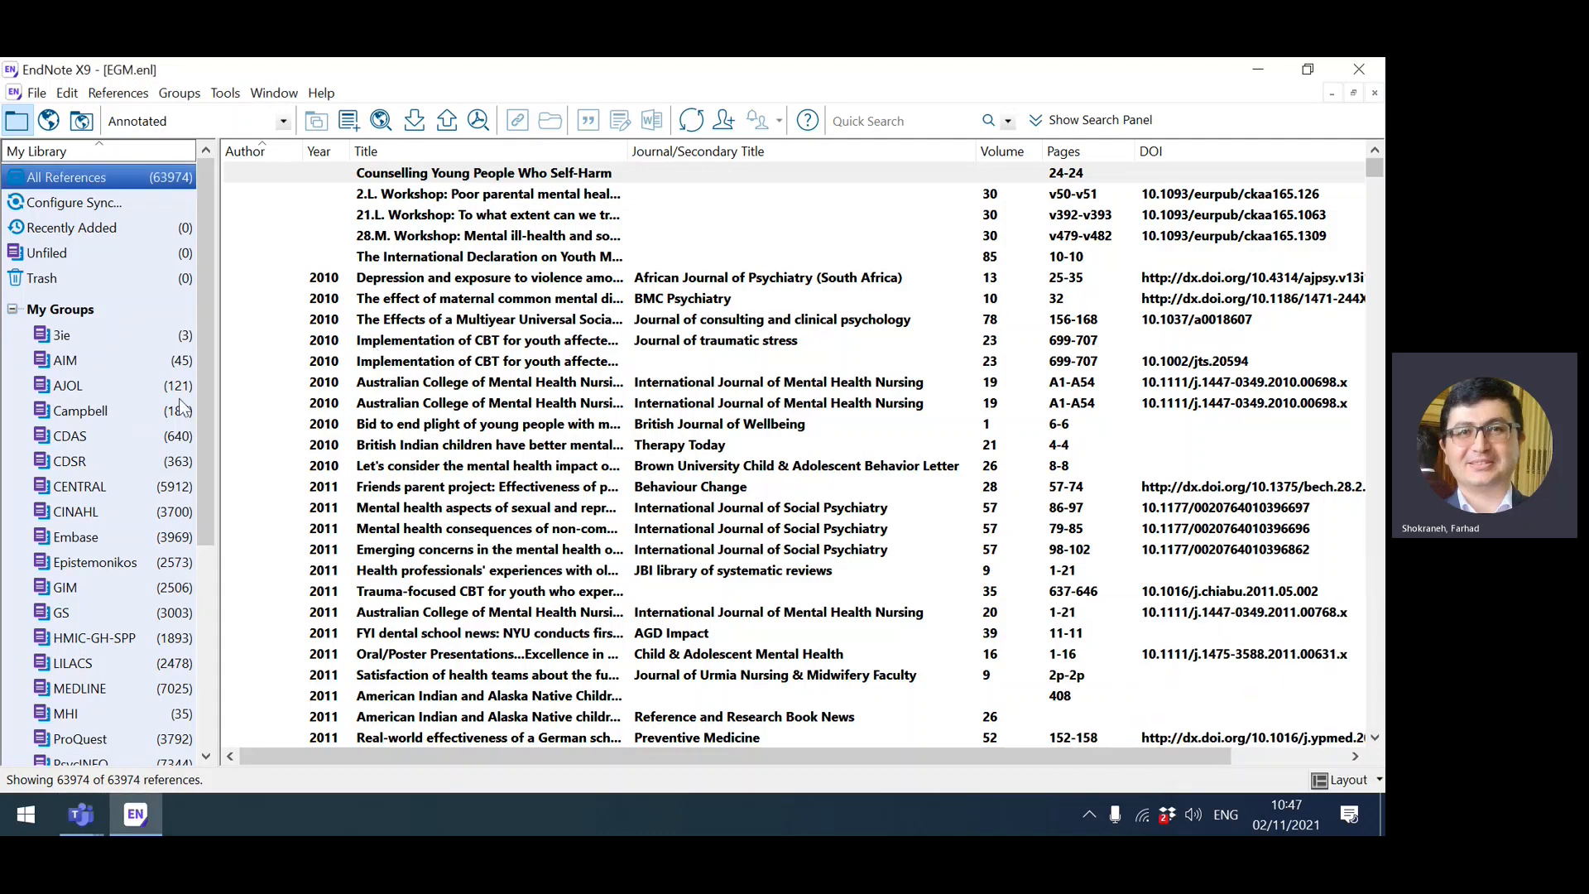
{"action": "scroll", "scroll_direction": "down", "scroll_amount": 3}
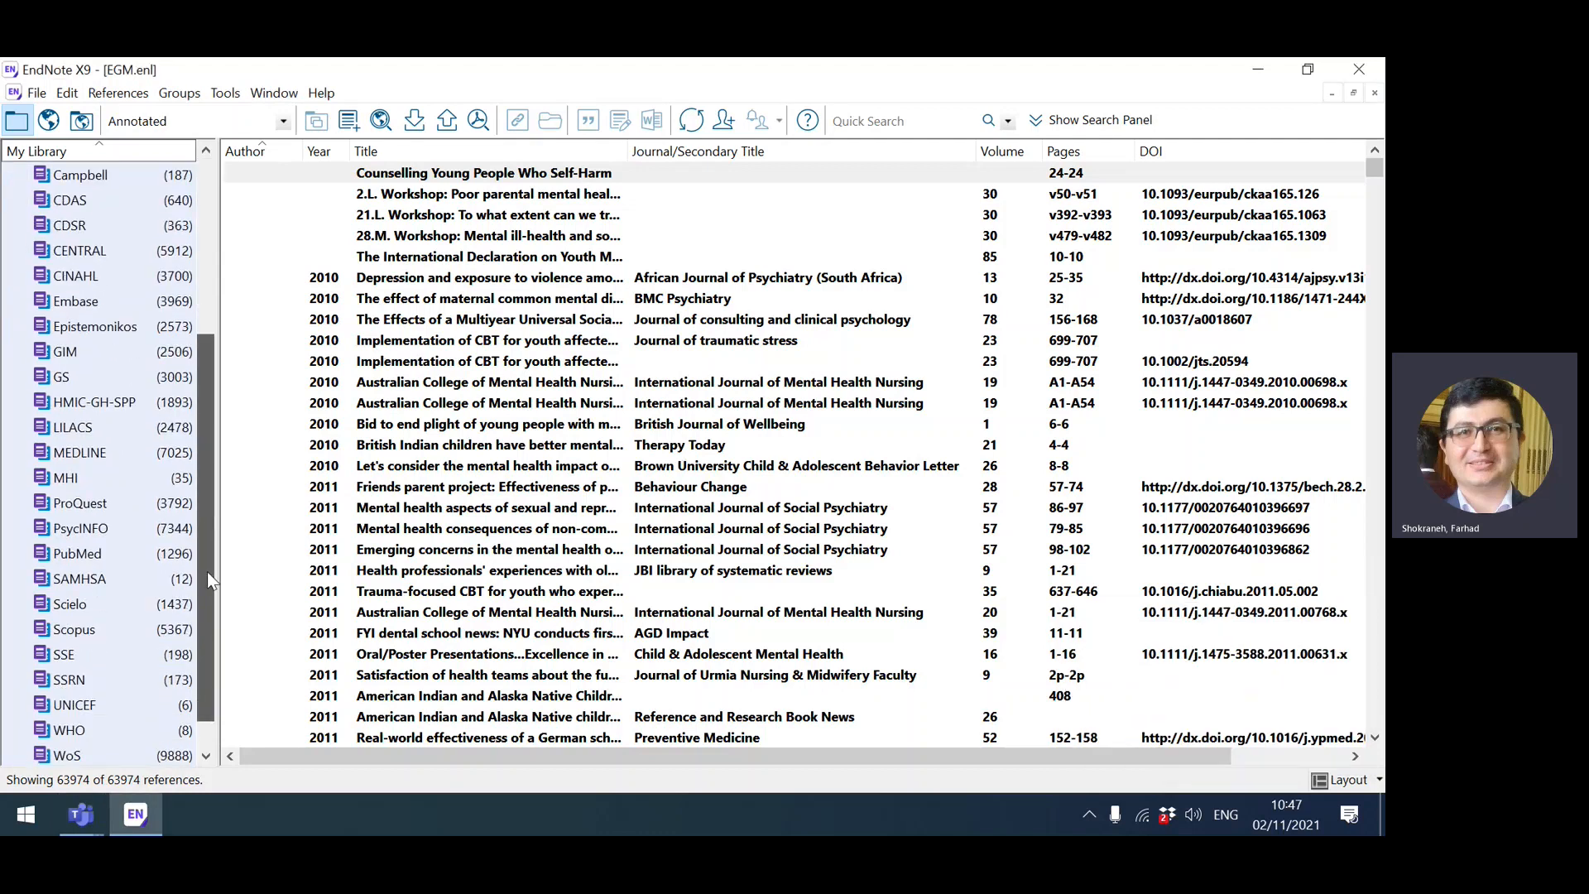
{"action": "scroll", "scroll_direction": "up", "scroll_amount": 3}
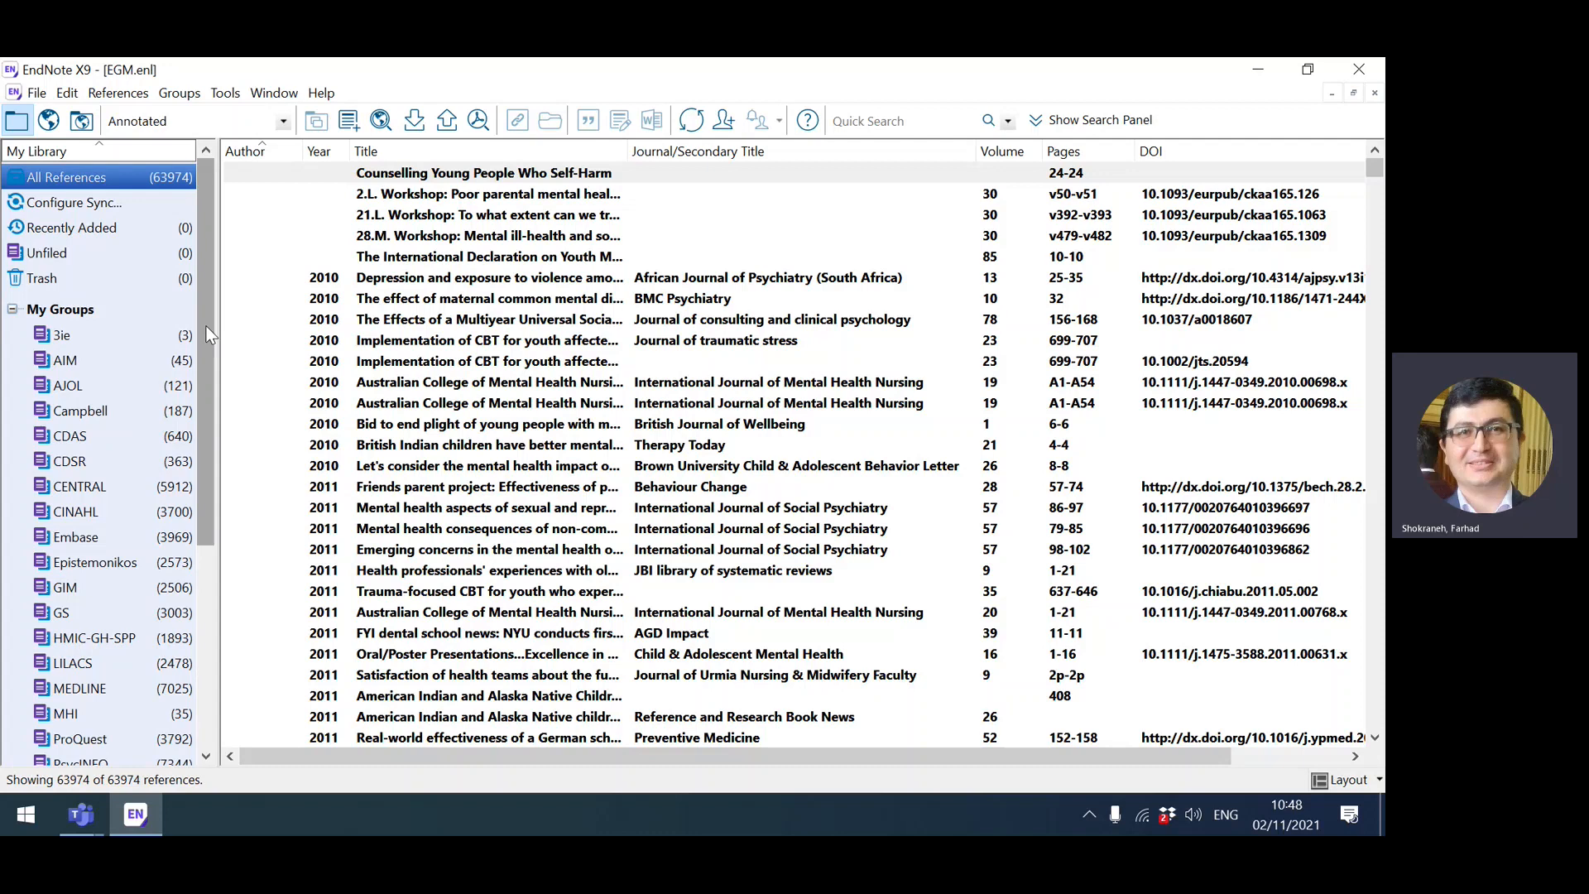
{"action": "mouse_move", "coordinate": [339, 300]}
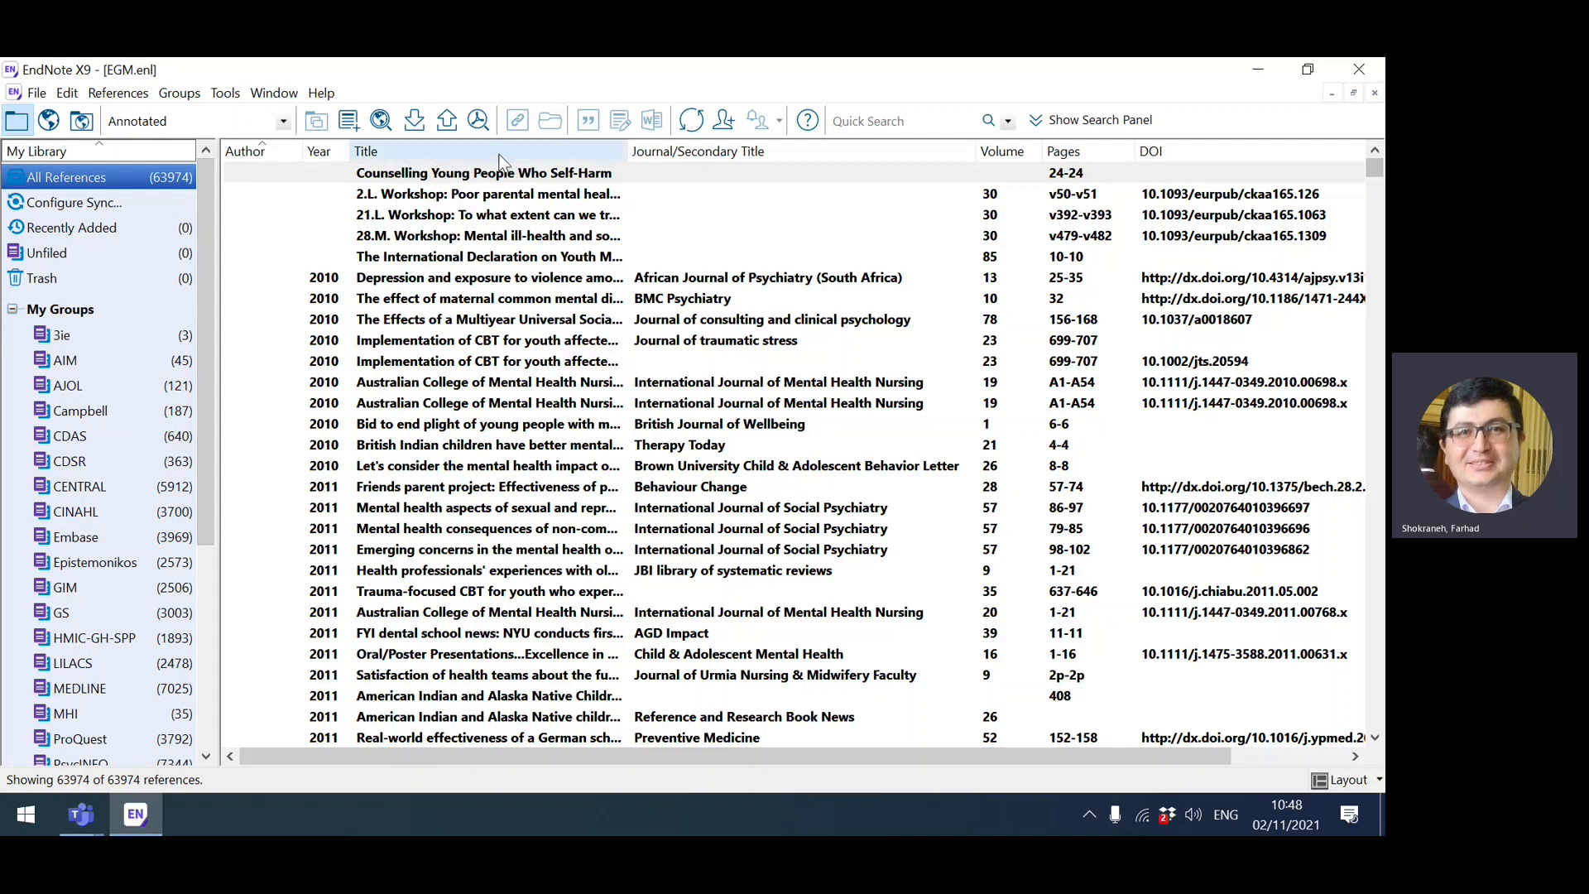
Sort the 63,974 library references alphabetically by the Title column
{"action": "left_click", "coordinate": [485, 172]}
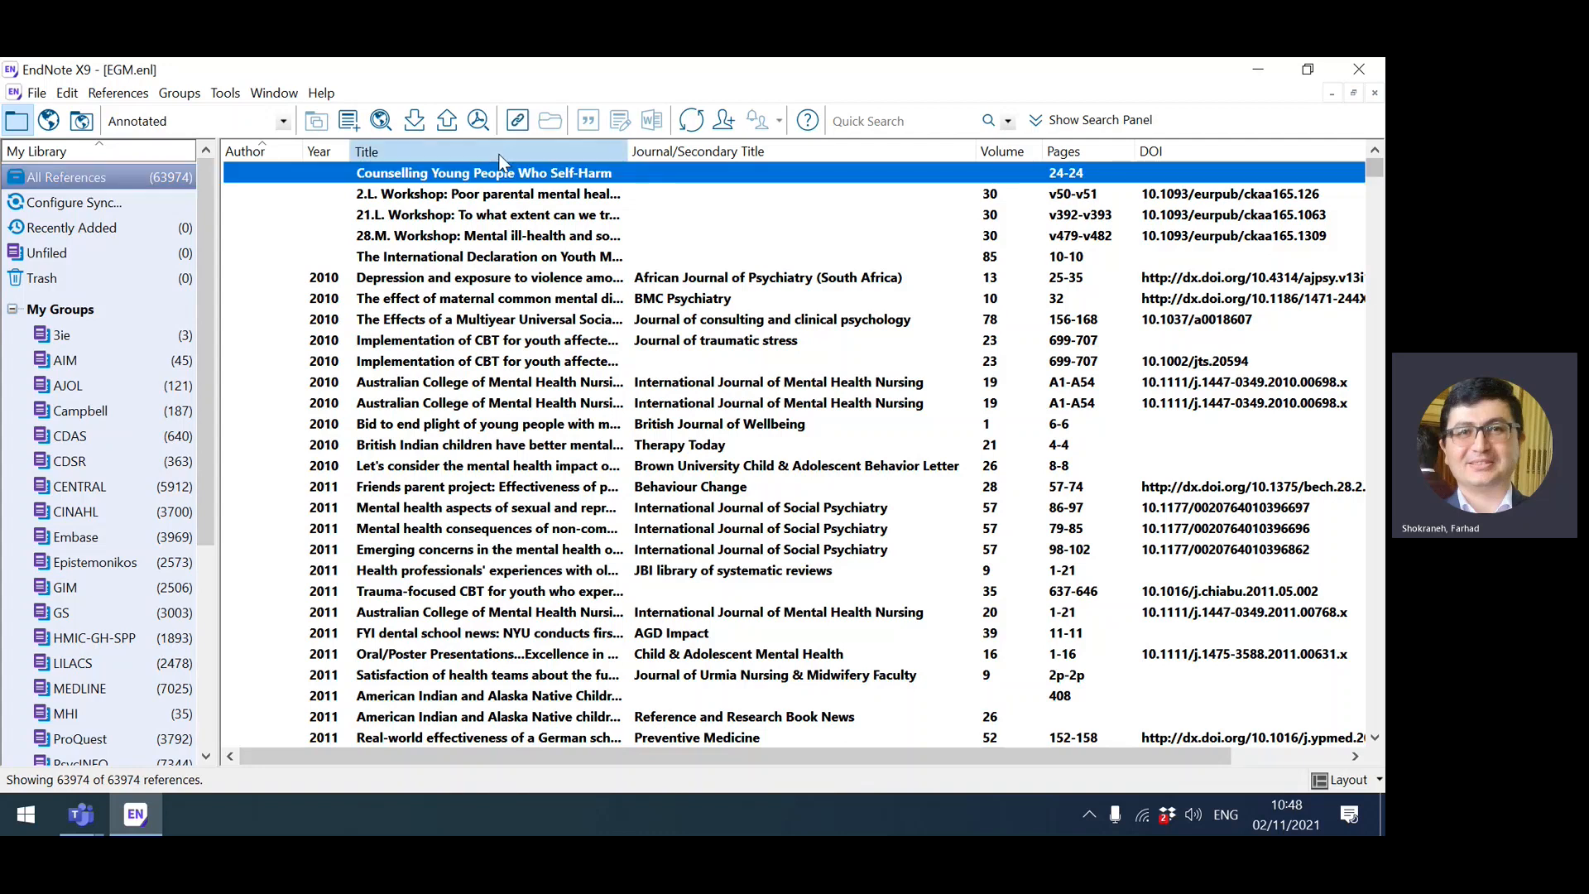
{"action": "mouse_move", "coordinate": [497, 291]}
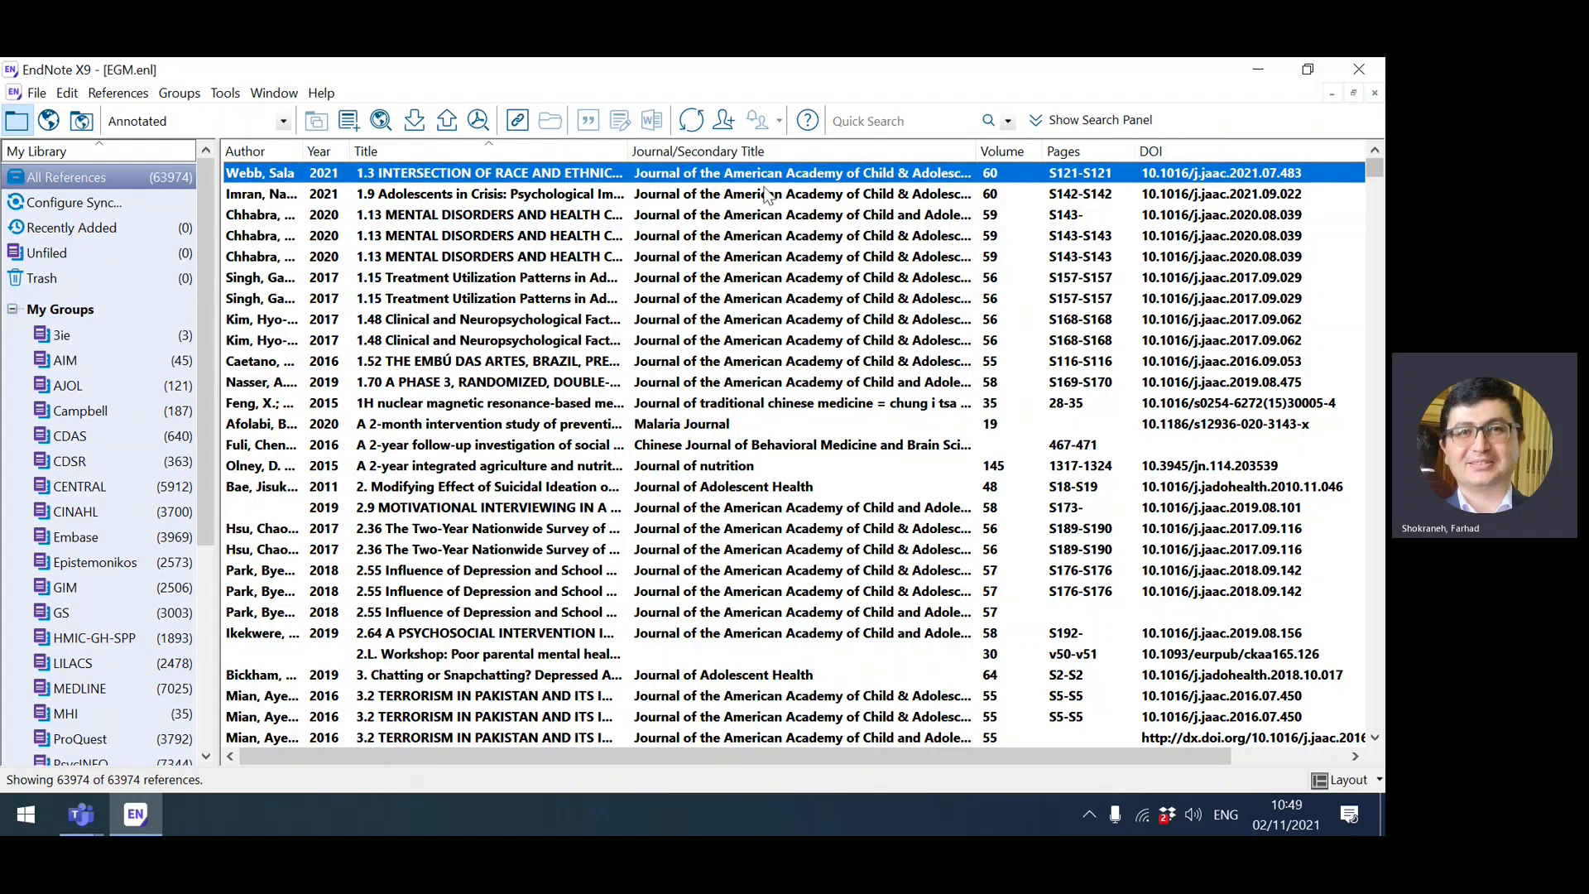
{"action": "mouse_move", "coordinate": [1117, 276]}
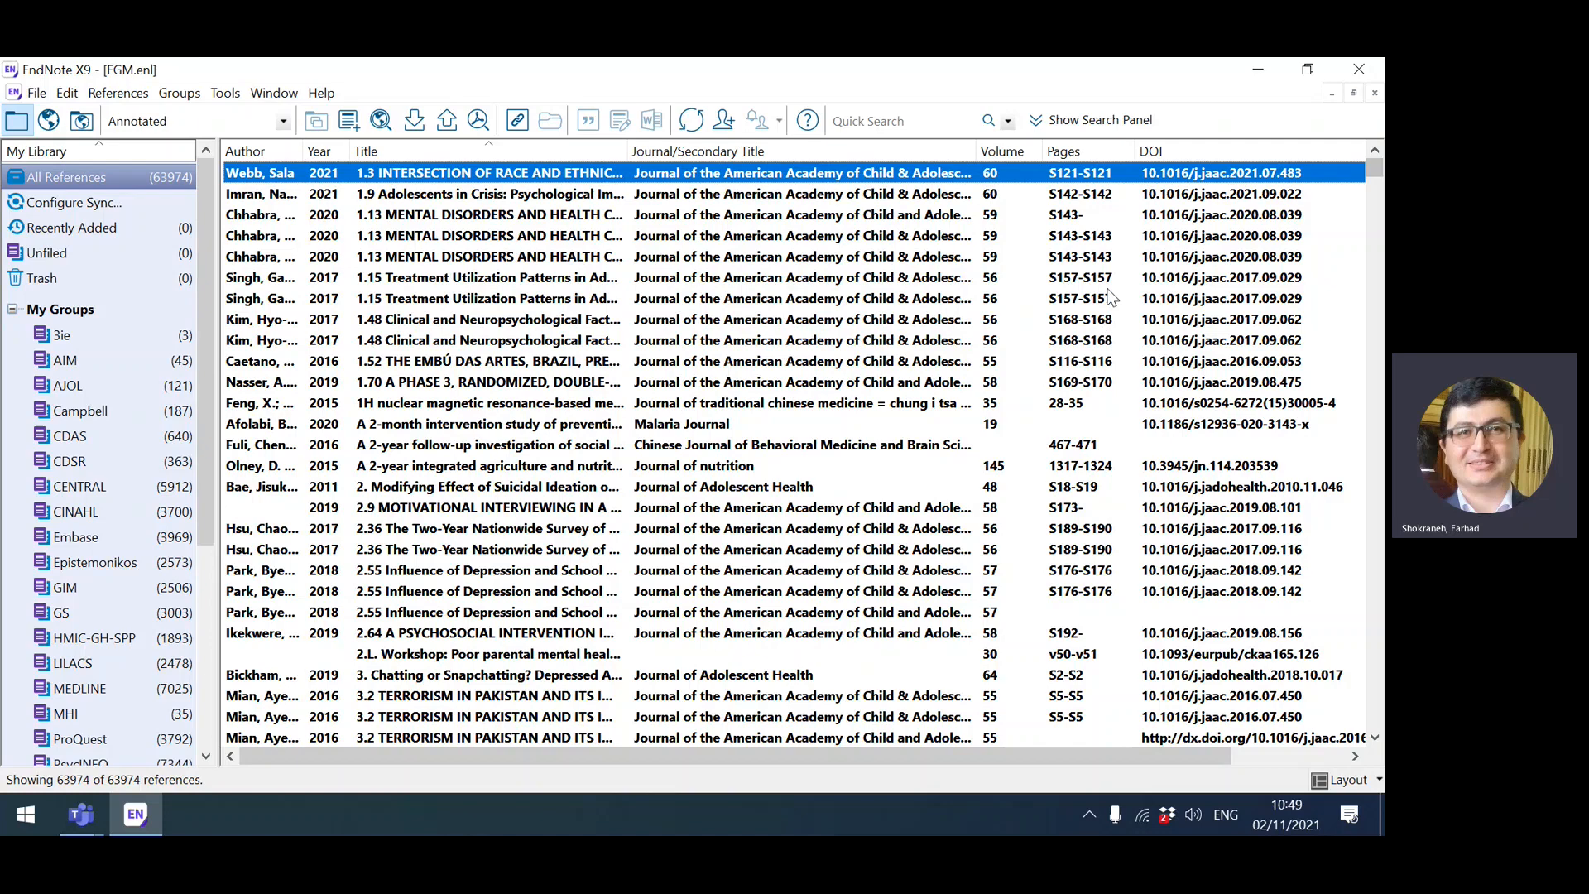
{"action": "mouse_move", "coordinate": [538, 344]}
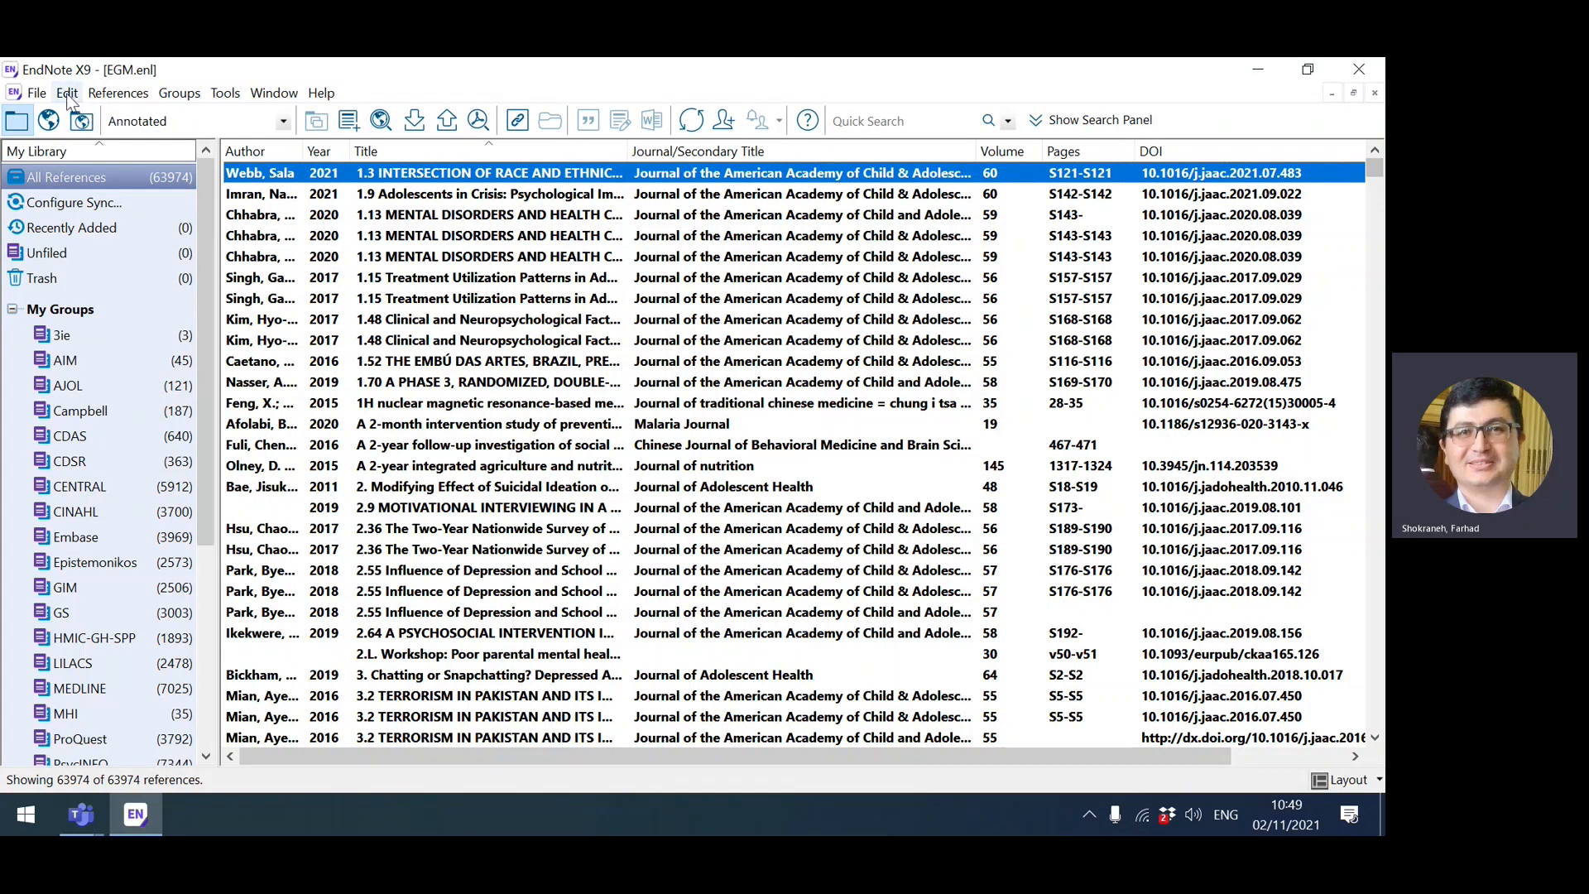
{"action": "left_click", "coordinate": [66, 93]}
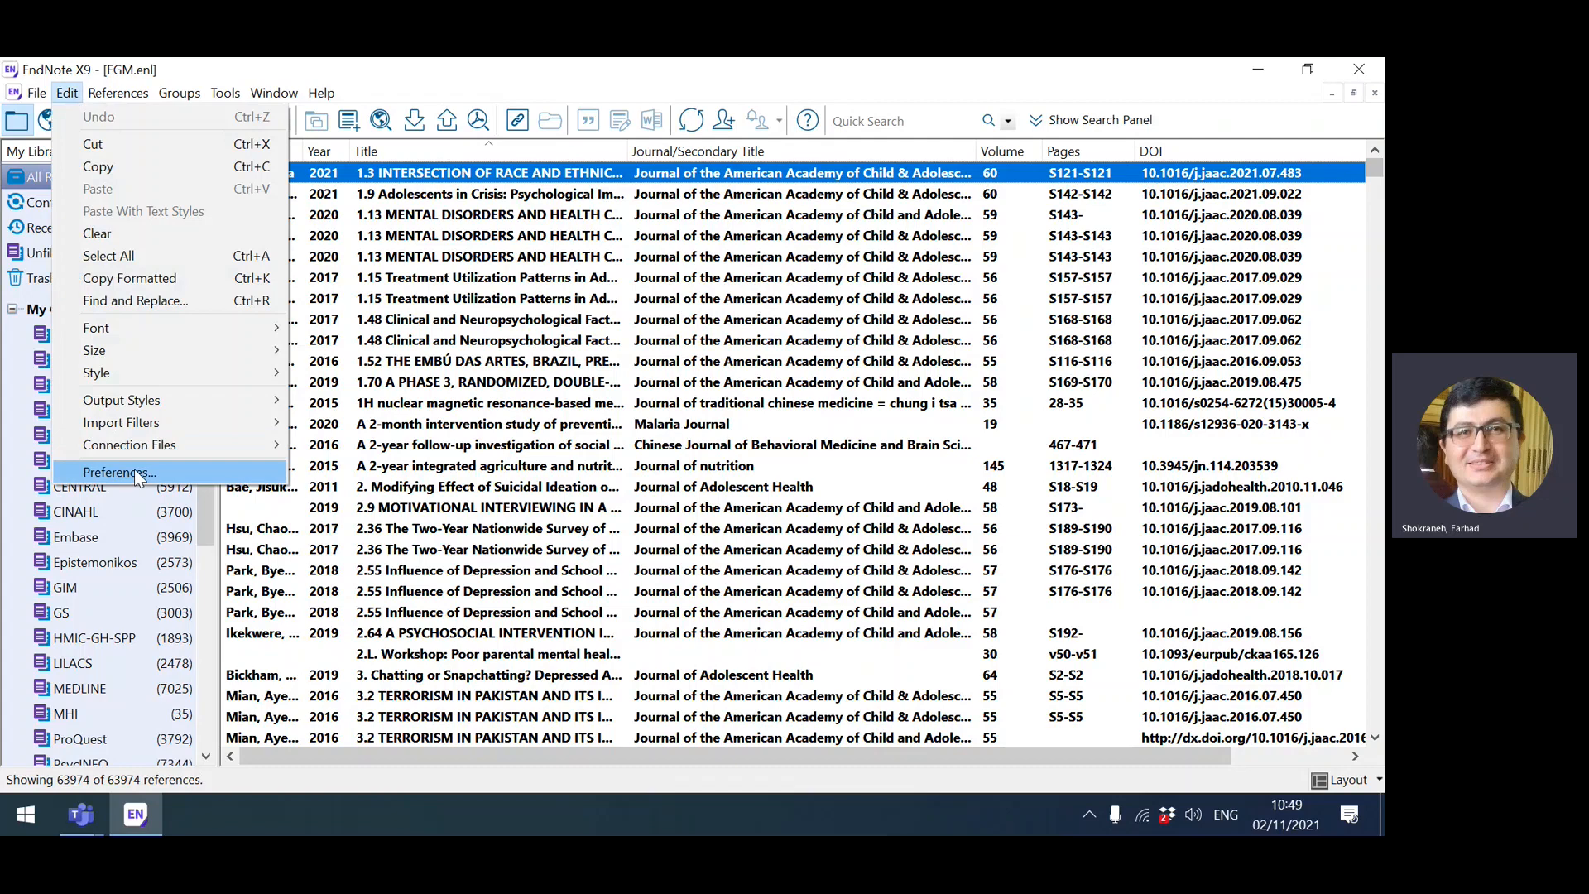
{"action": "left_click", "coordinate": [119, 472]}
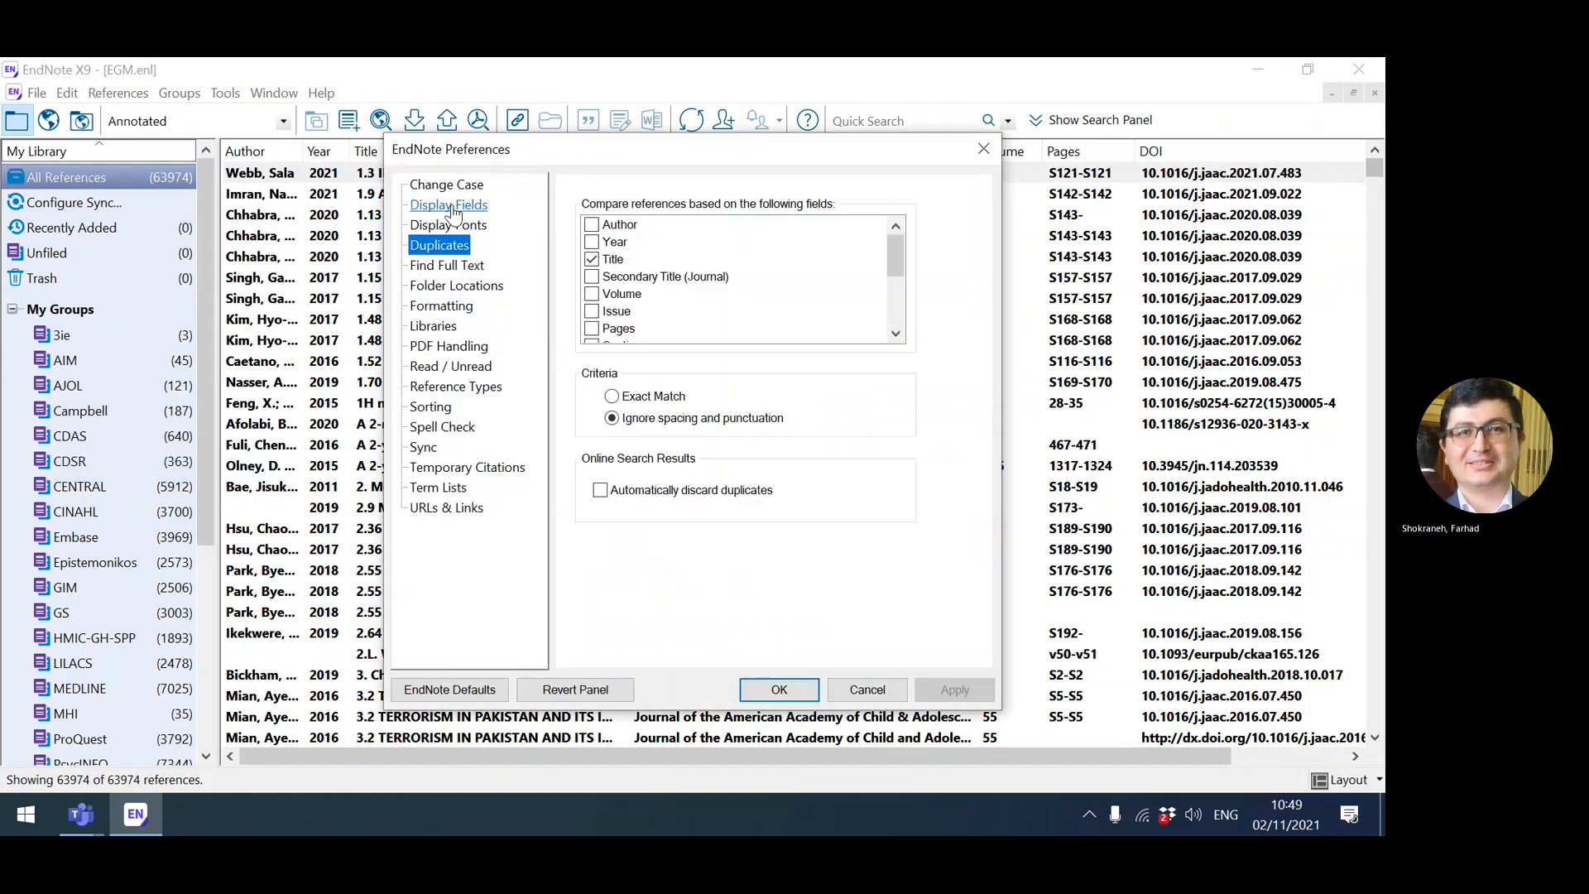
{"action": "left_click", "coordinate": [449, 204]}
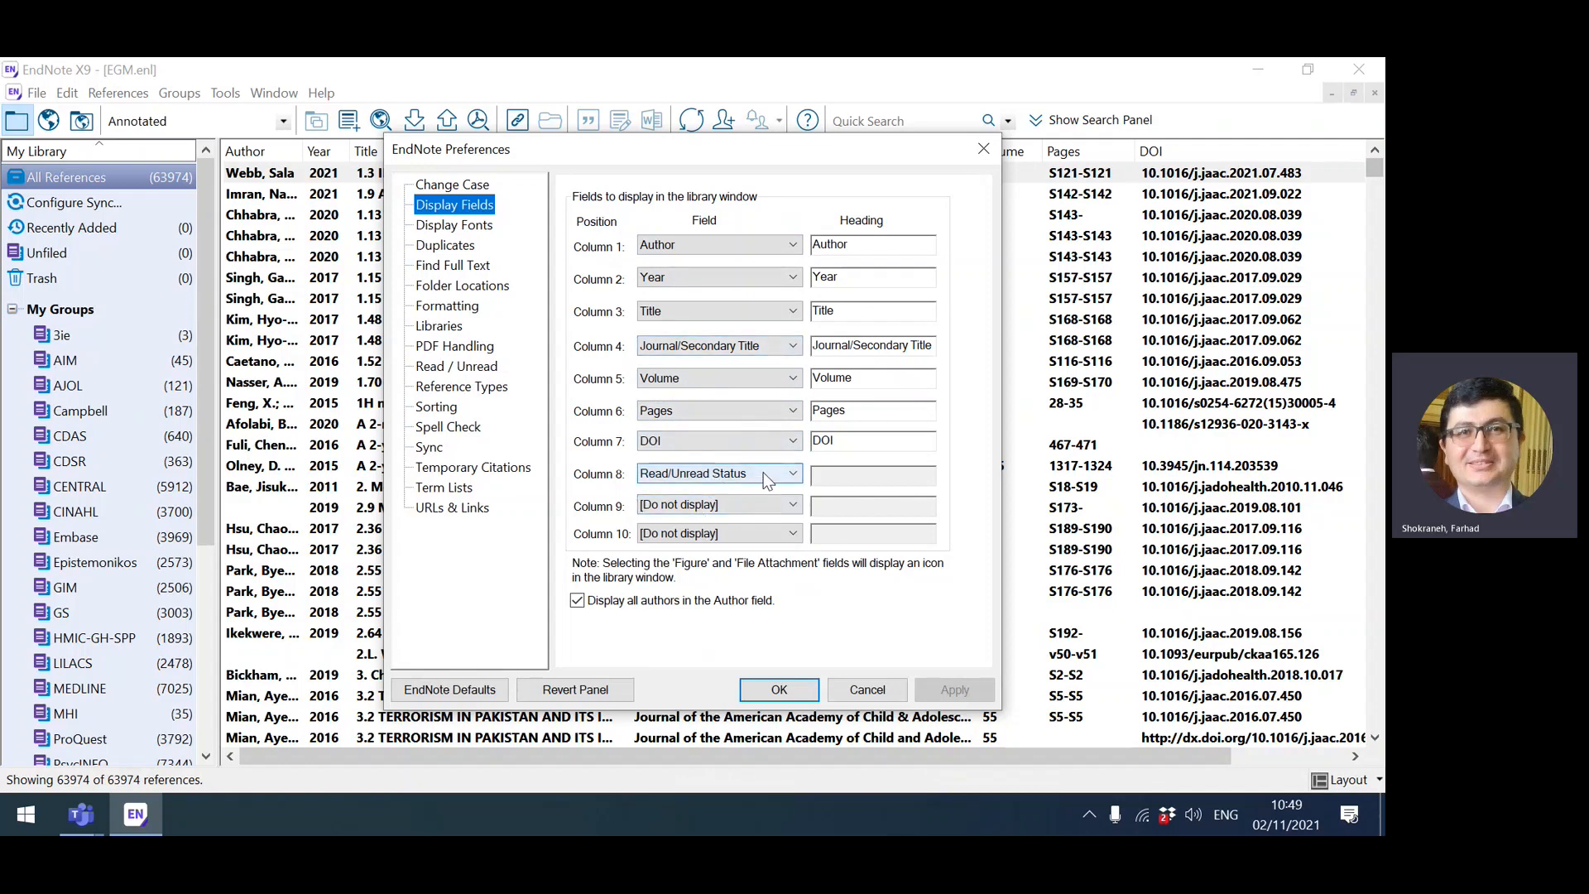
{"action": "left_click", "coordinate": [793, 474]}
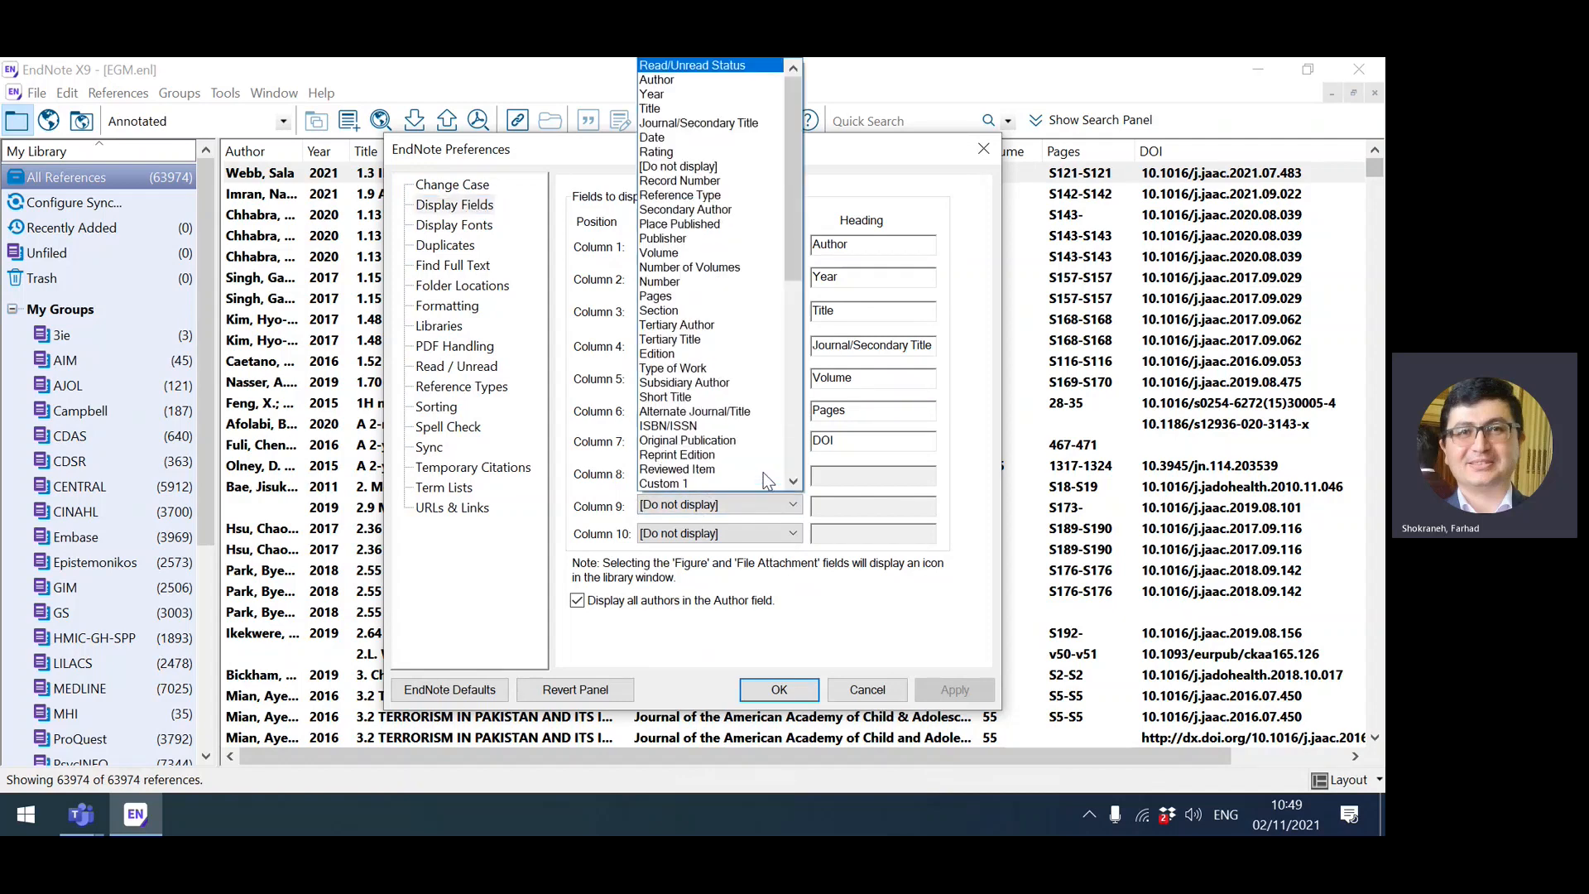
{"action": "left_click", "coordinate": [694, 410]}
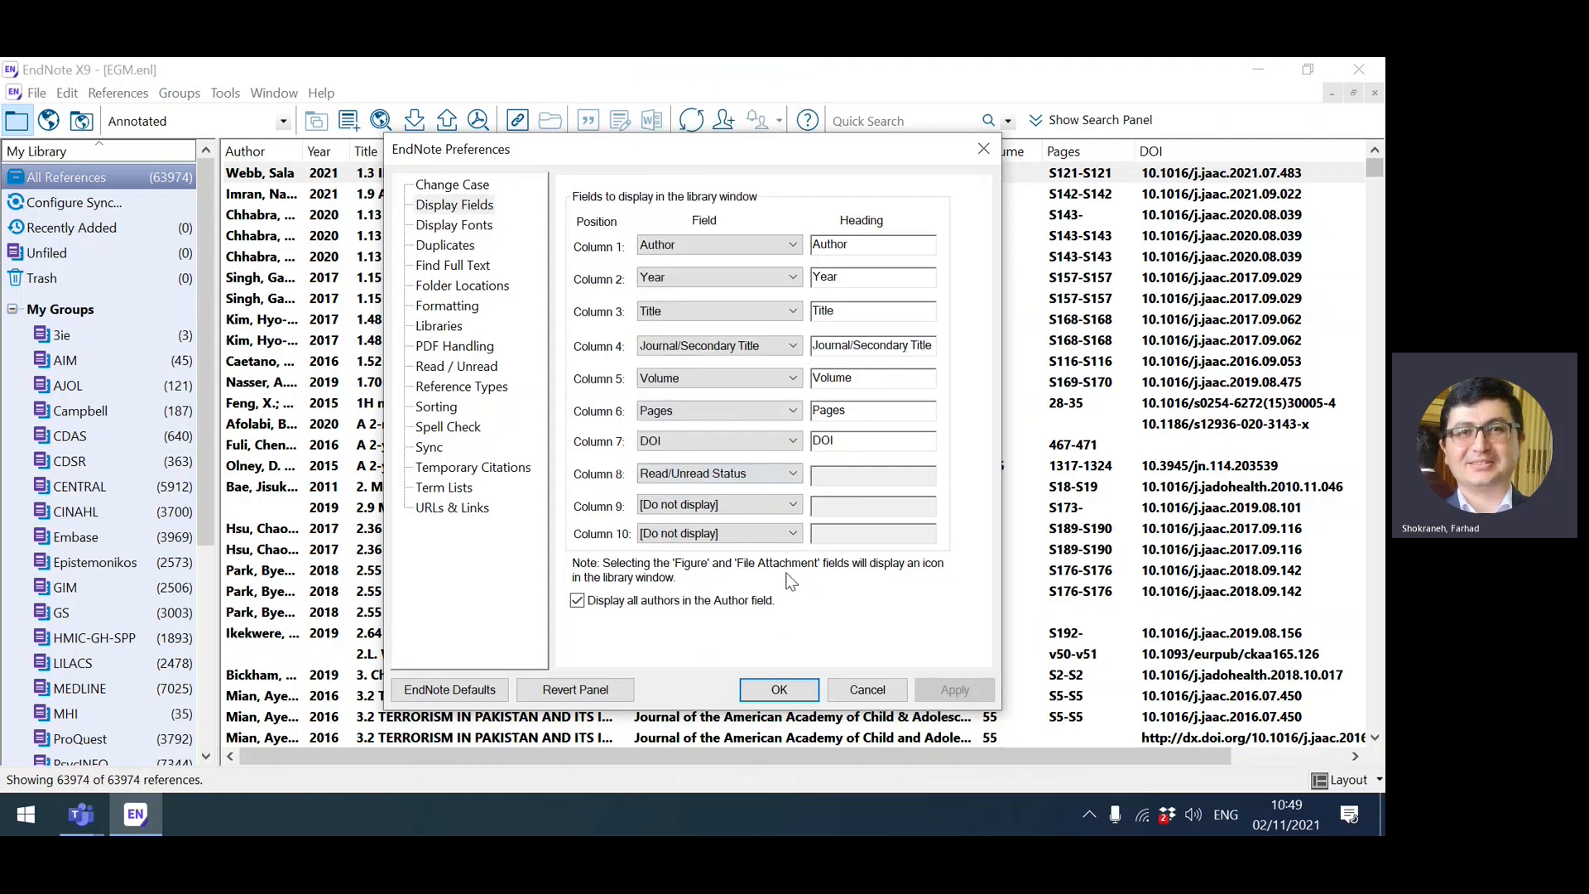
{"action": "mouse_move", "coordinate": [877, 304]}
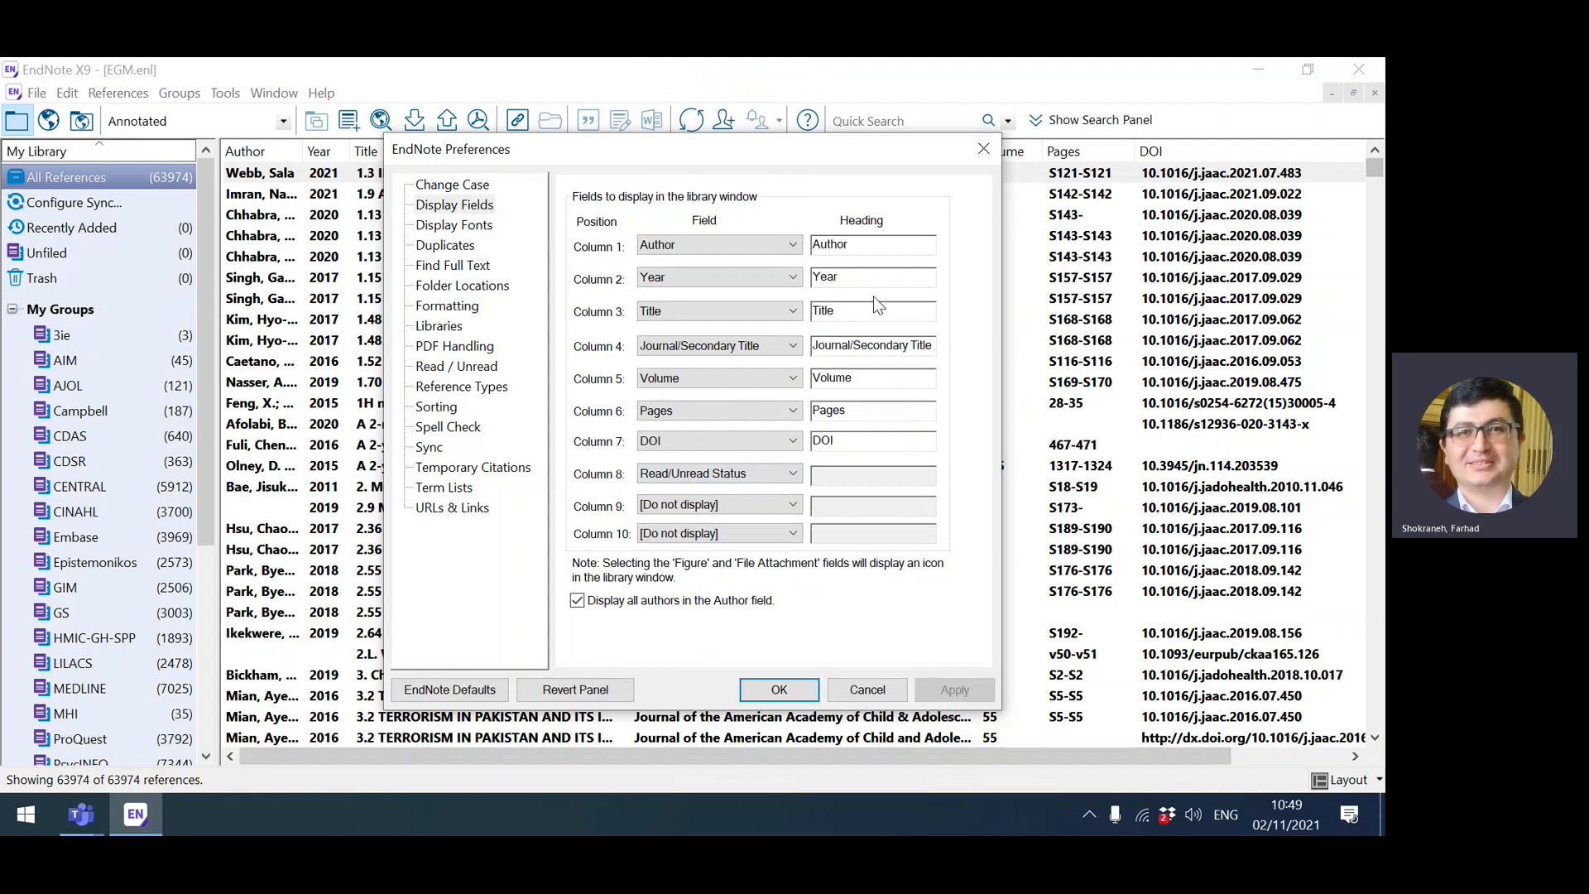
{"action": "mouse_move", "coordinate": [854, 481]}
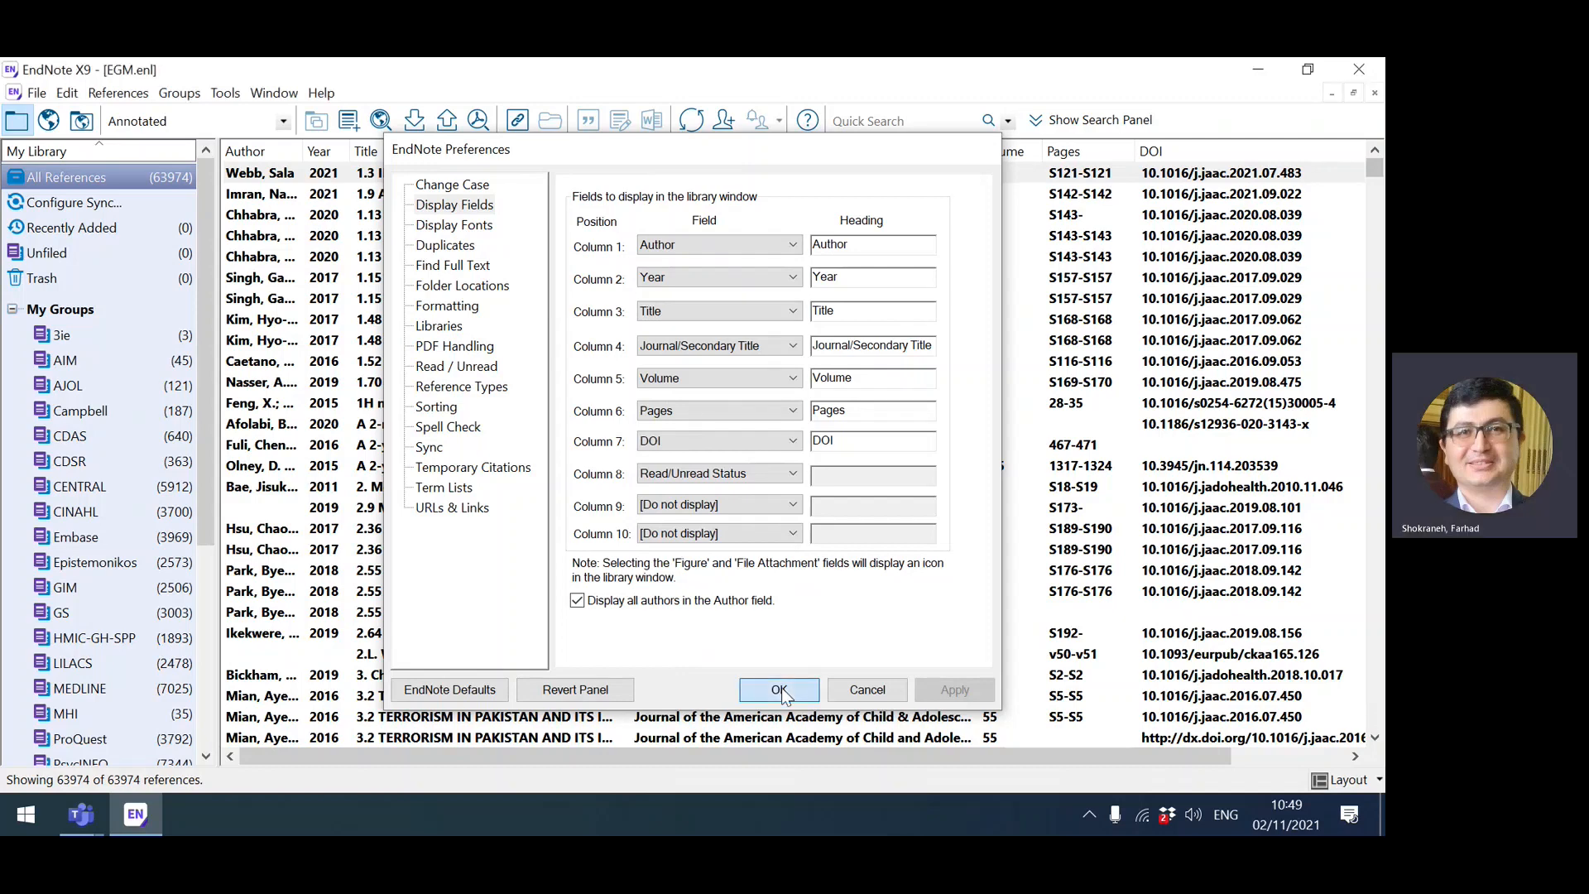
{"action": "left_click", "coordinate": [778, 689]}
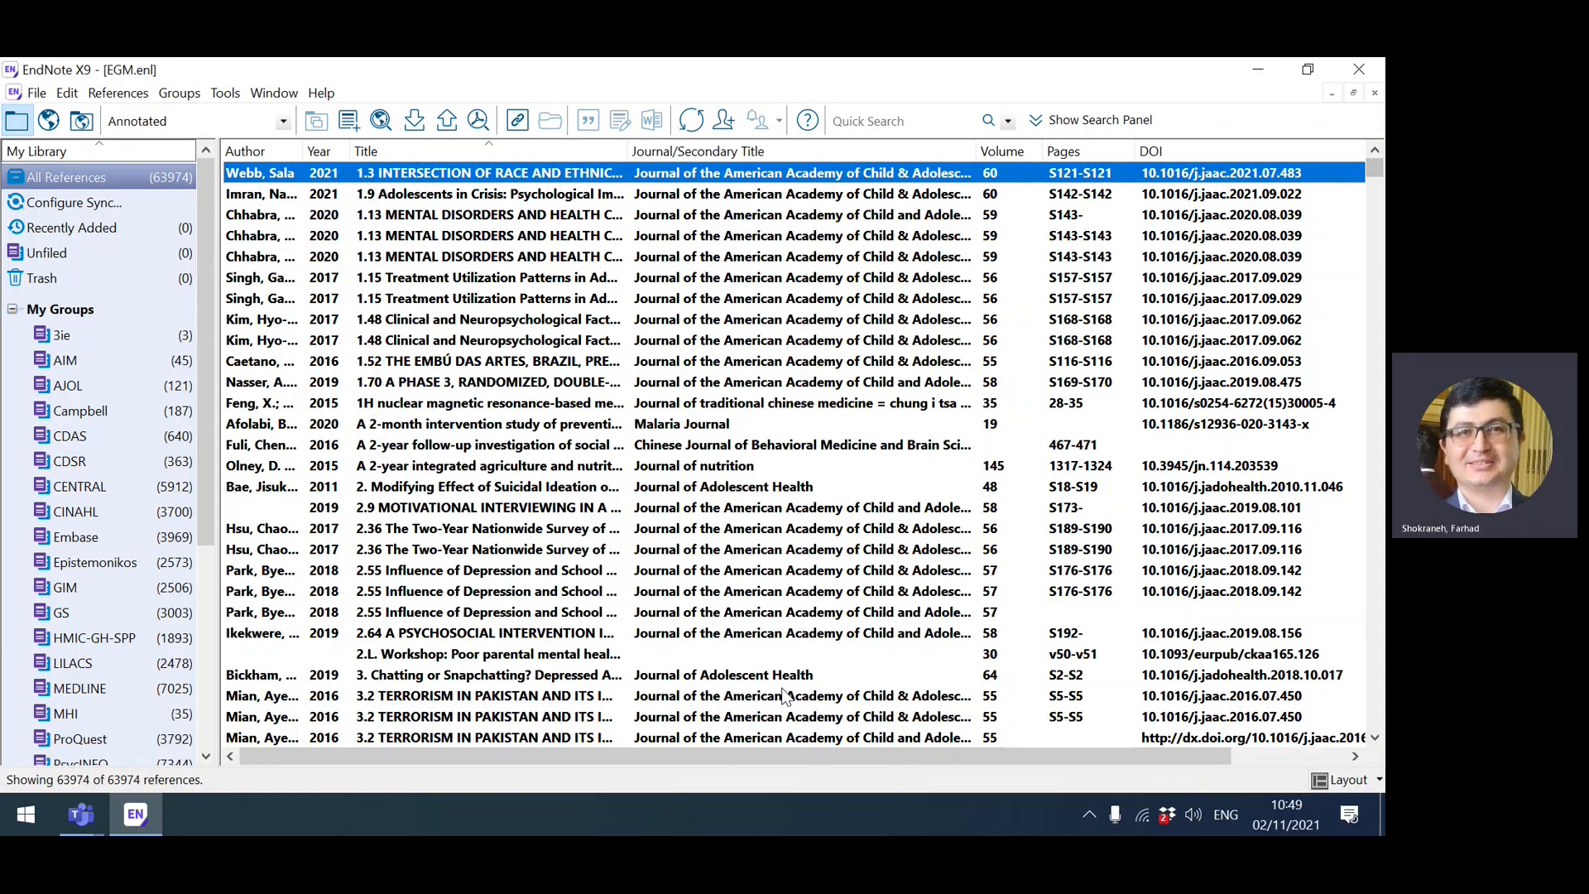
{"action": "mouse_move", "coordinate": [462, 294]}
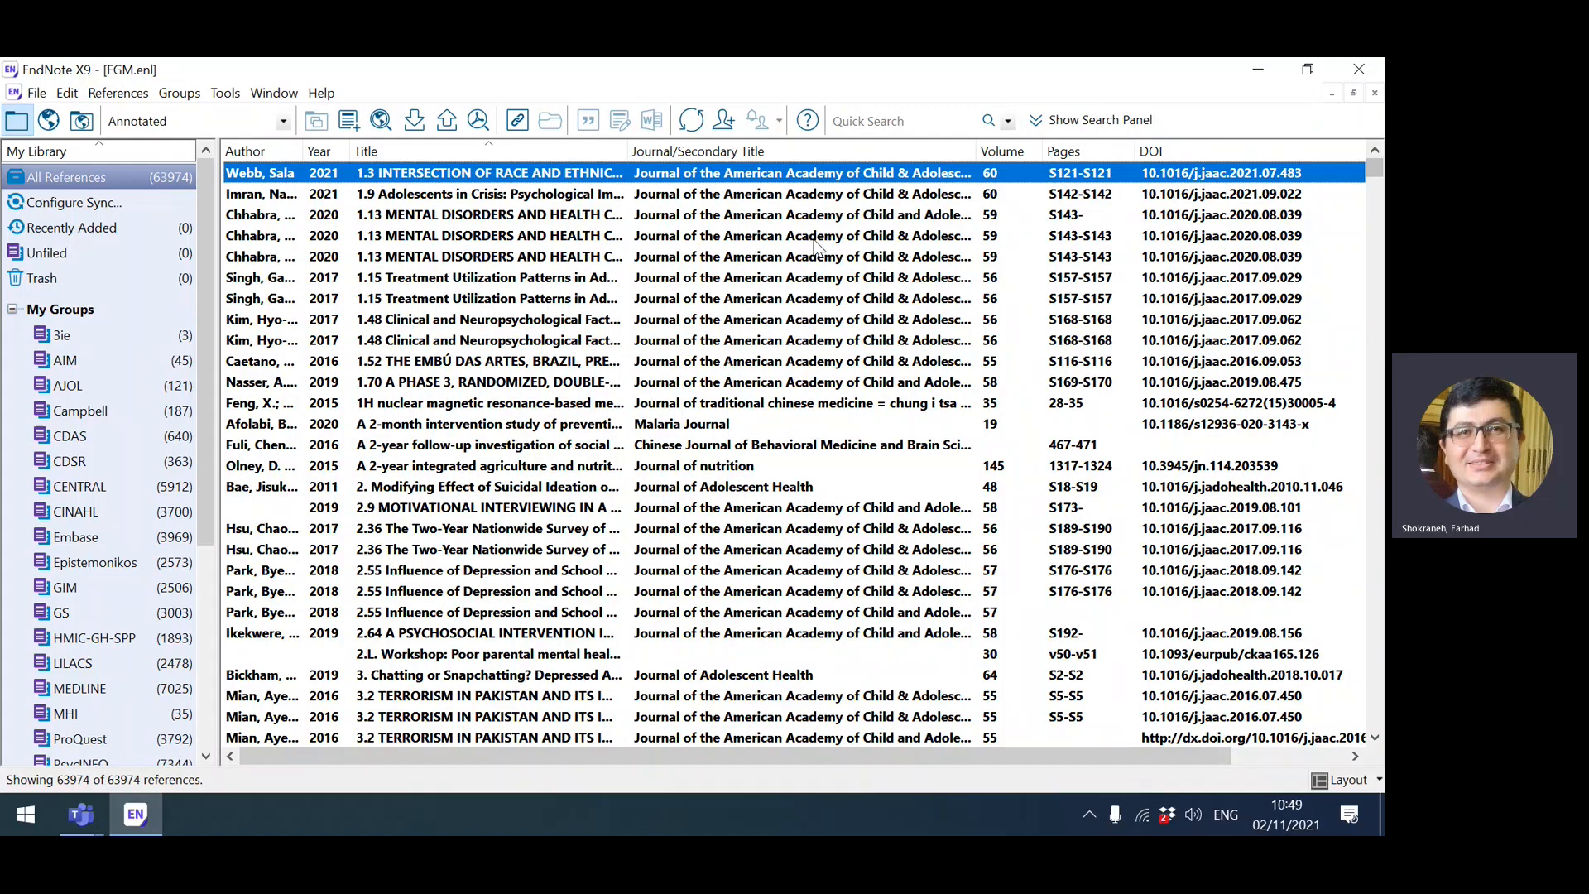
{"action": "mouse_move", "coordinate": [729, 233]}
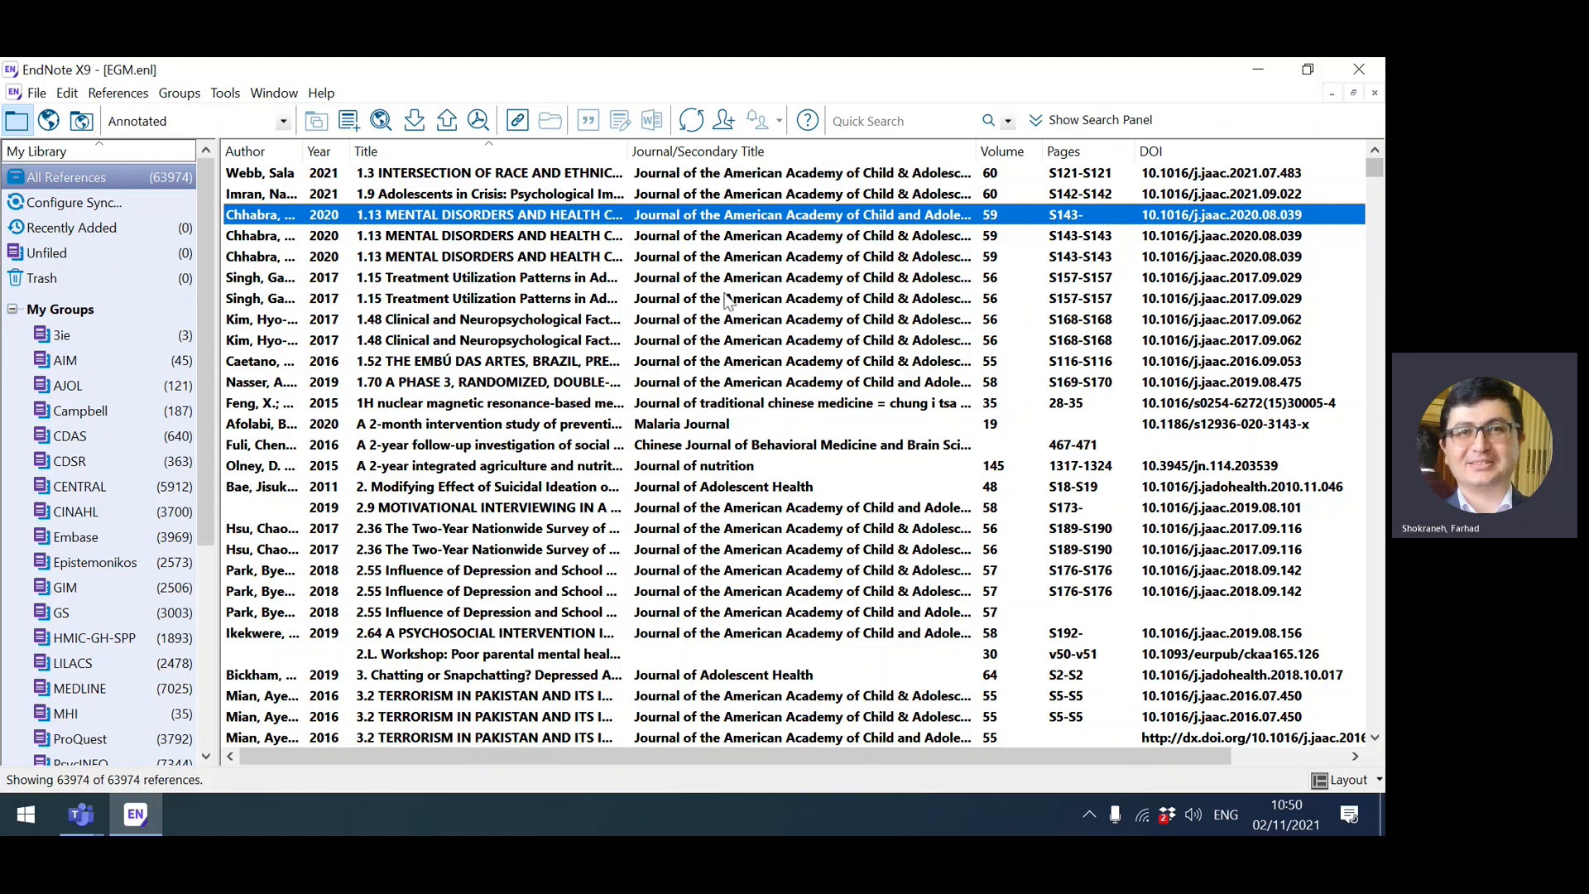
{"action": "mouse_move", "coordinate": [127, 111]}
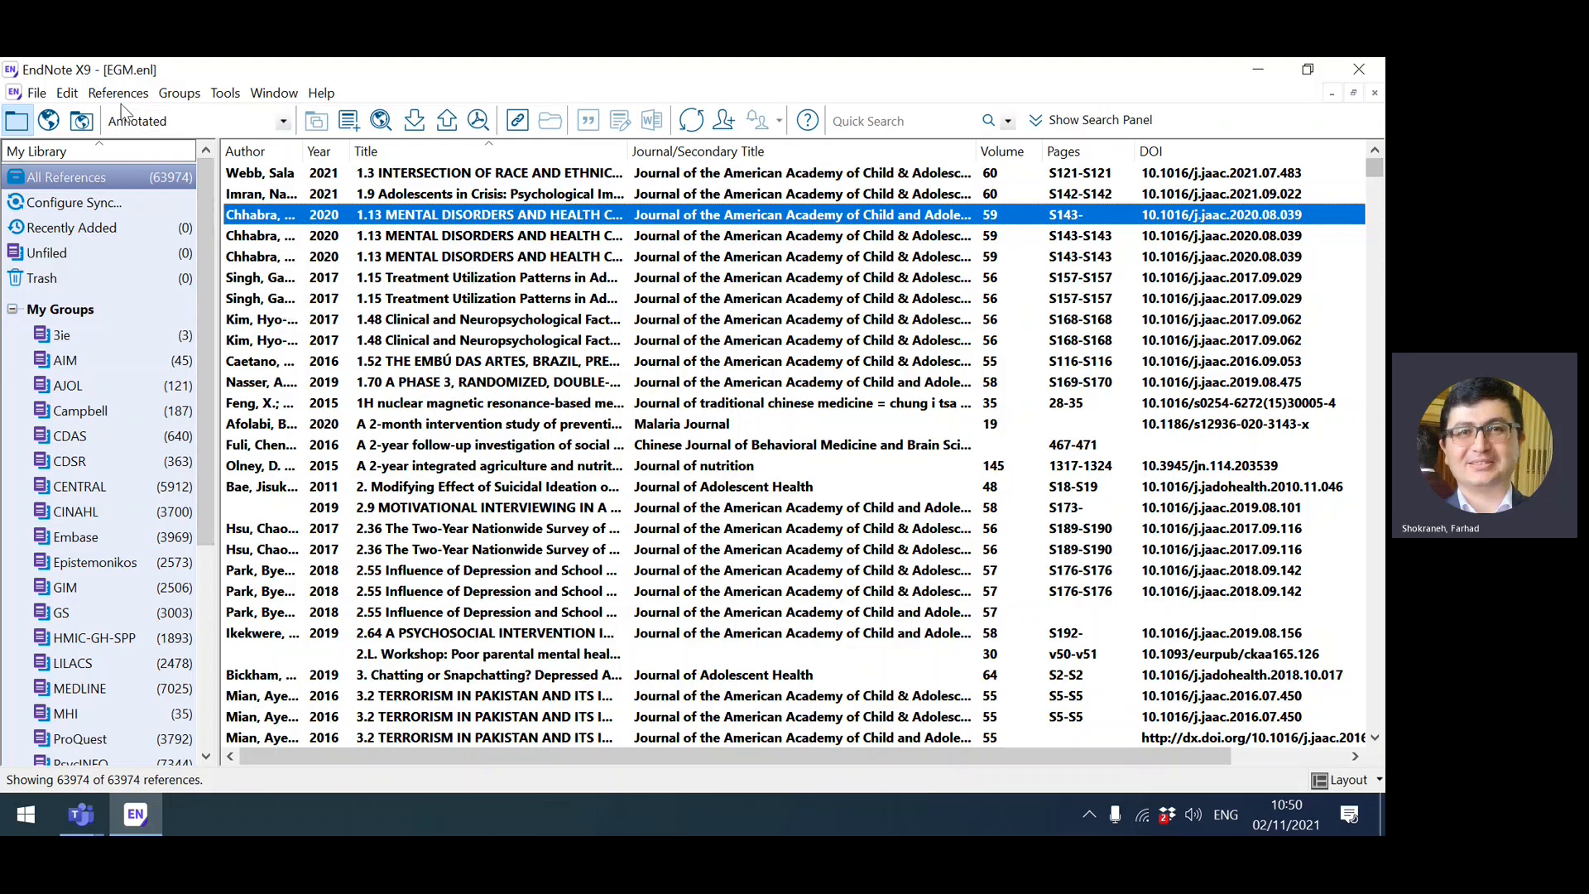
{"action": "mouse_move", "coordinate": [116, 93]}
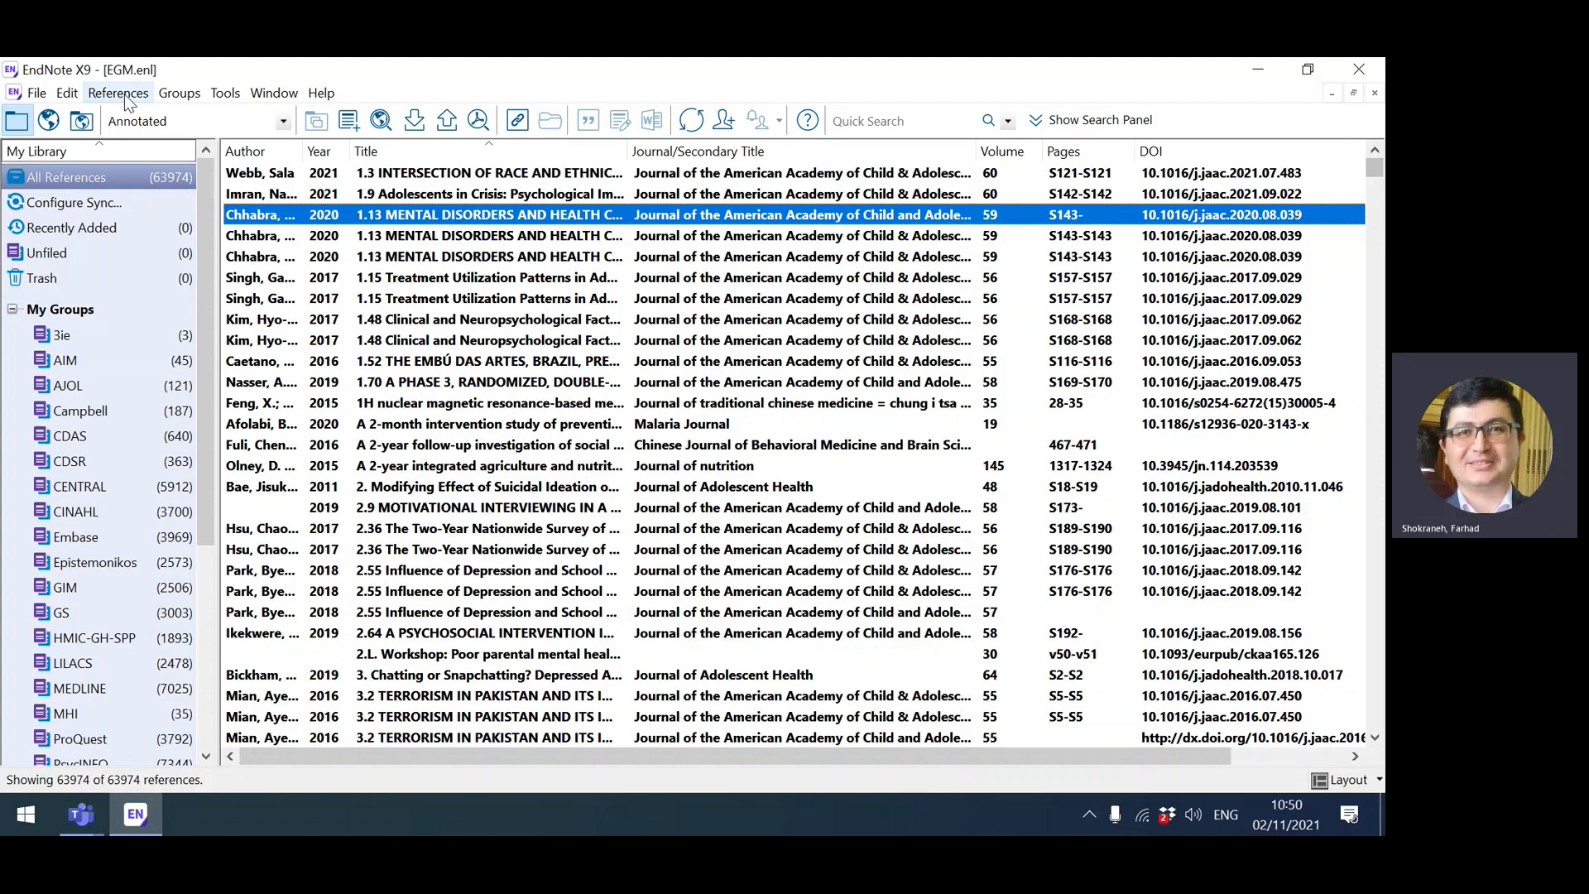
Show the References menu with its Find Duplicates command
{"action": "left_click", "coordinate": [118, 93]}
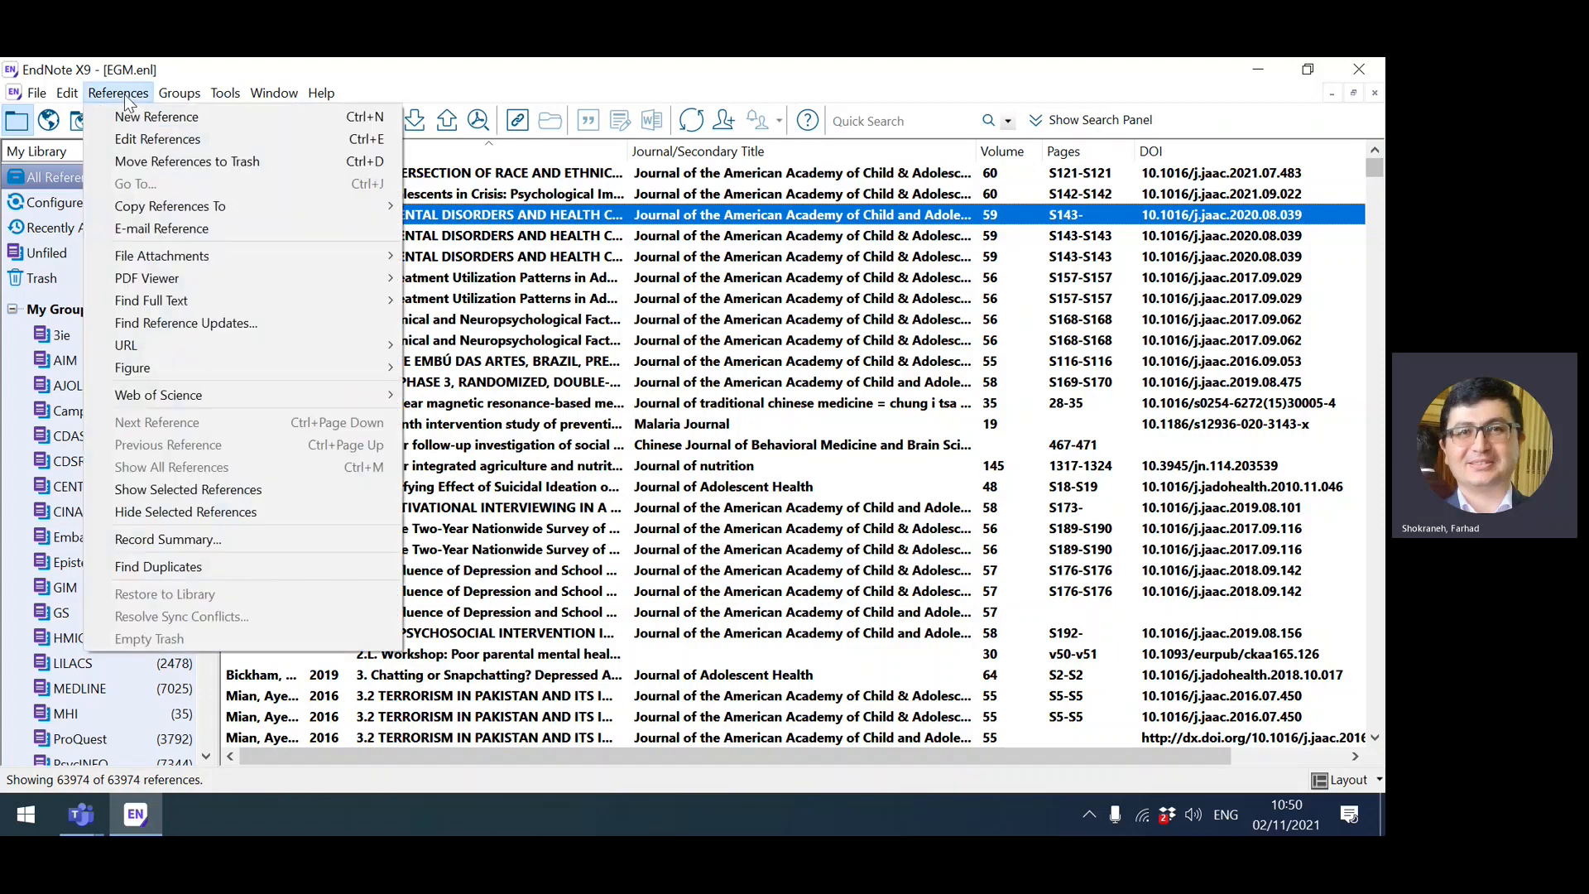
{"action": "mouse_move", "coordinate": [215, 493]}
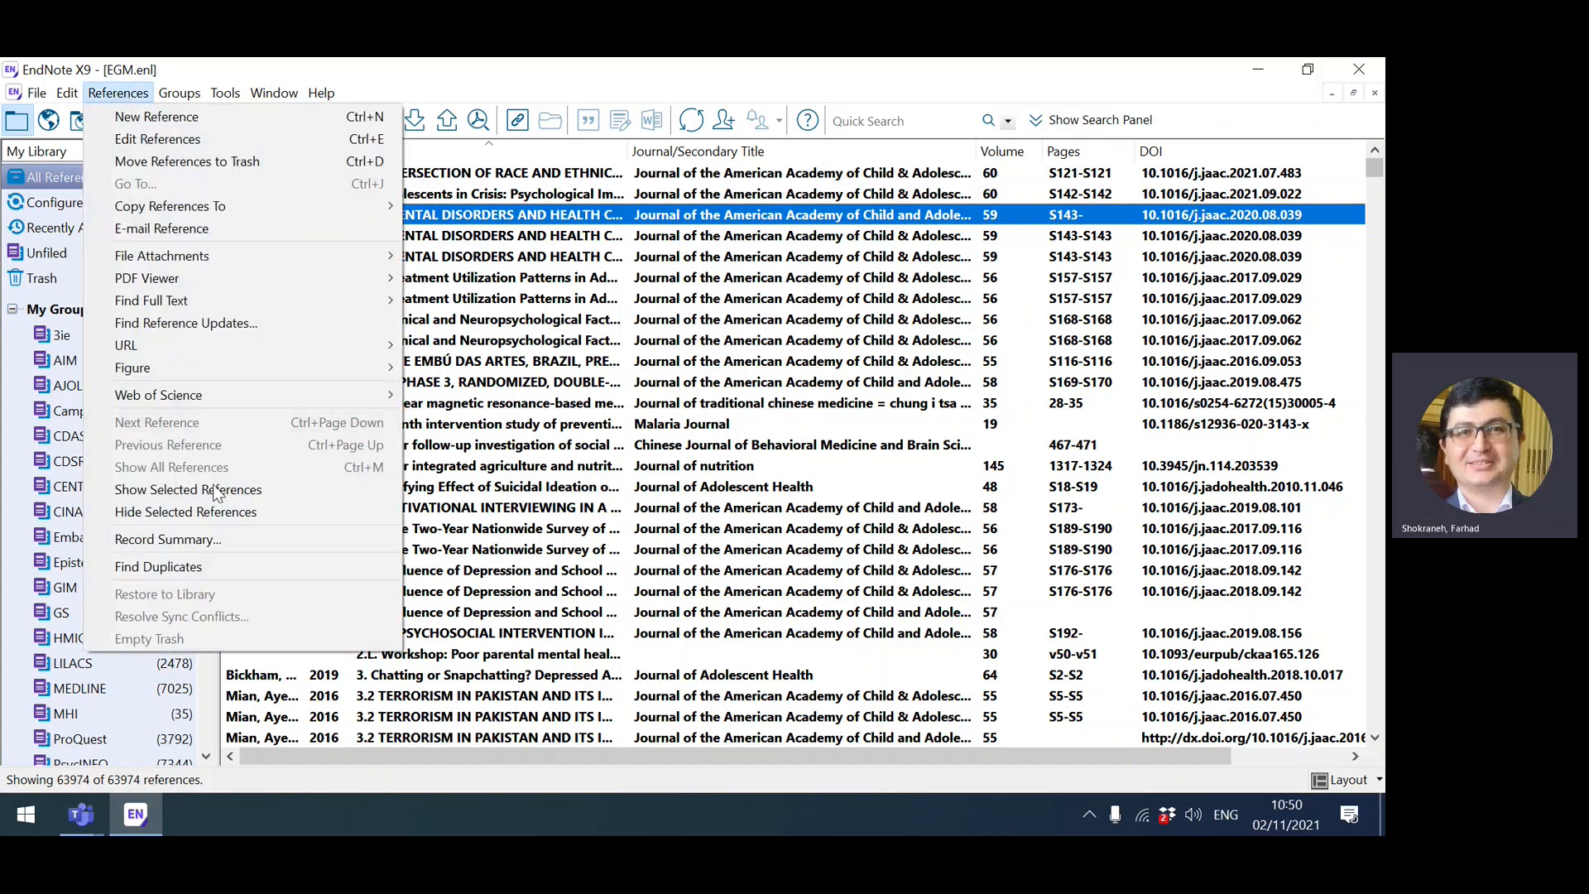
{"action": "mouse_move", "coordinate": [157, 566]}
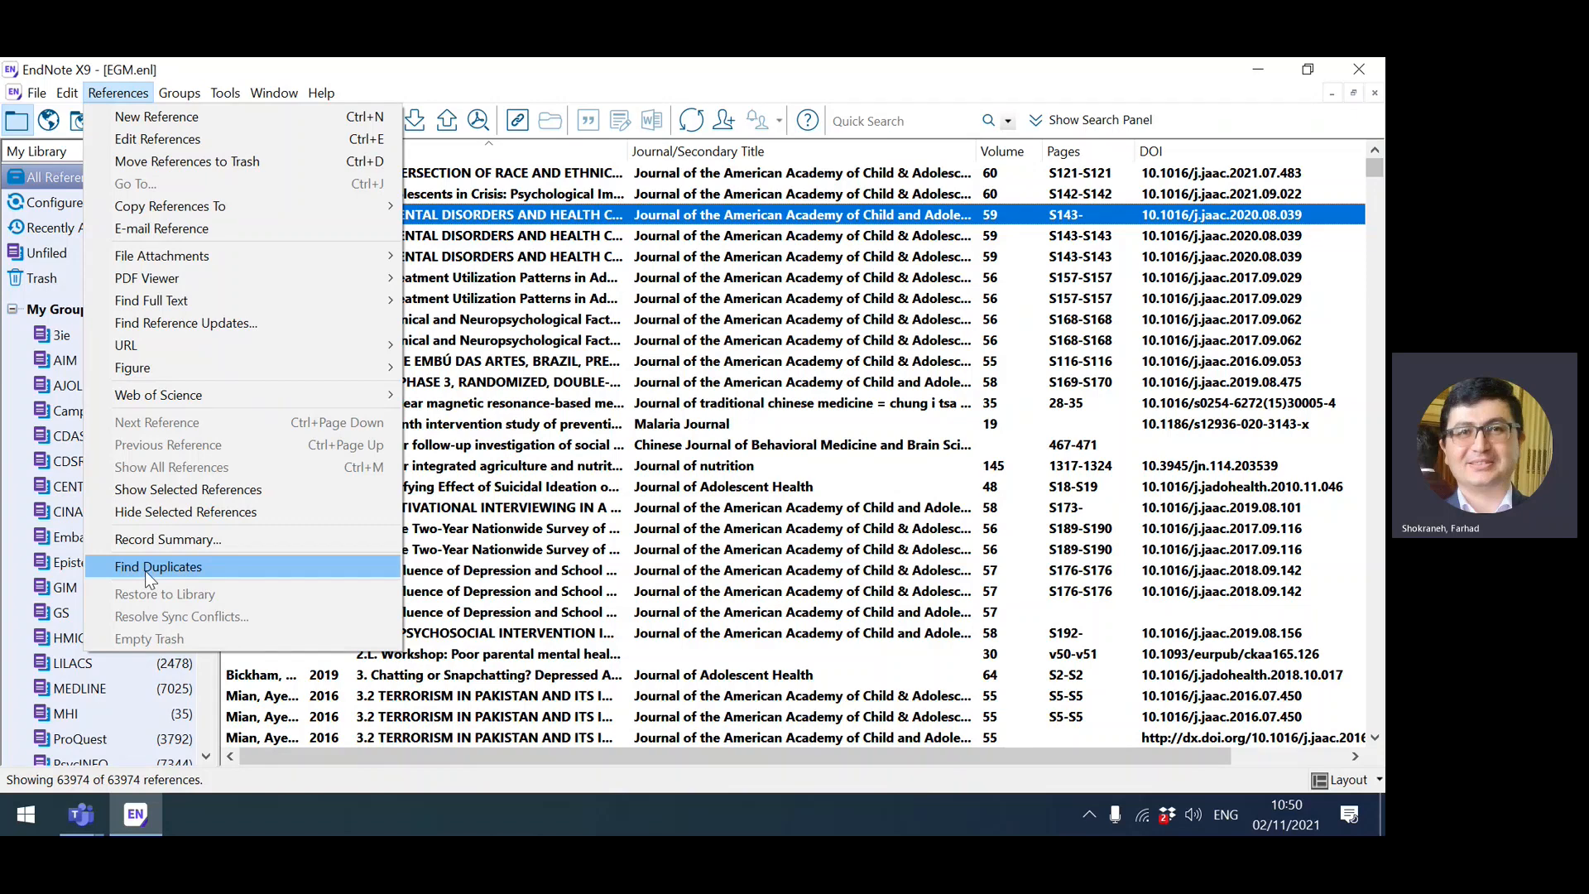
{"action": "mouse_move", "coordinate": [147, 278]}
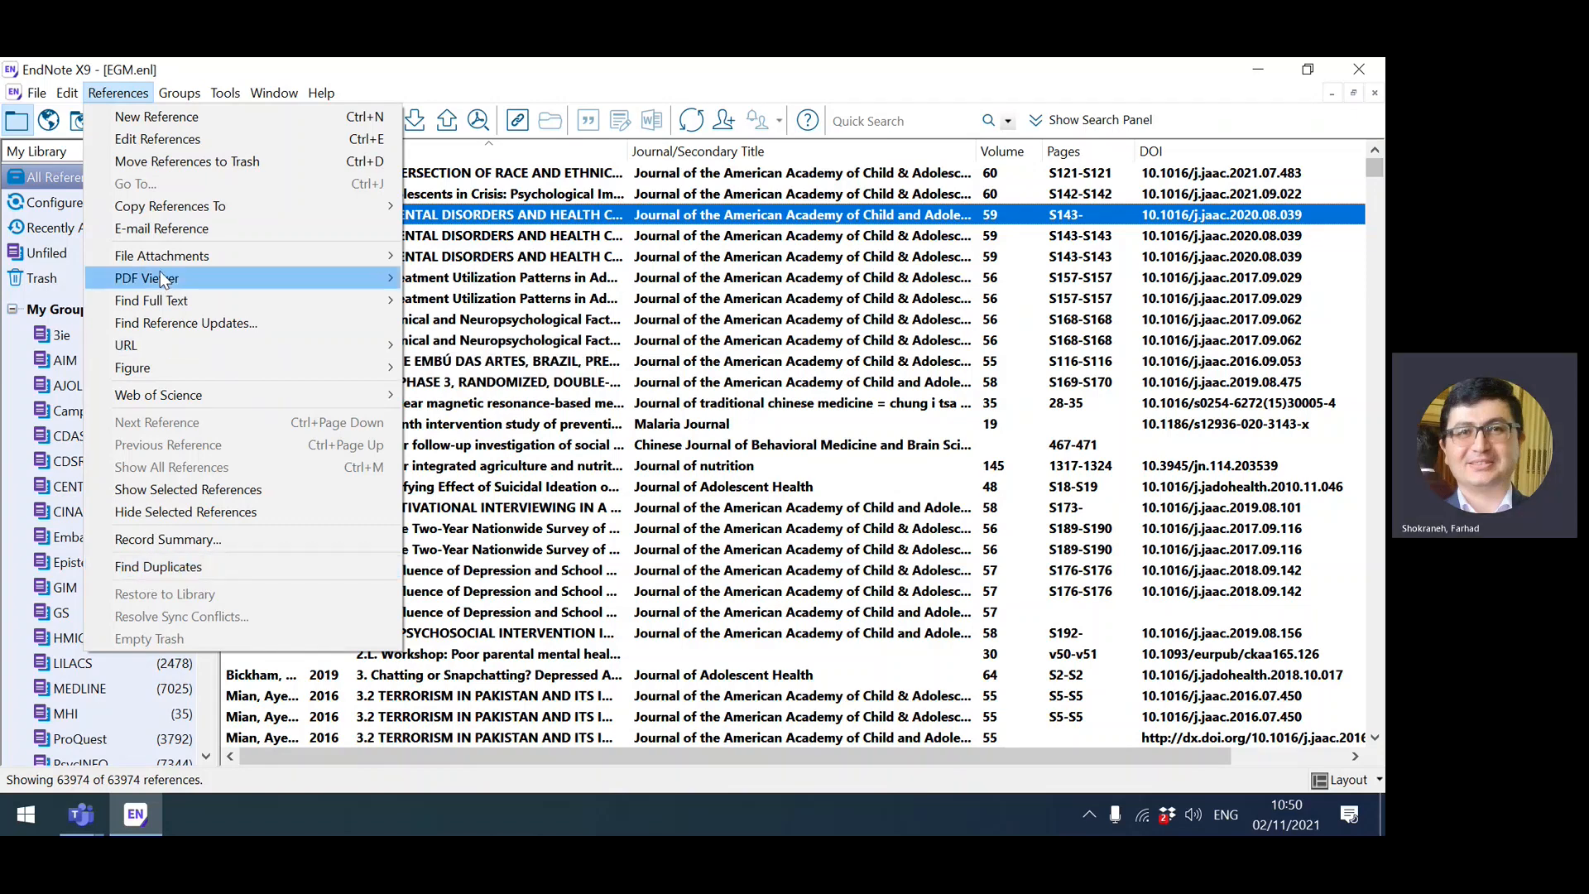
{"action": "mouse_move", "coordinate": [161, 229]}
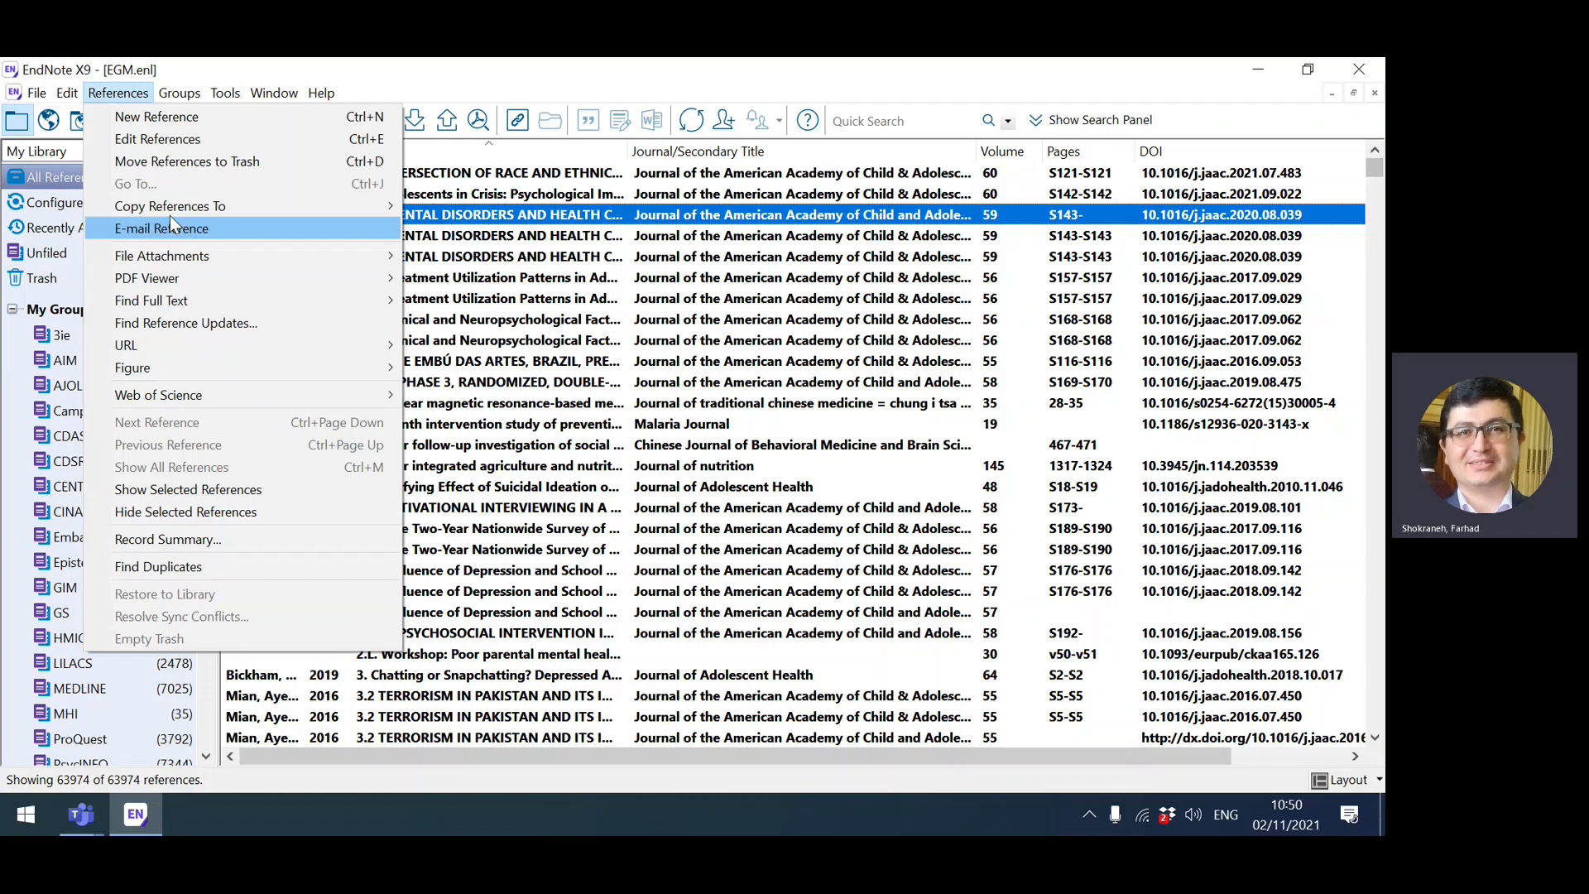
Reach the Duplicates preferences via Edit and review the list of comparison fields
{"action": "left_click", "coordinate": [66, 93]}
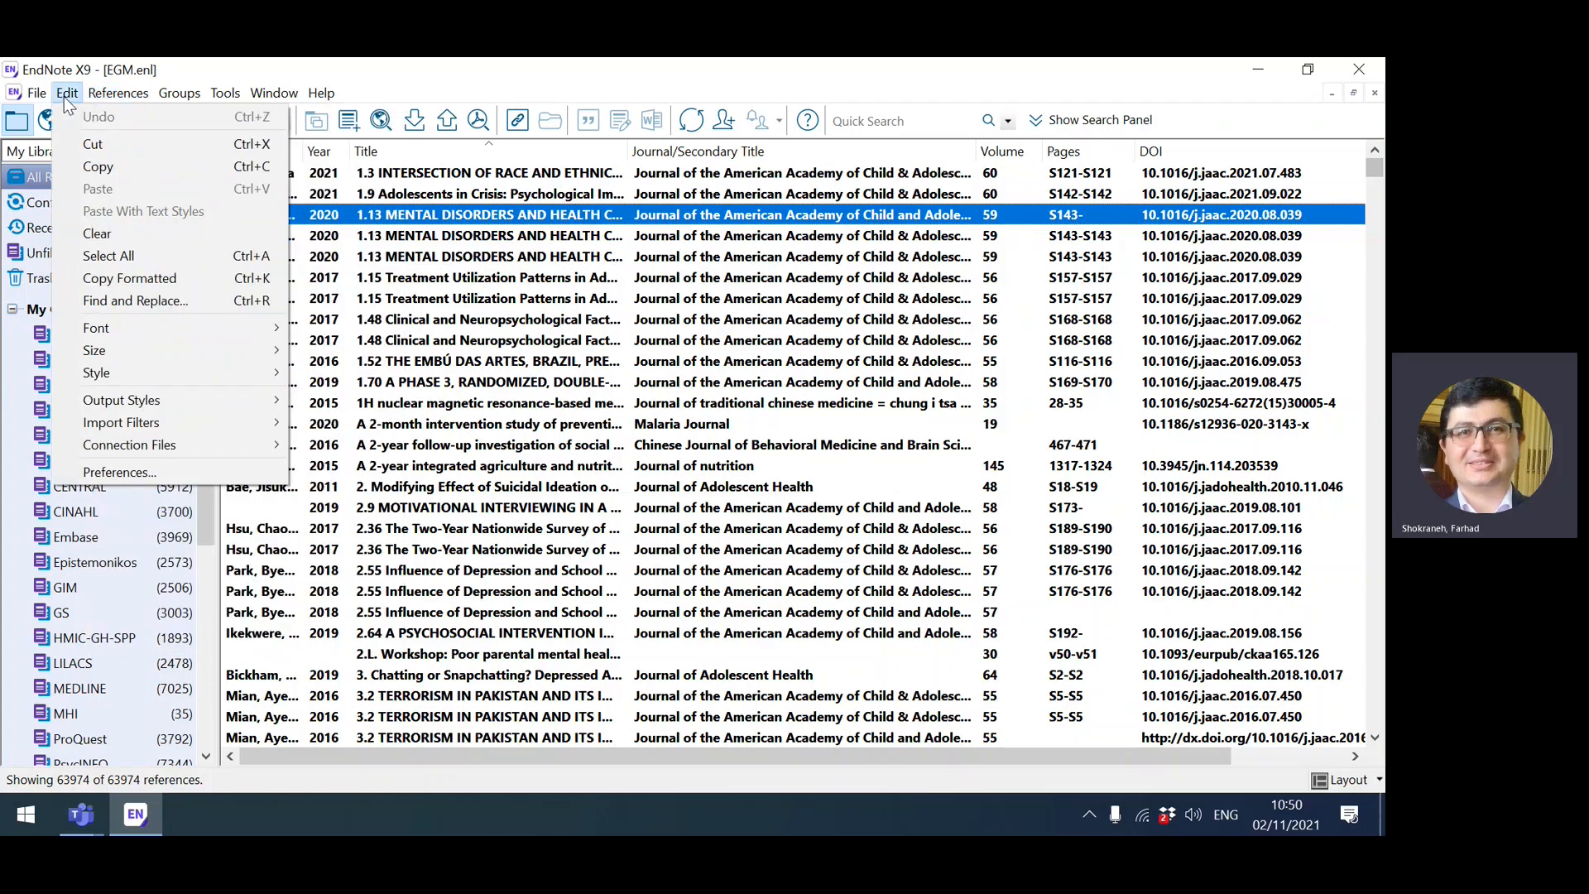
{"action": "mouse_move", "coordinate": [120, 471]}
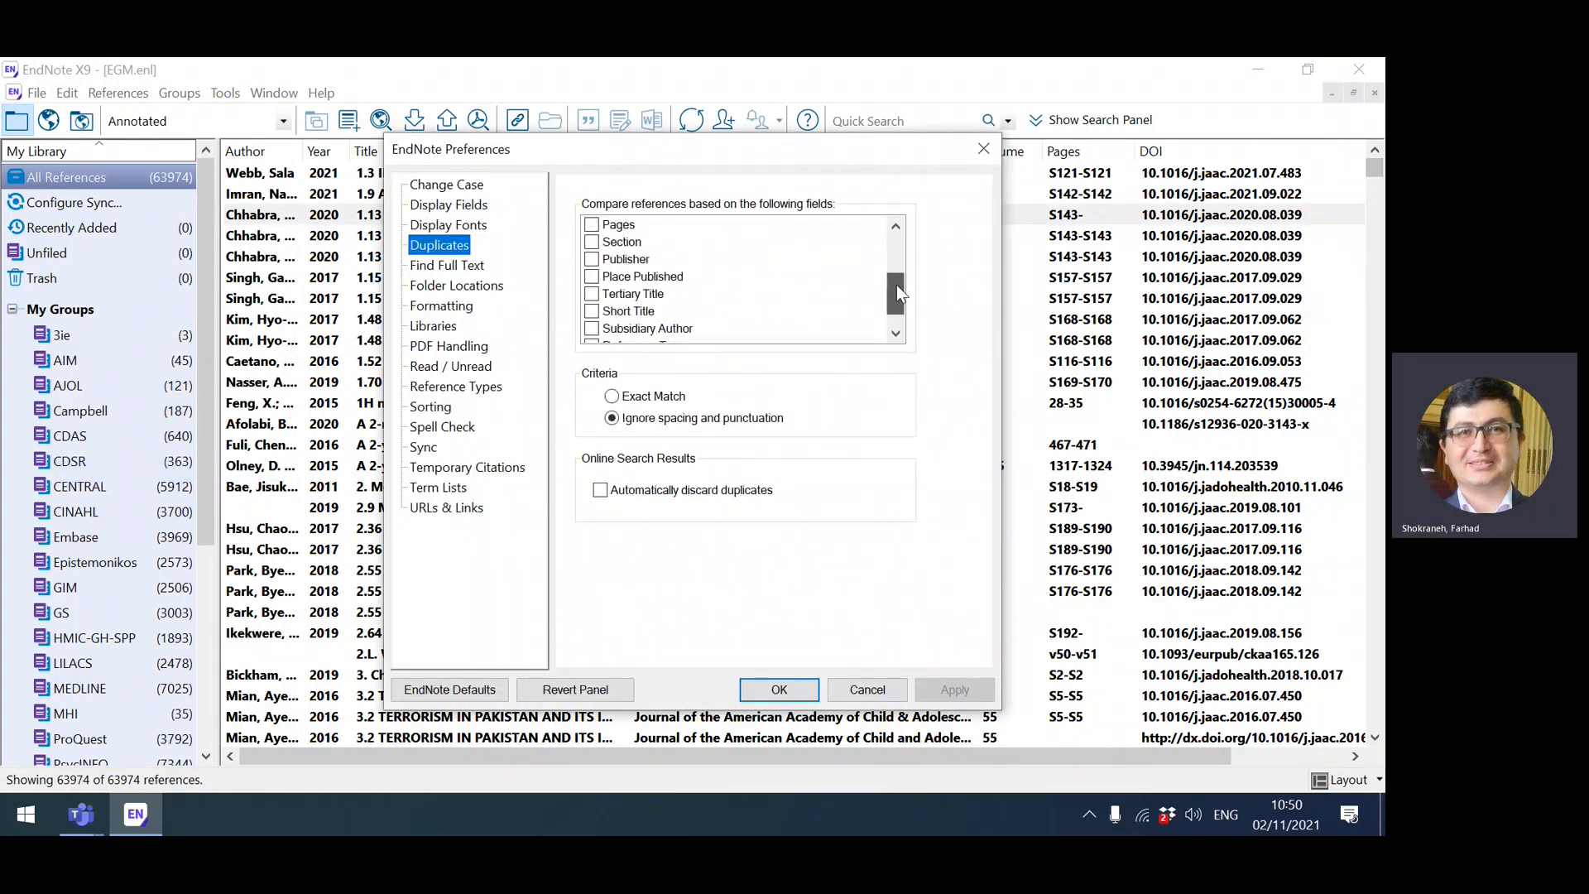
{"action": "scroll", "scroll_direction": "down", "scroll_amount": 3}
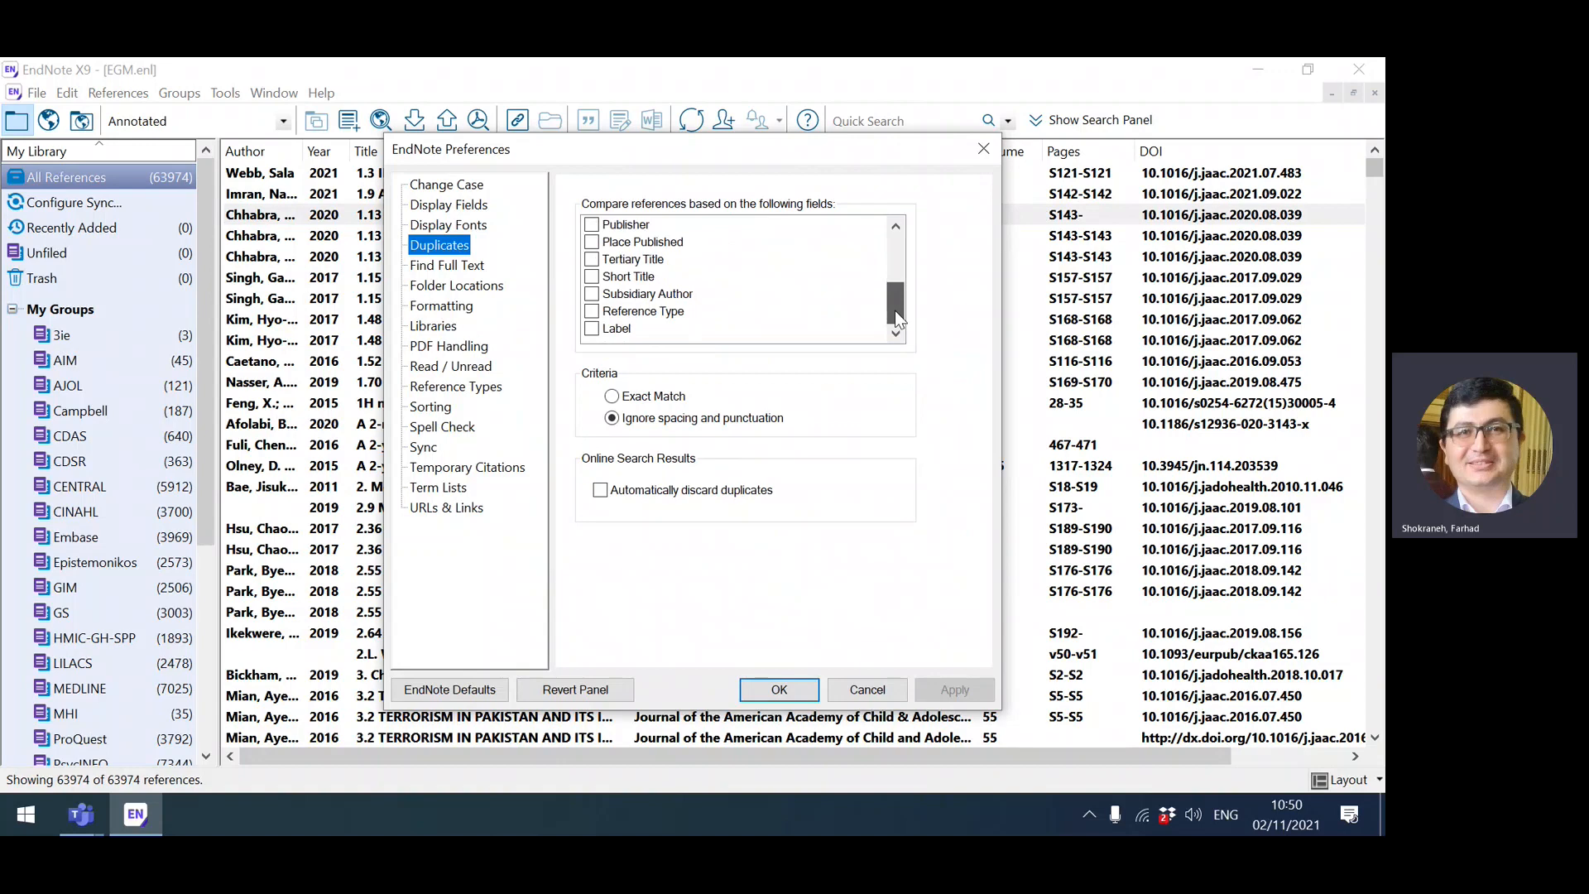
{"action": "mouse_move", "coordinate": [895, 305]}
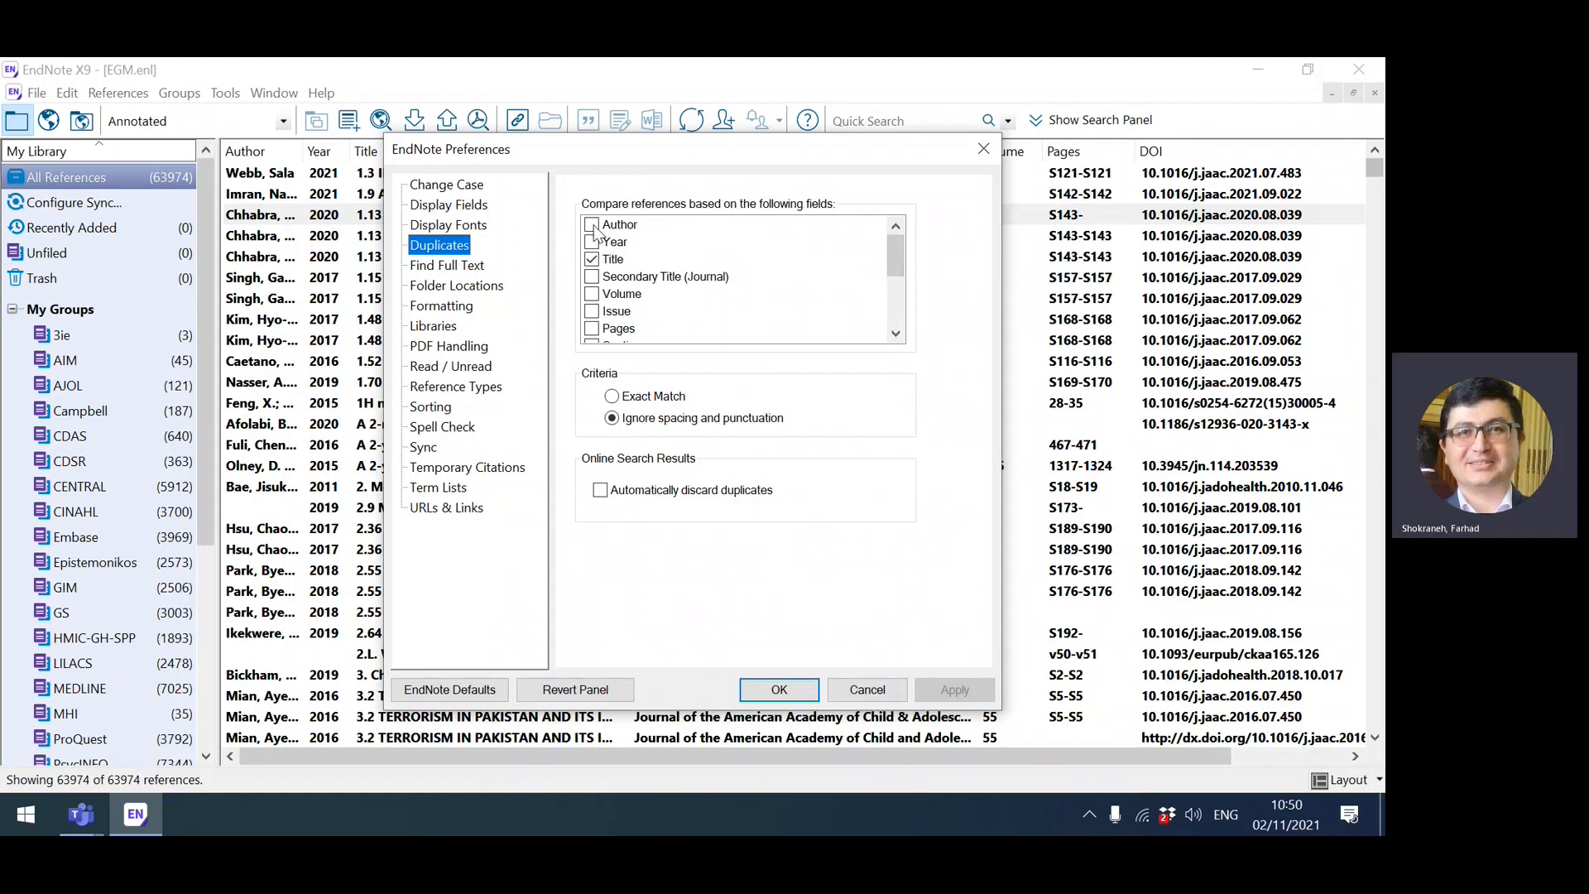
Tick Author and Volume so duplicates are compared on them alongside Title, Year and Journal
{"action": "left_click", "coordinate": [592, 225]}
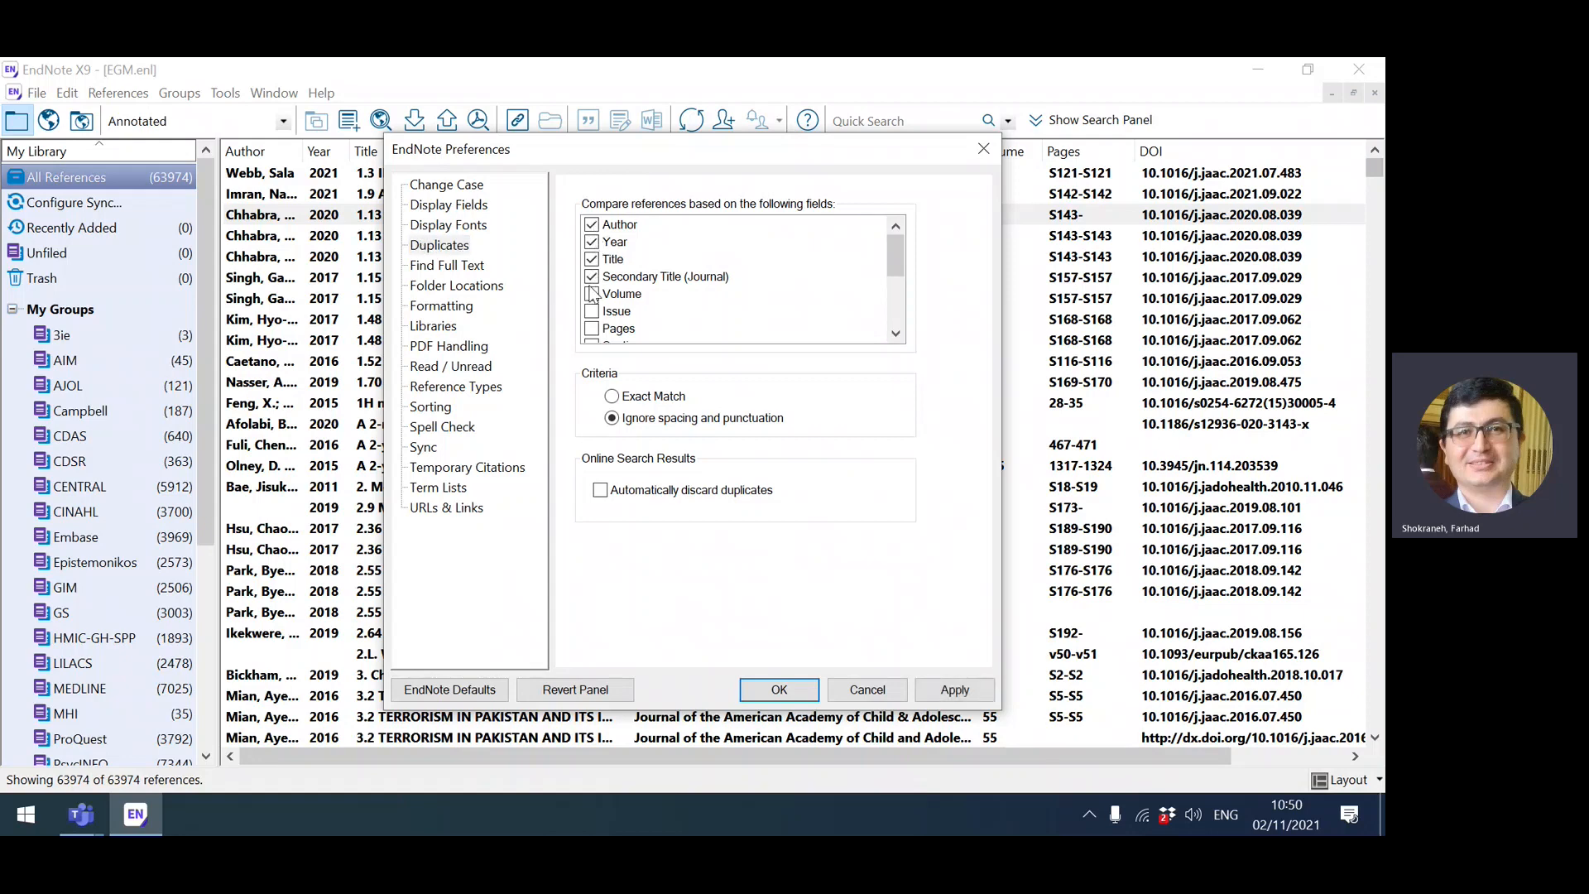
{"action": "left_click", "coordinate": [593, 295]}
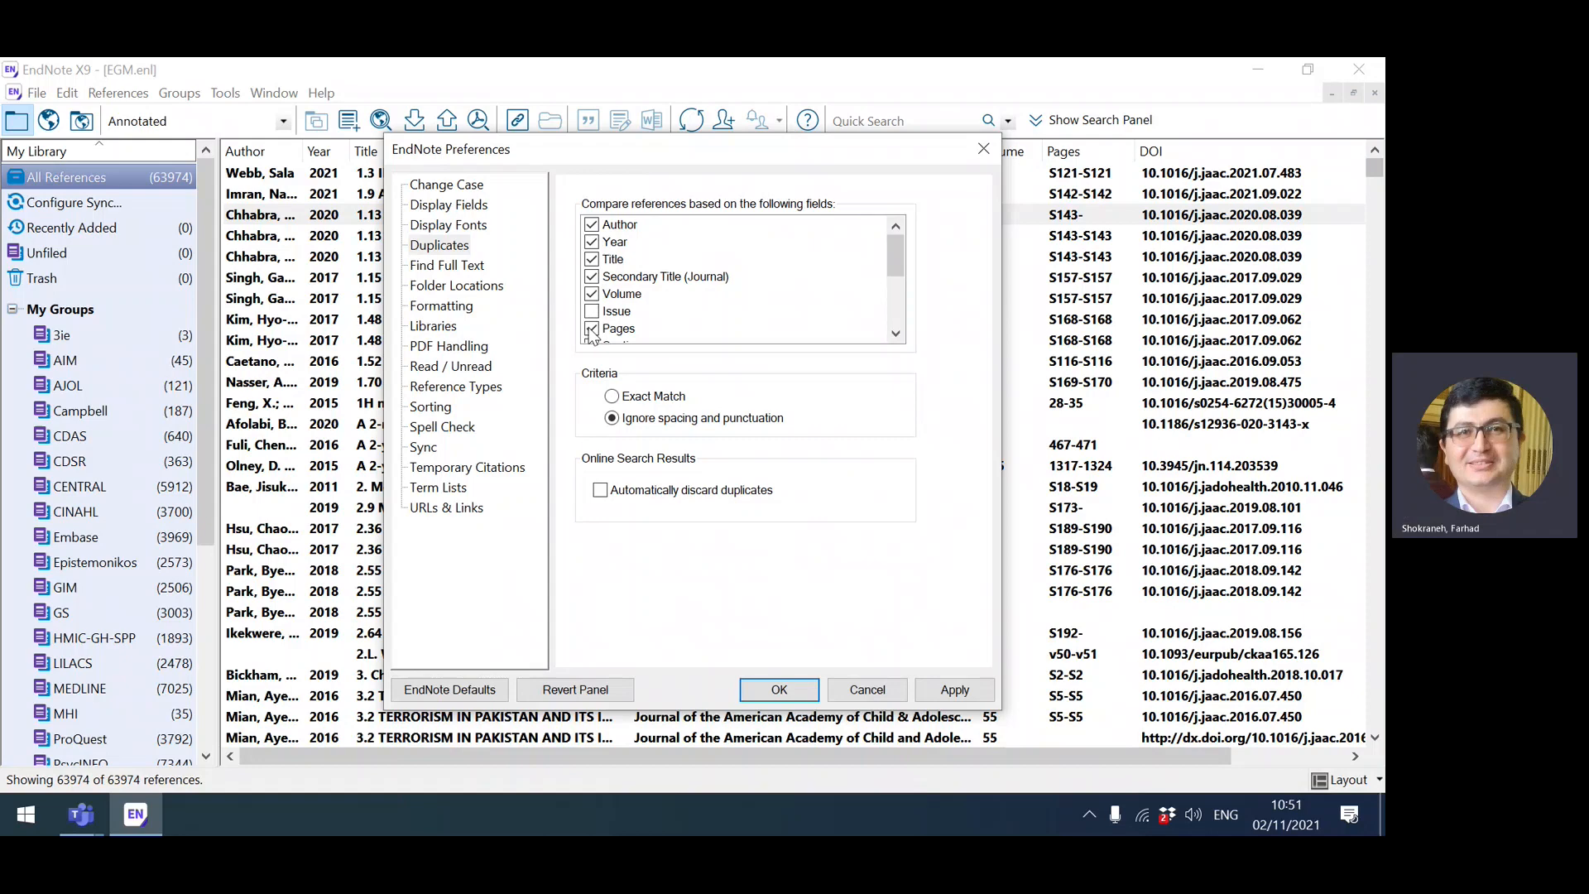
{"action": "mouse_move", "coordinate": [642, 261]}
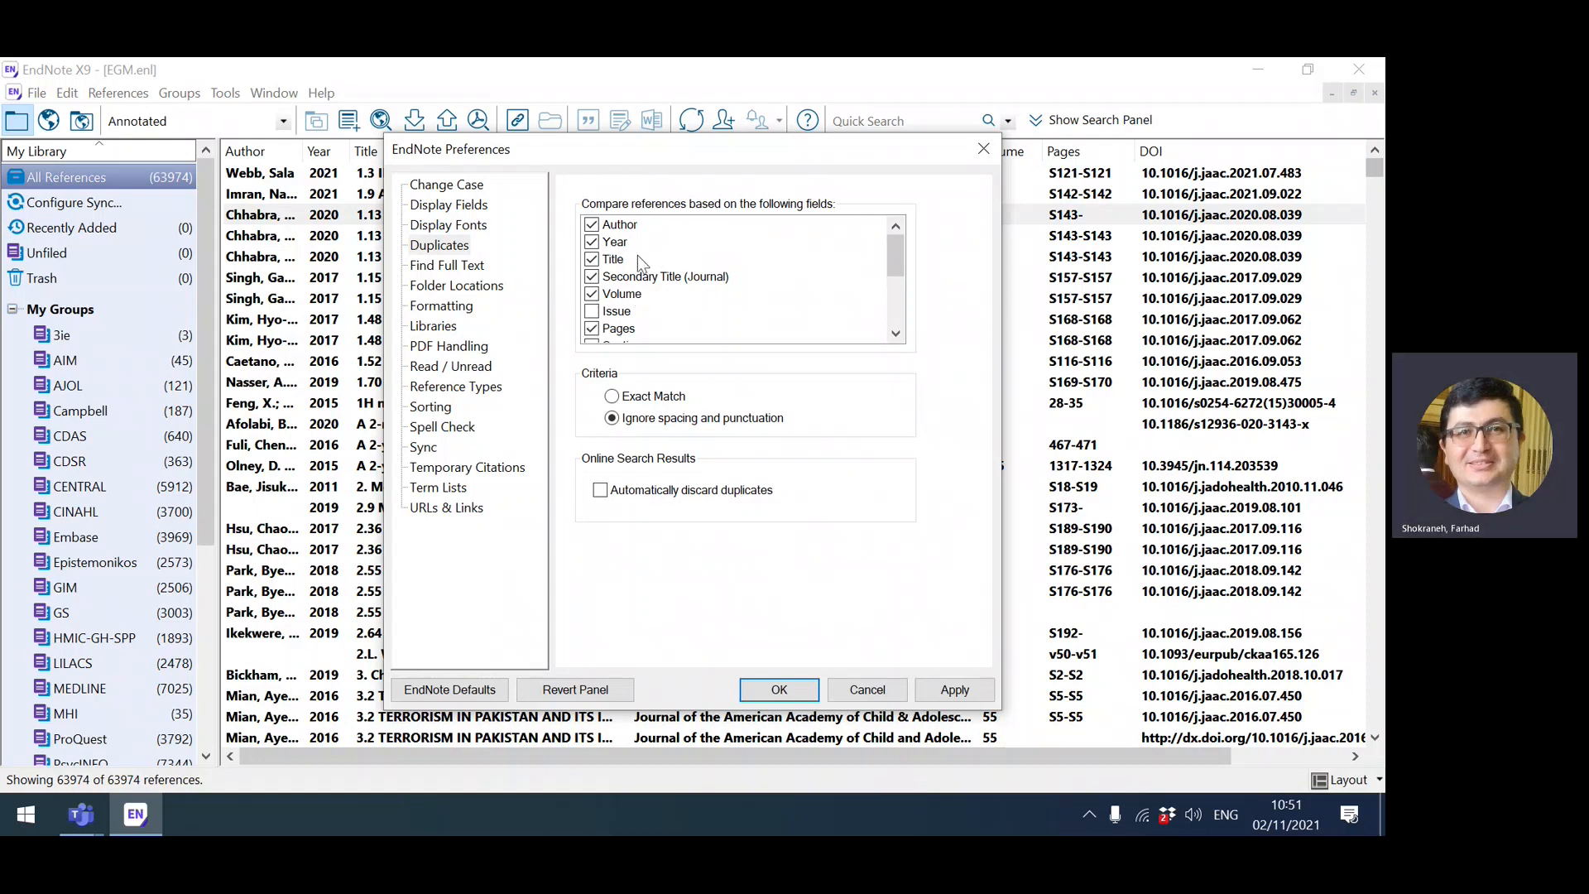
{"action": "mouse_move", "coordinate": [659, 307]}
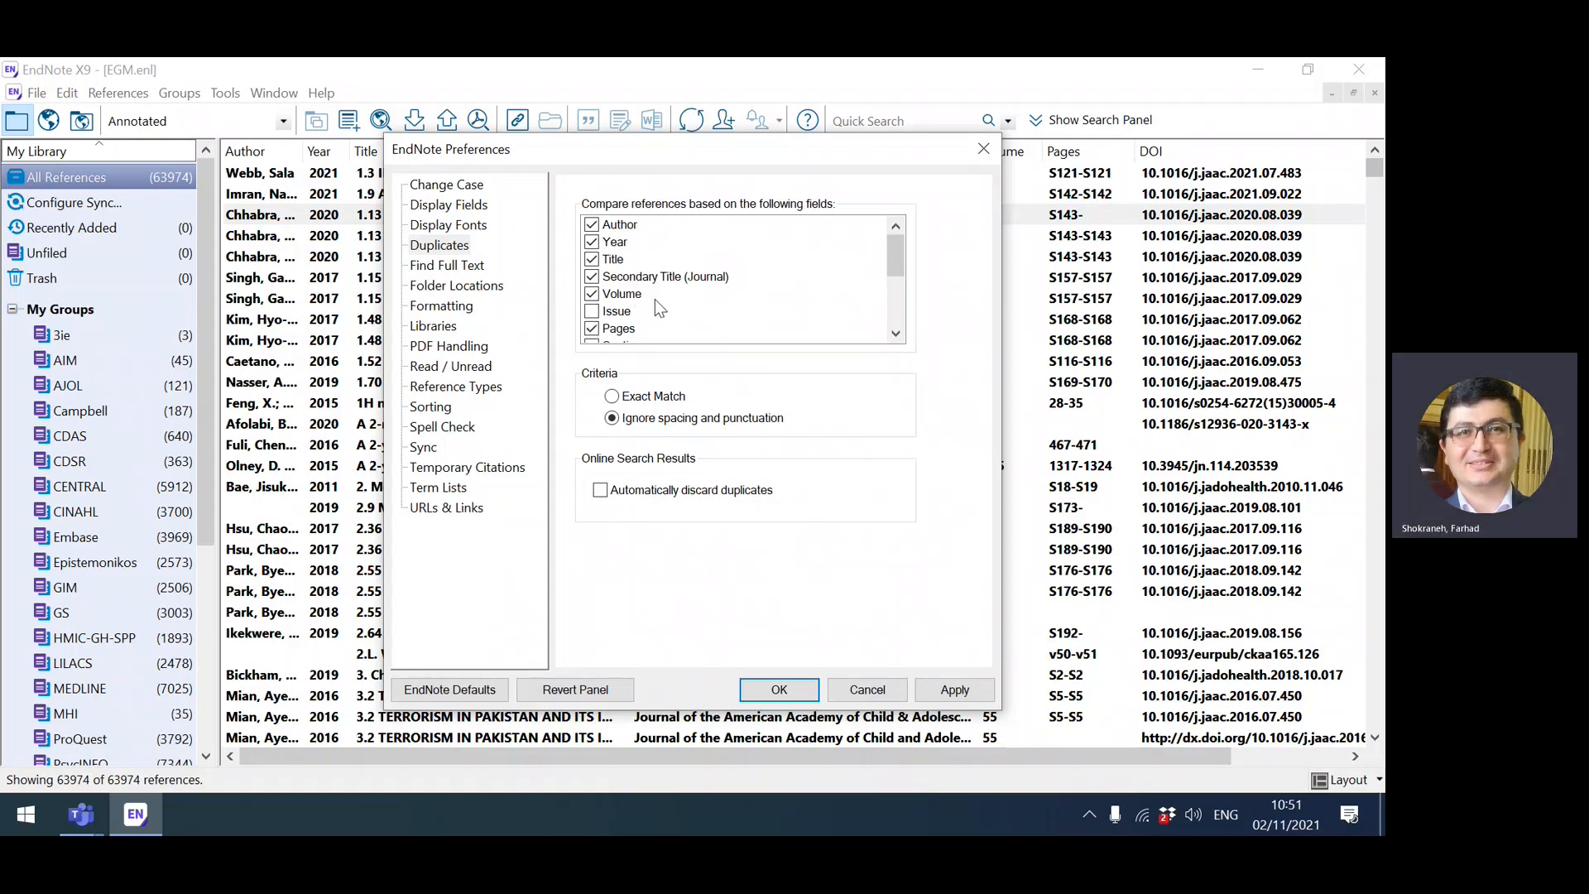
{"action": "mouse_move", "coordinate": [652, 344]}
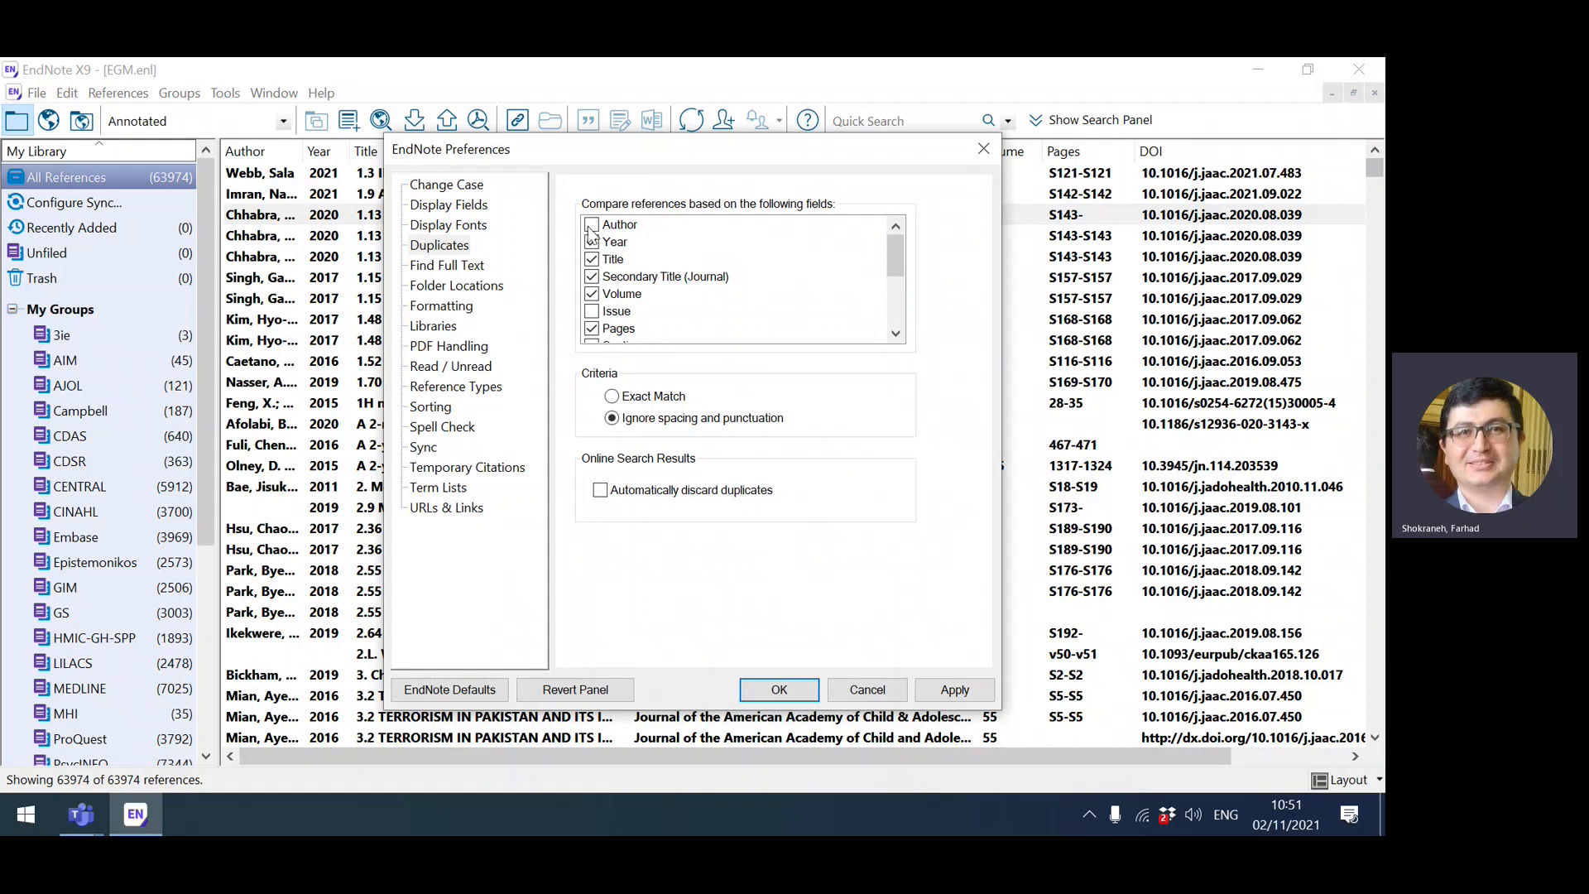
Toggle Year and Journal, then add Pages, leaving Issue out of the duplicate comparison
{"action": "left_click", "coordinate": [592, 224]}
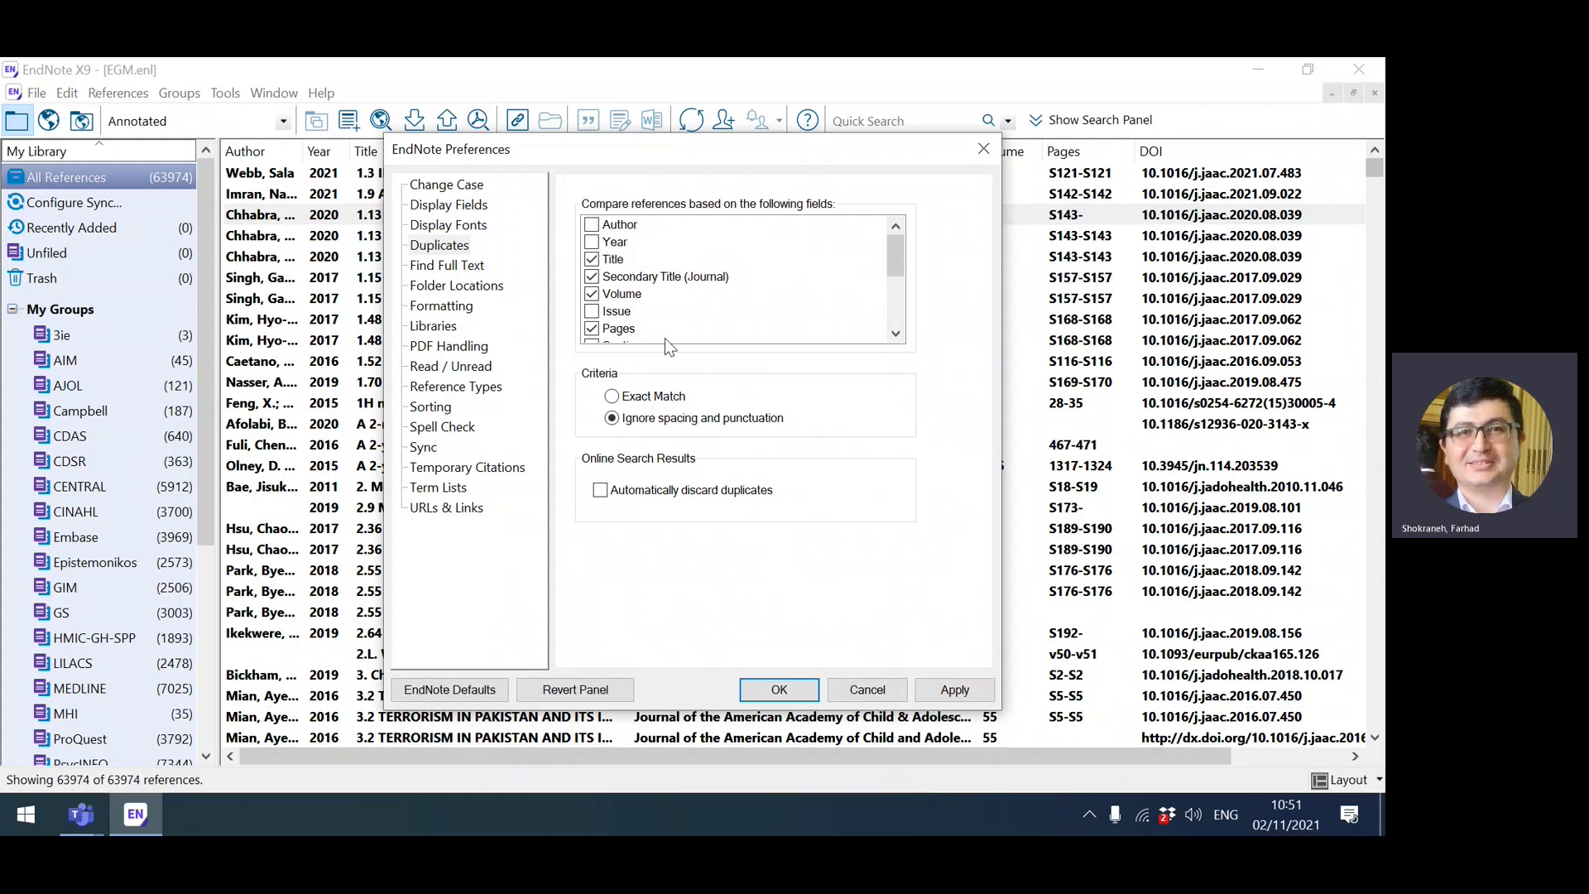
{"action": "mouse_move", "coordinate": [624, 262]}
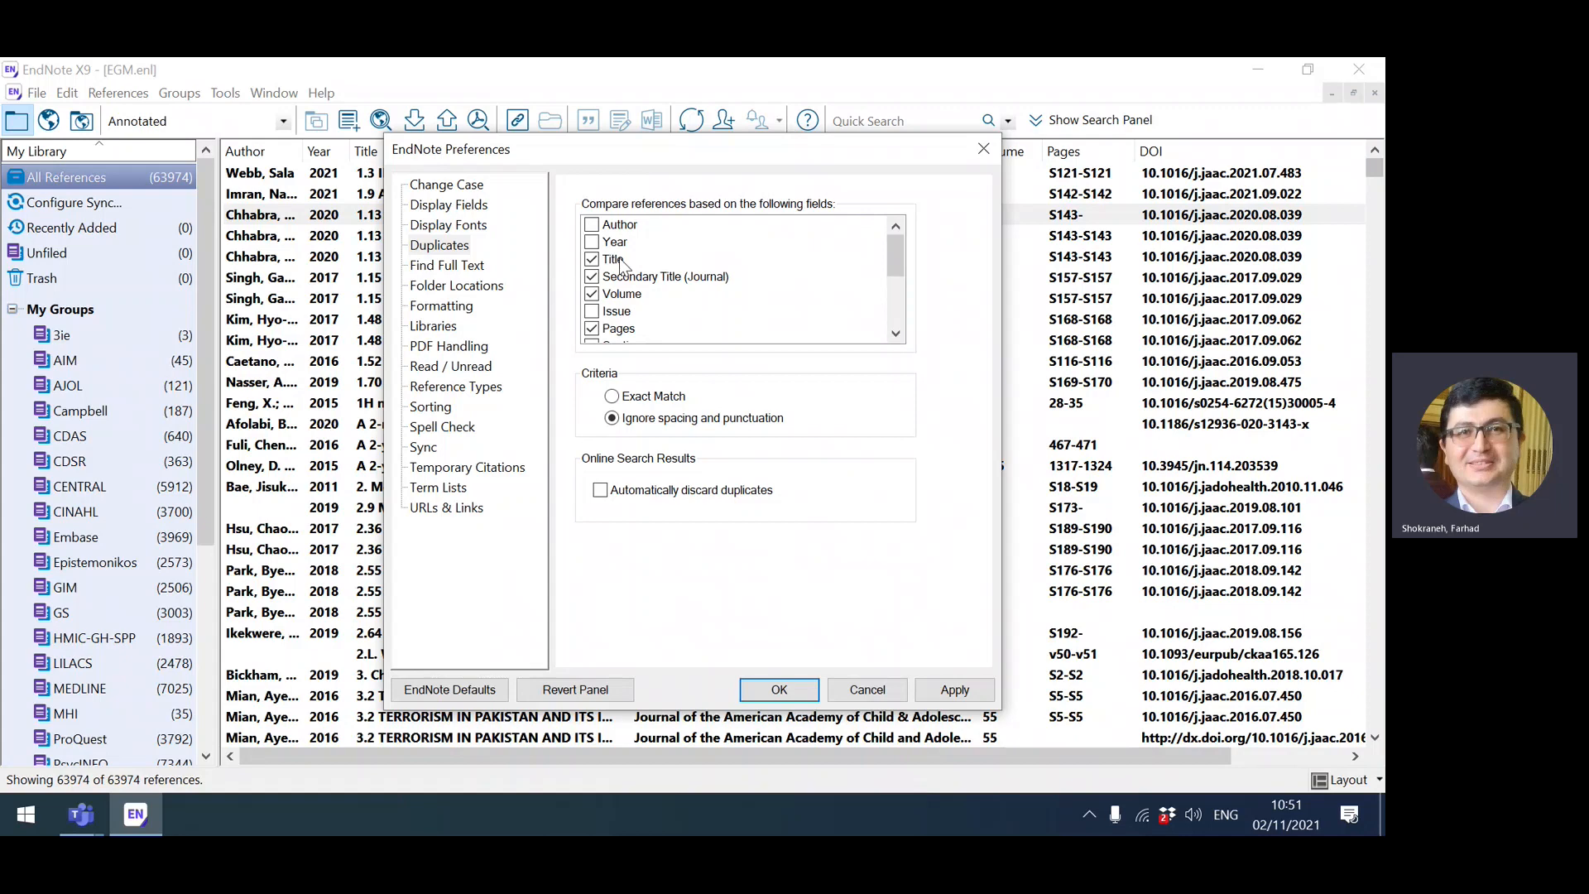
{"action": "left_click", "coordinate": [592, 276]}
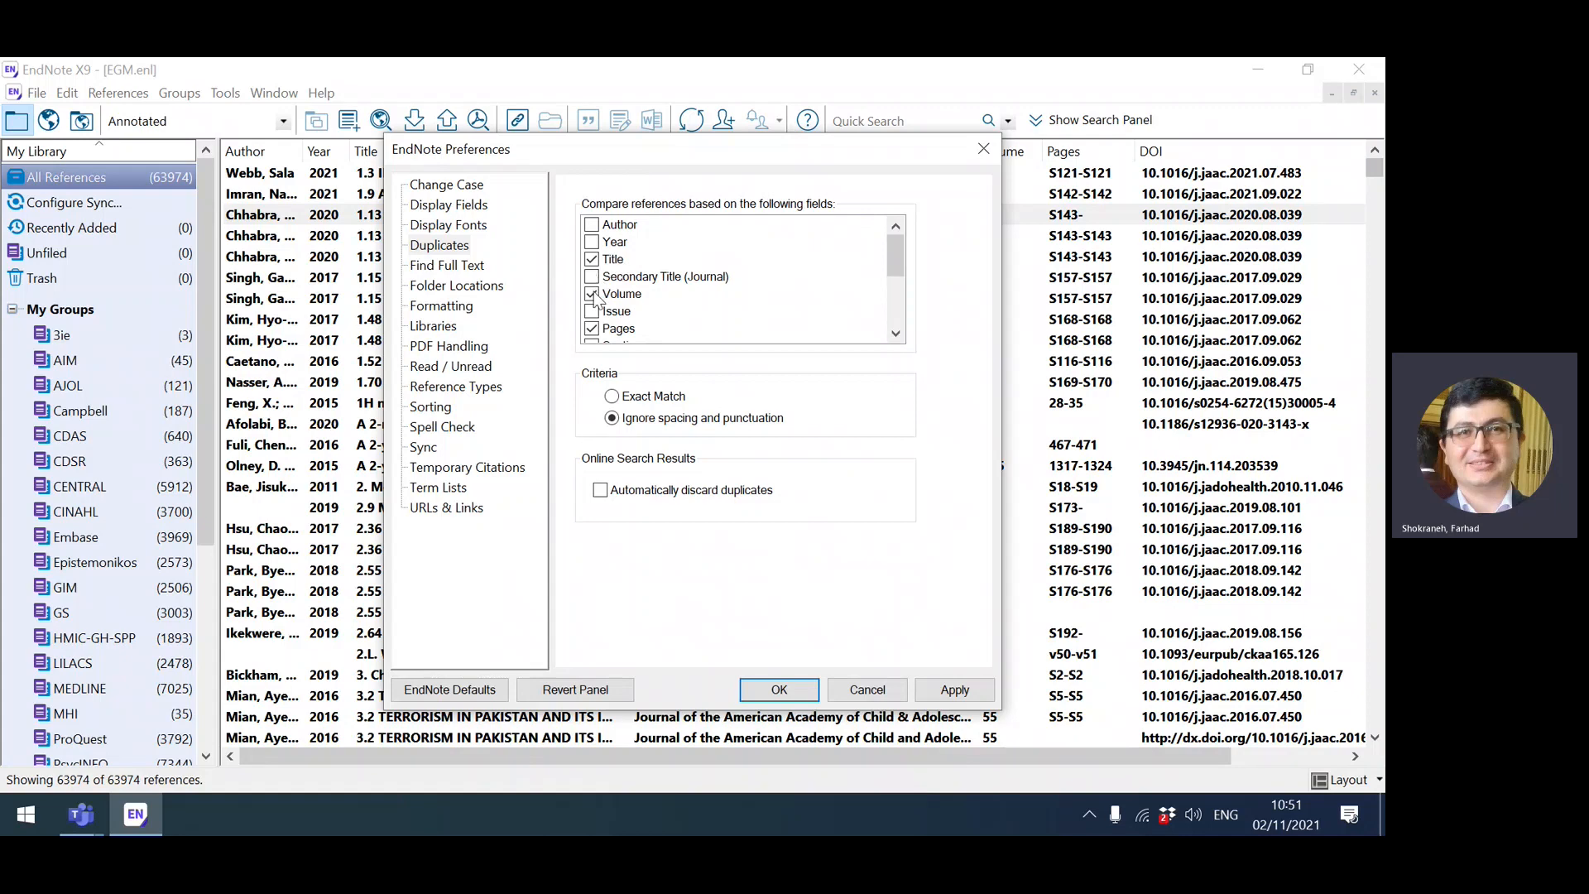
{"action": "left_click", "coordinate": [592, 295]}
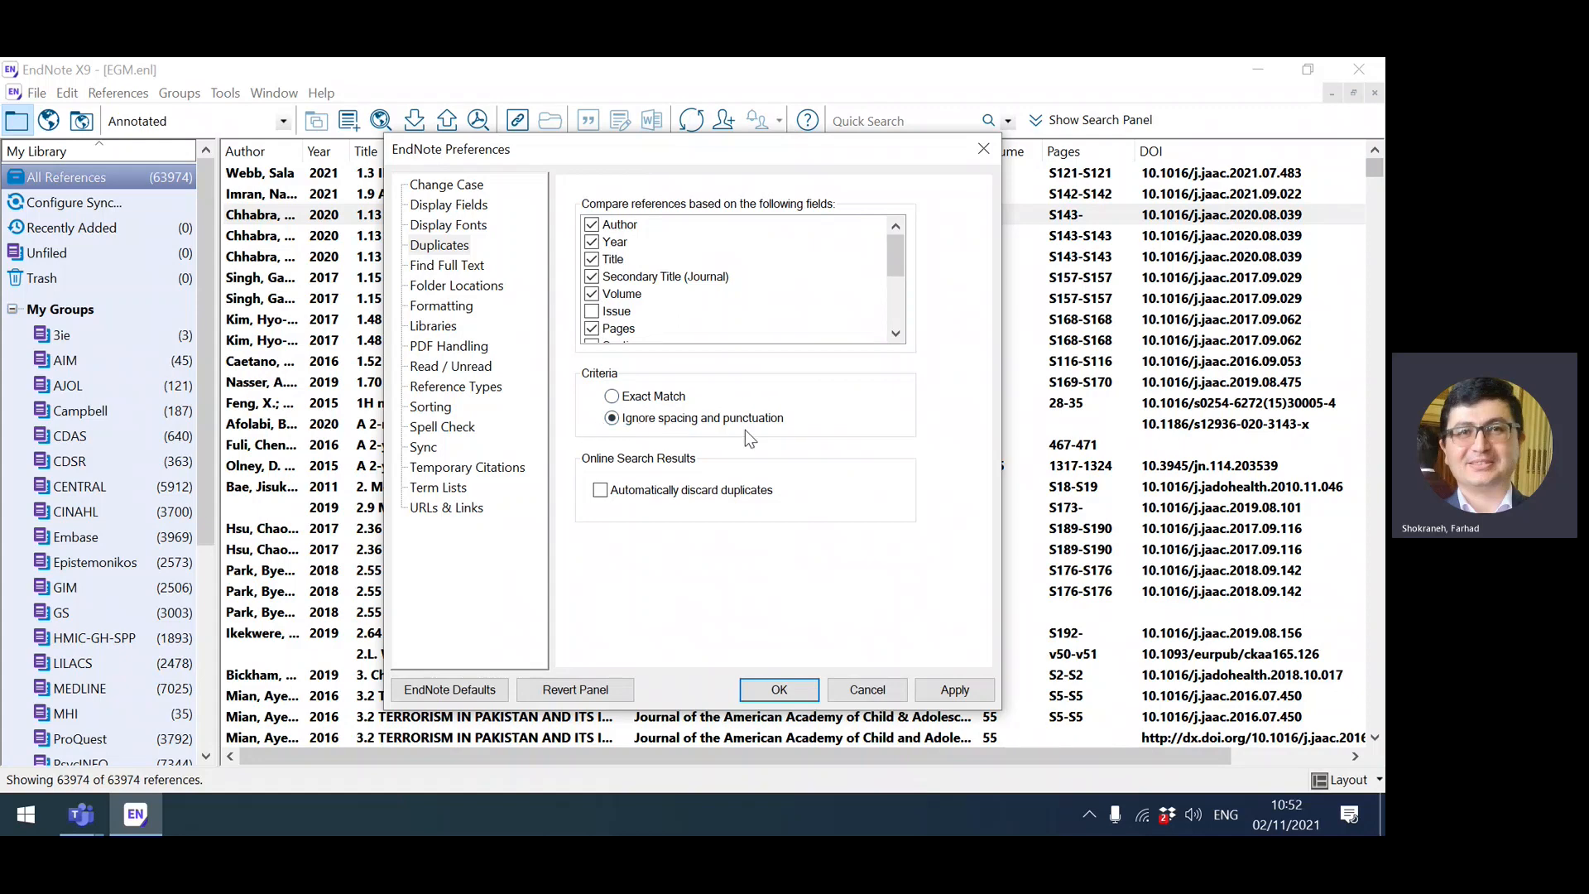
{"action": "mouse_move", "coordinate": [778, 689]}
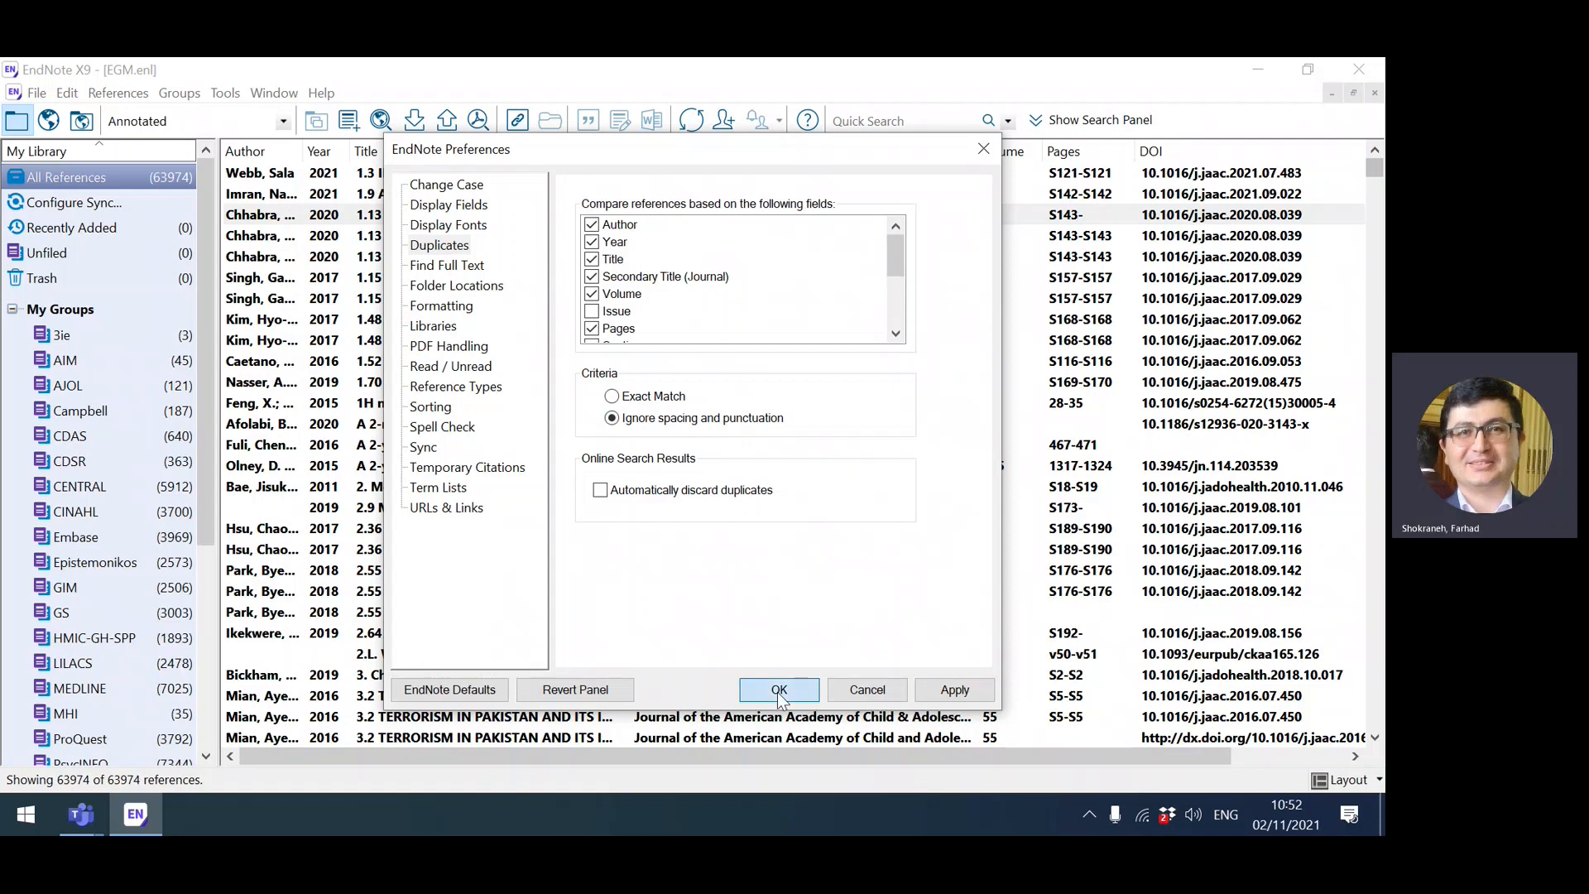
Confirm the Preferences with OK and return to the References menu
{"action": "left_click", "coordinate": [778, 688]}
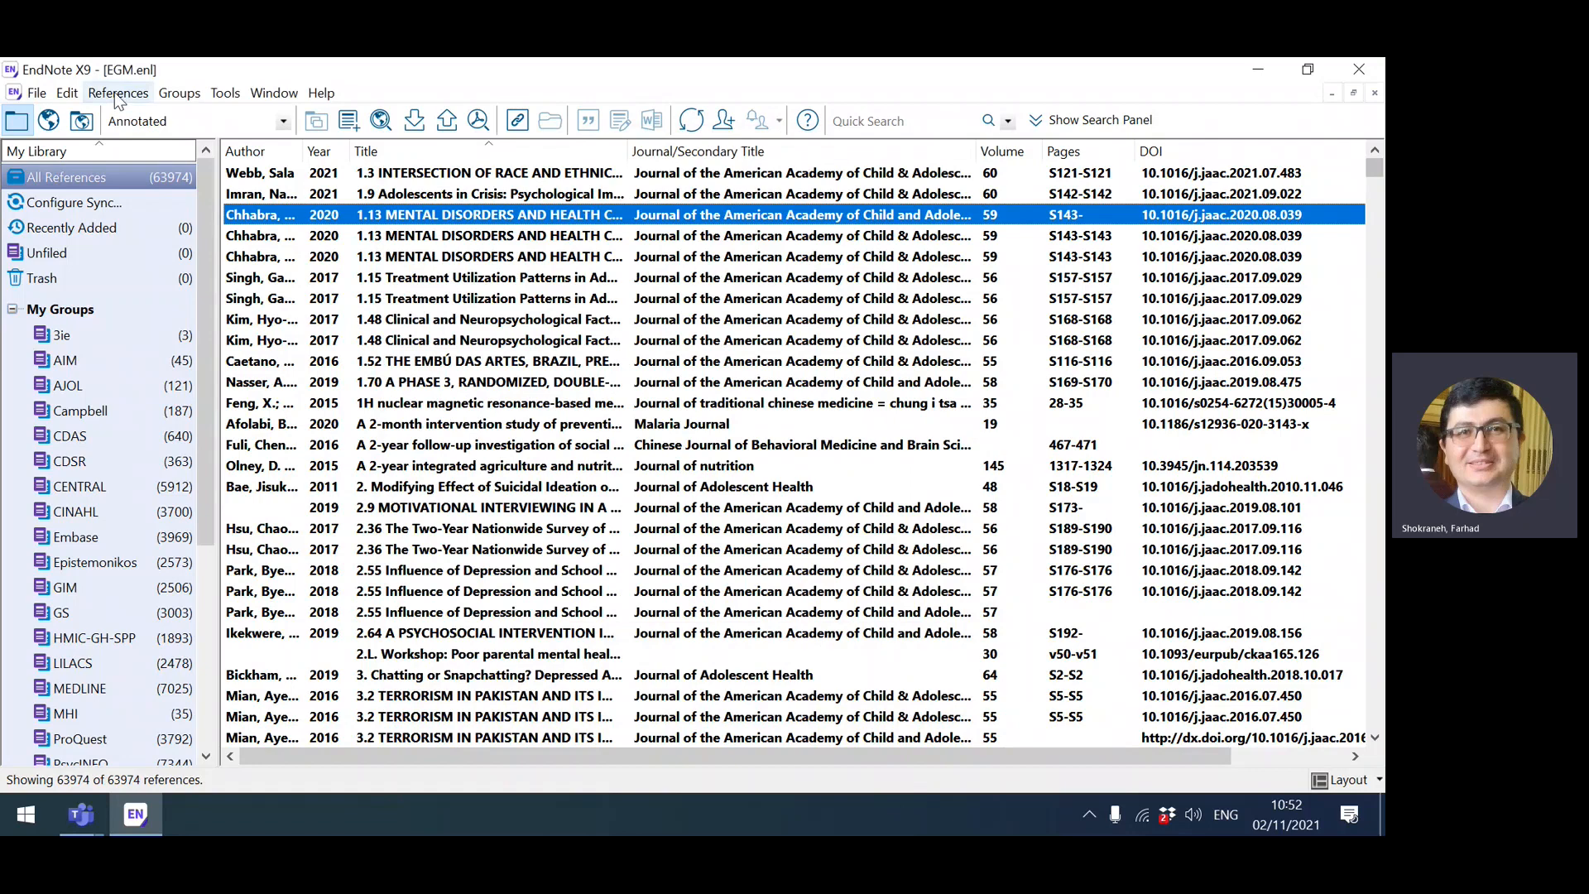
{"action": "left_click", "coordinate": [117, 93]}
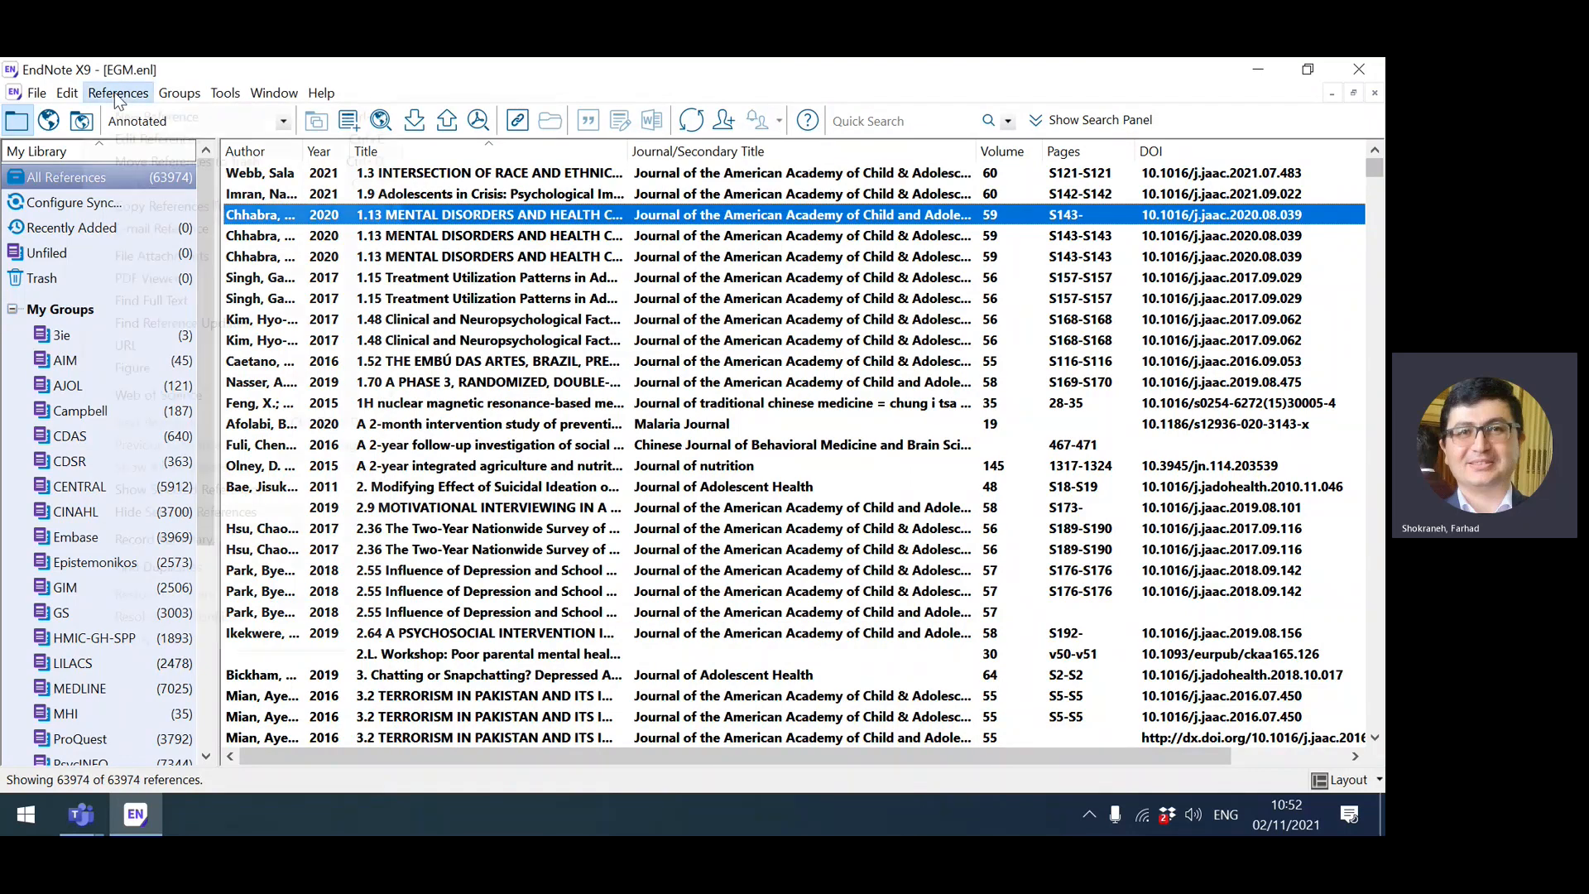
{"action": "left_click", "coordinate": [118, 92]}
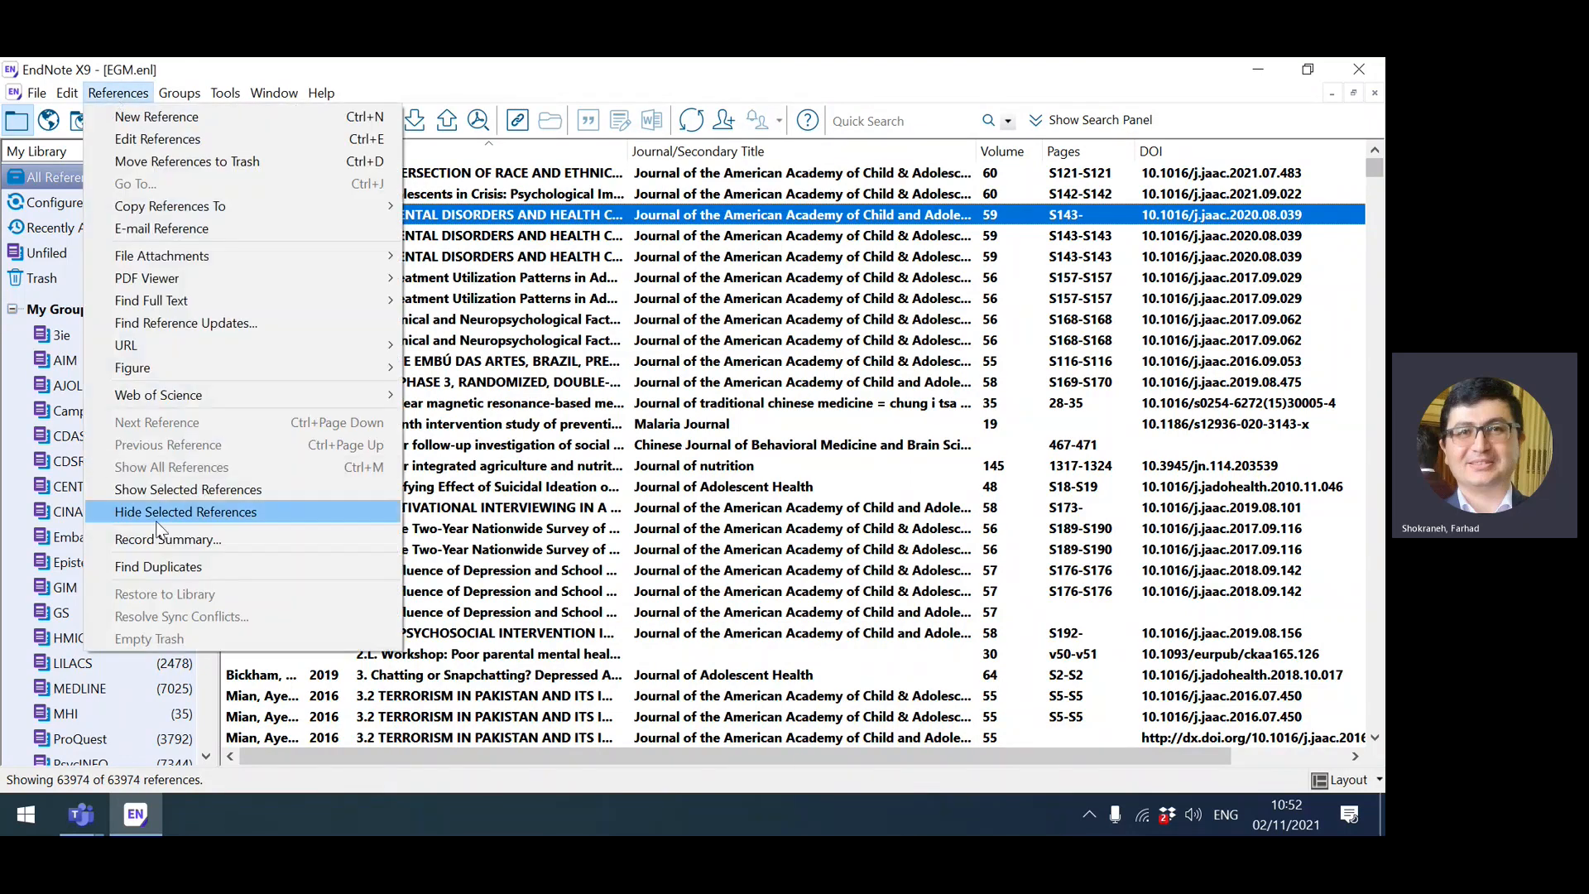
{"action": "mouse_move", "coordinate": [159, 566]}
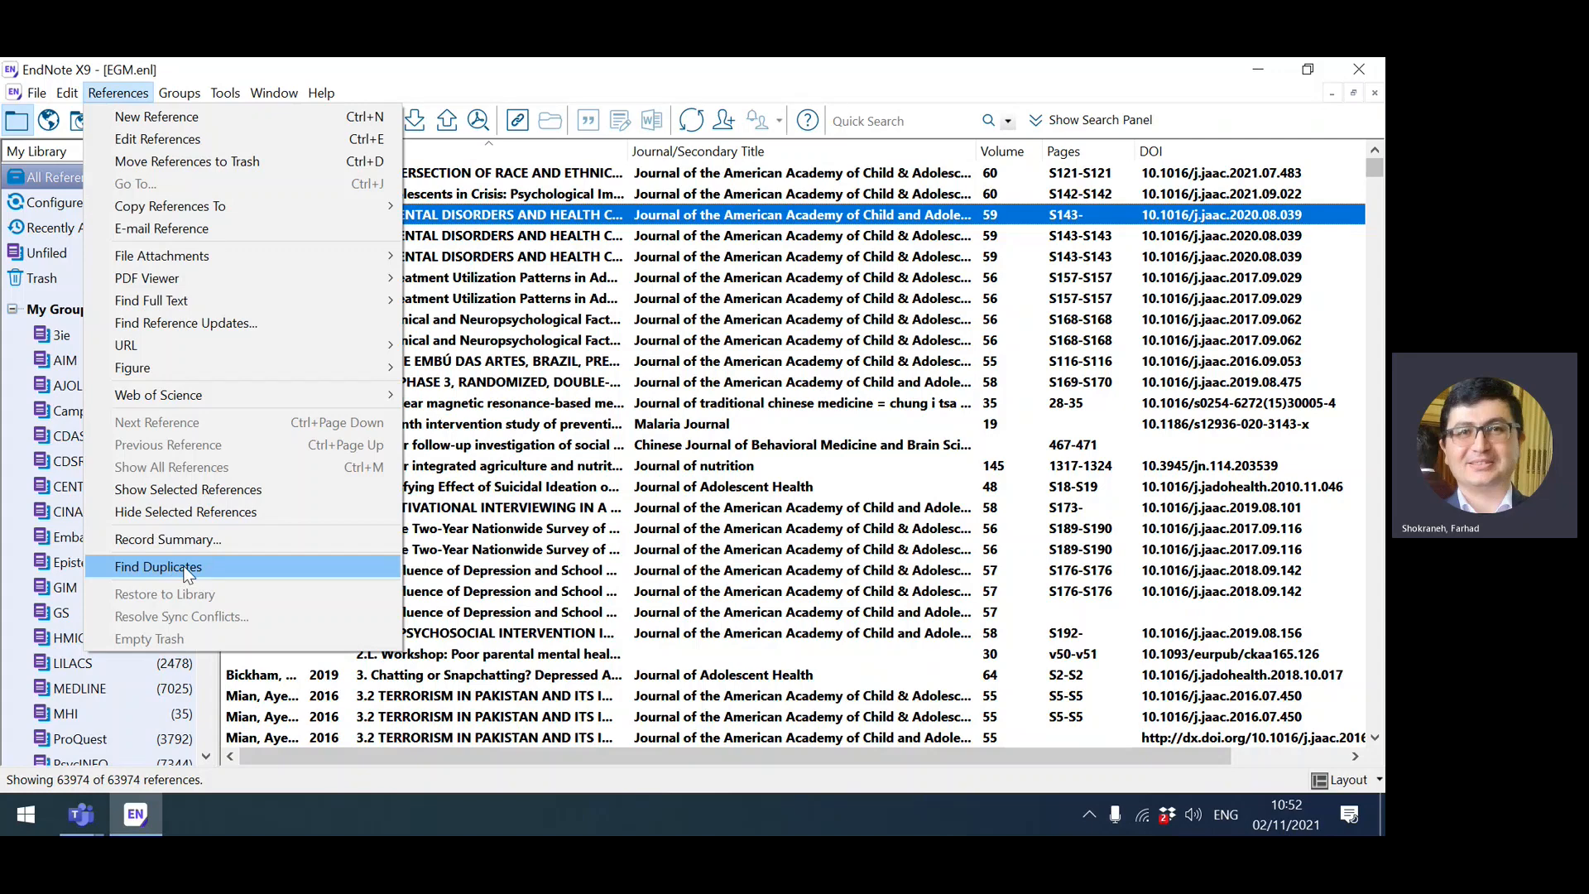
Run Find Duplicates and cancel pairwise comparison, listing 16,009 Duplicate References
{"action": "left_click", "coordinate": [159, 566]}
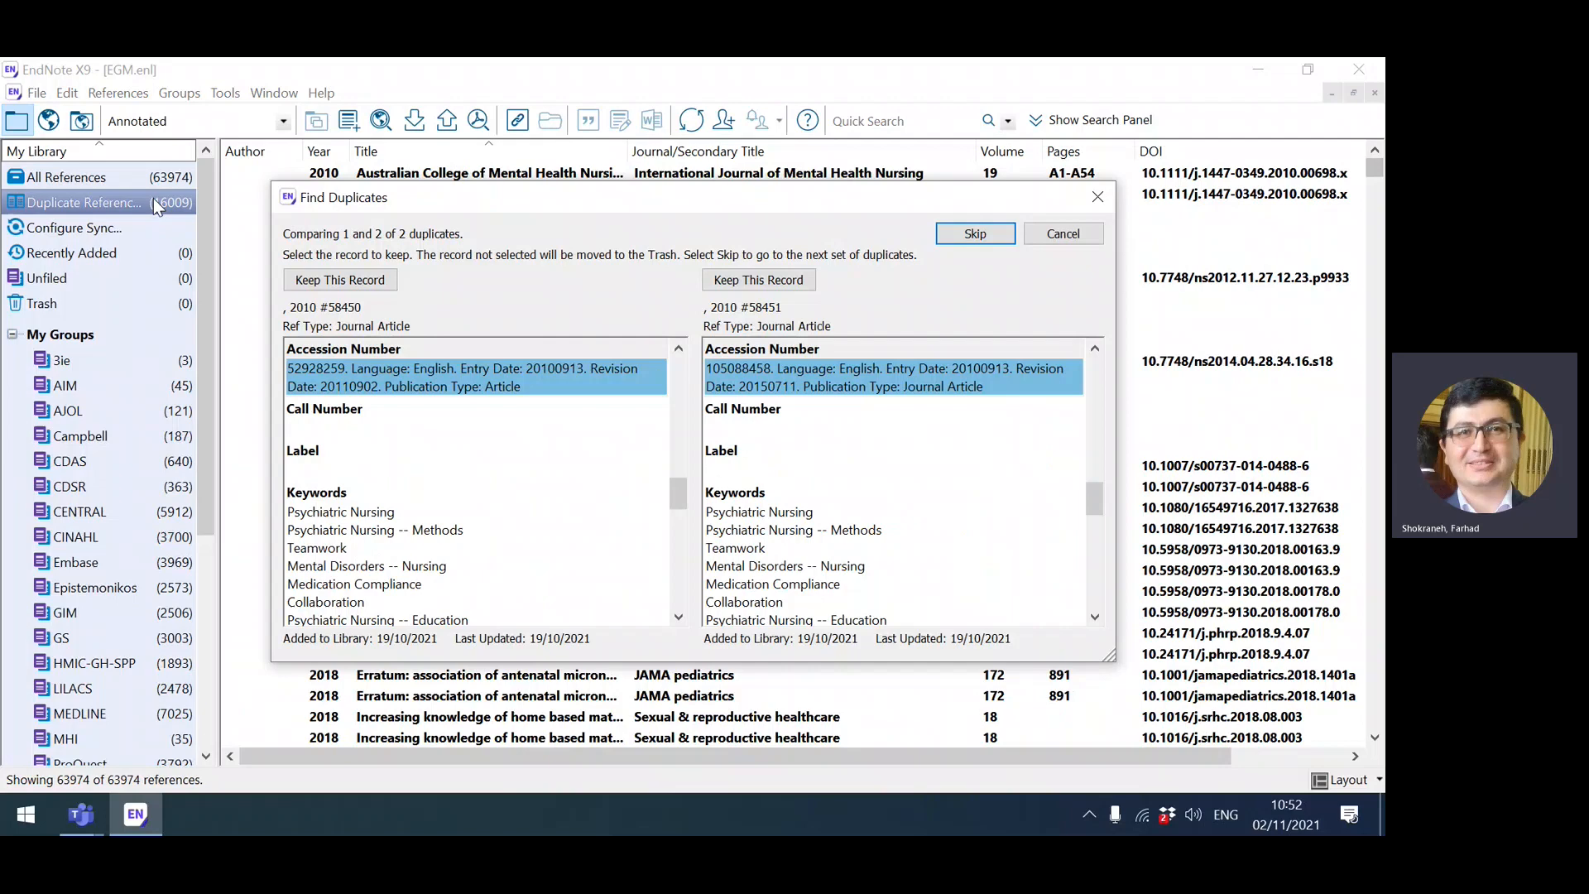
{"action": "mouse_move", "coordinate": [866, 318]}
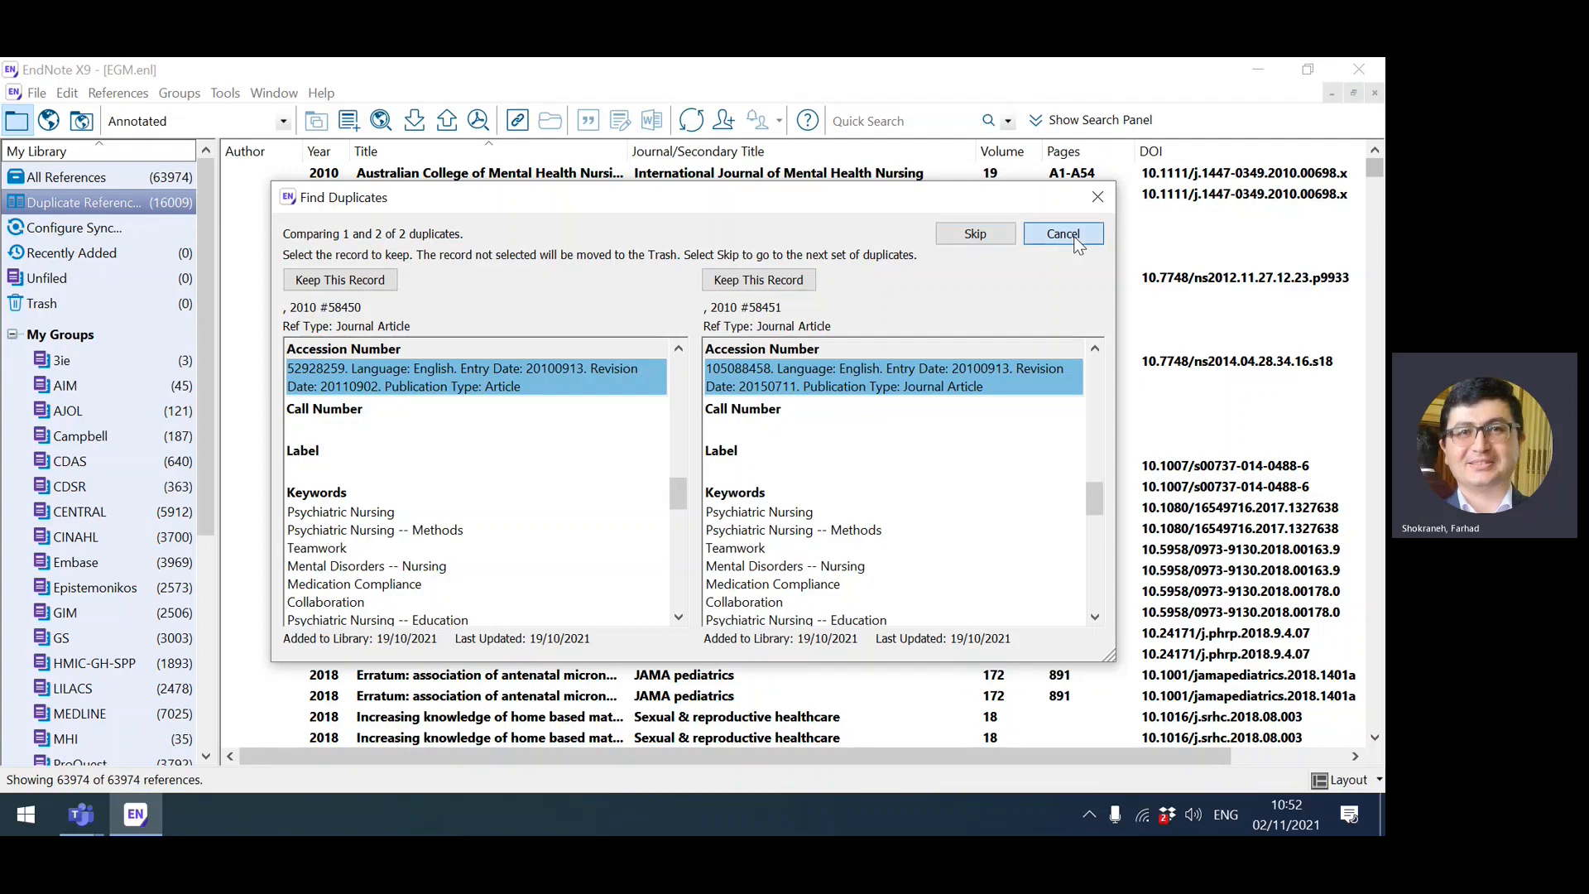
{"action": "left_click", "coordinate": [1063, 233]}
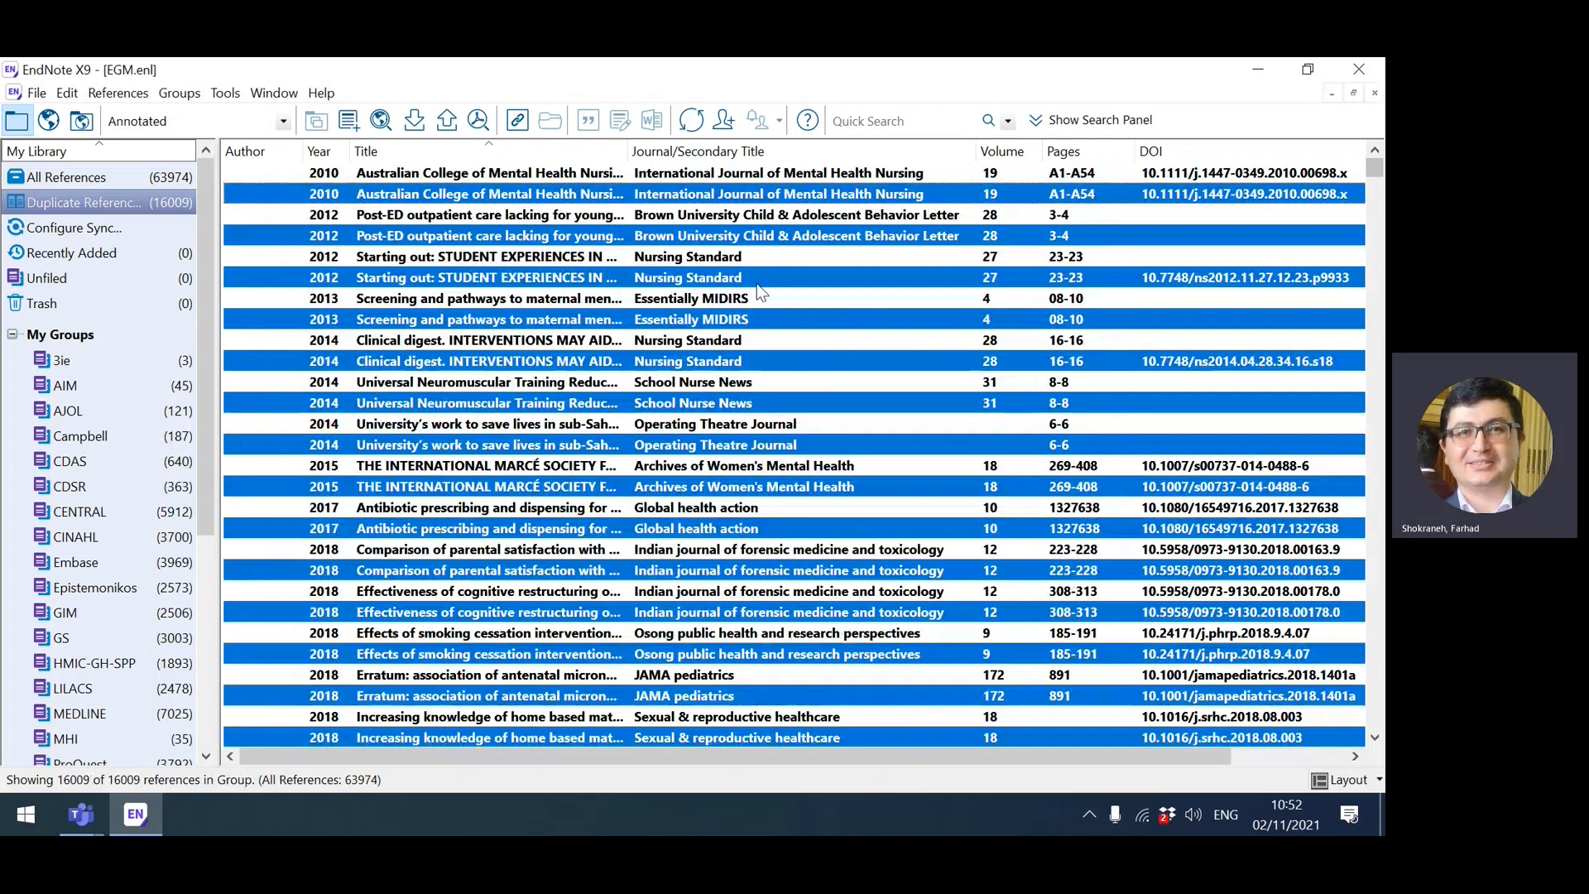
{"action": "mouse_move", "coordinate": [872, 235]}
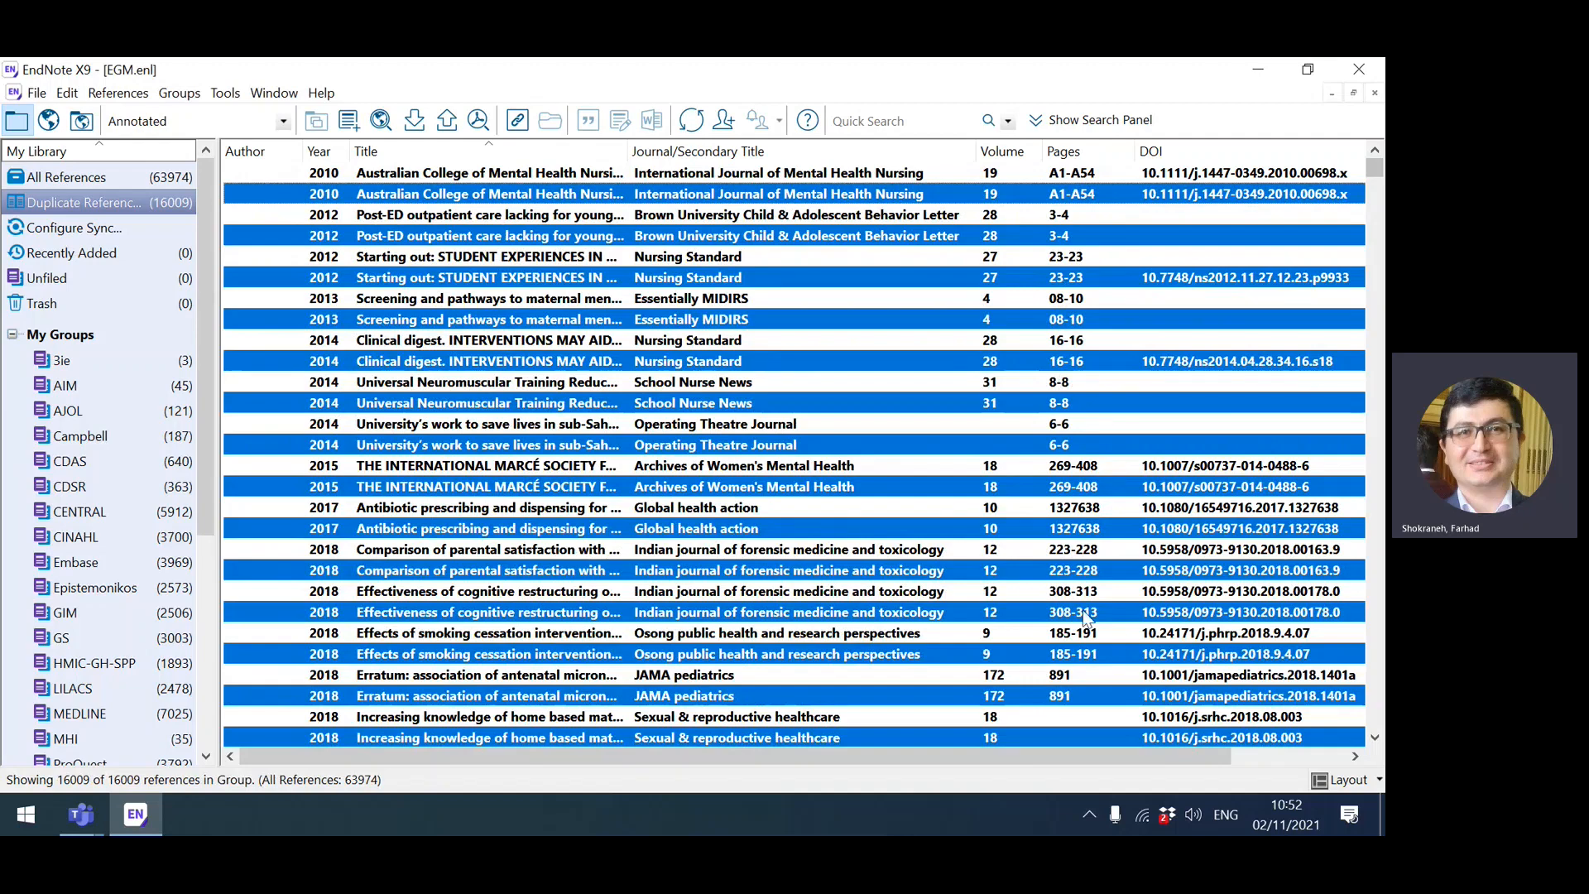
{"action": "mouse_move", "coordinate": [1231, 410]}
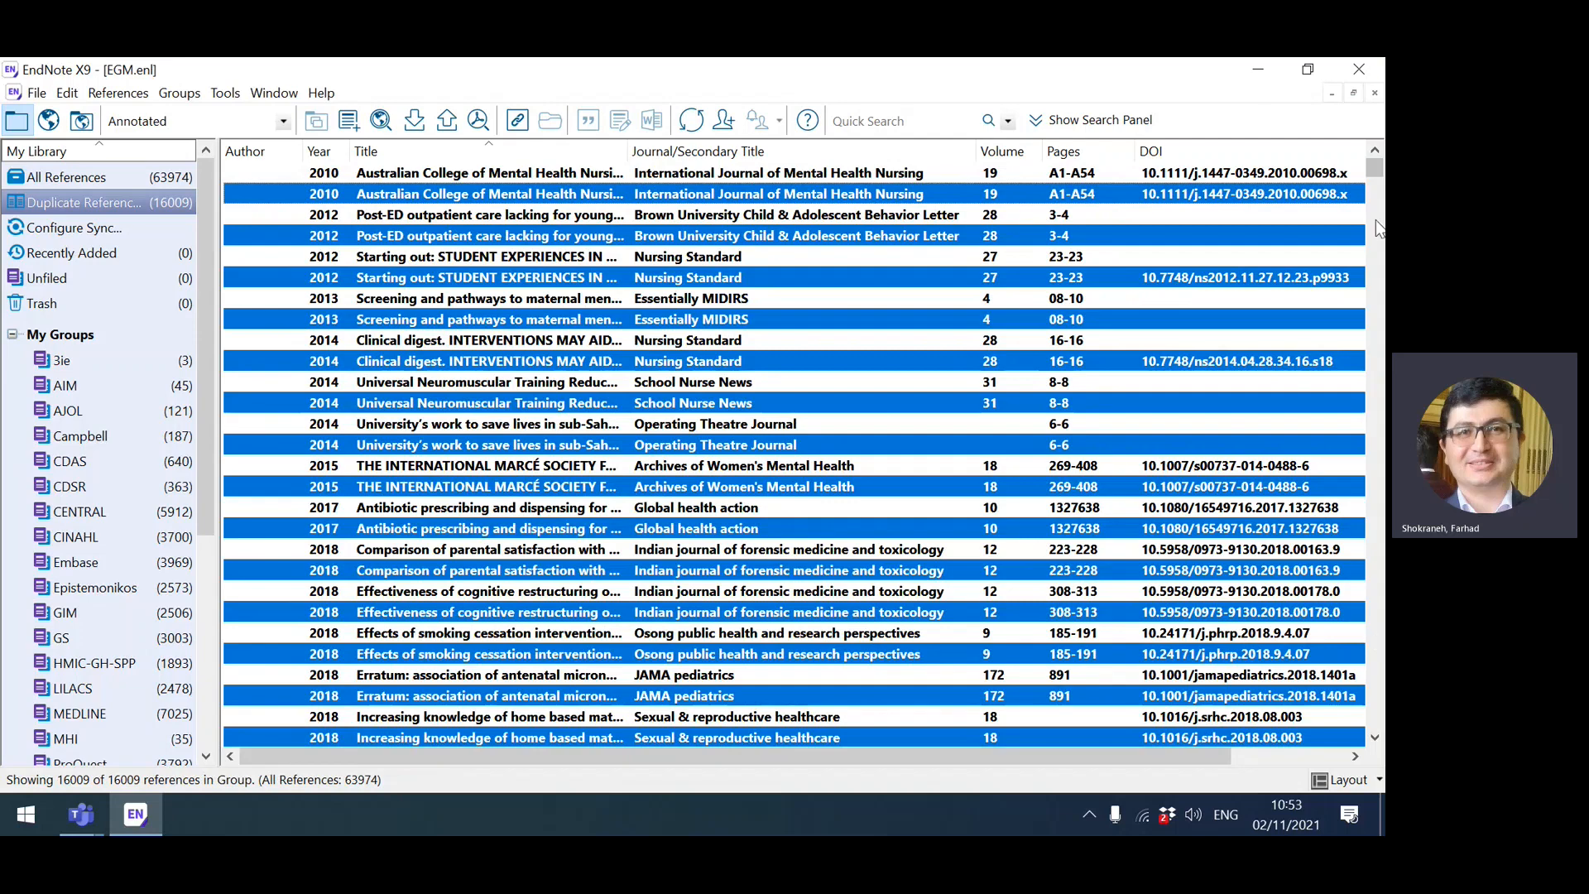
{"action": "mouse_move", "coordinate": [1374, 361]}
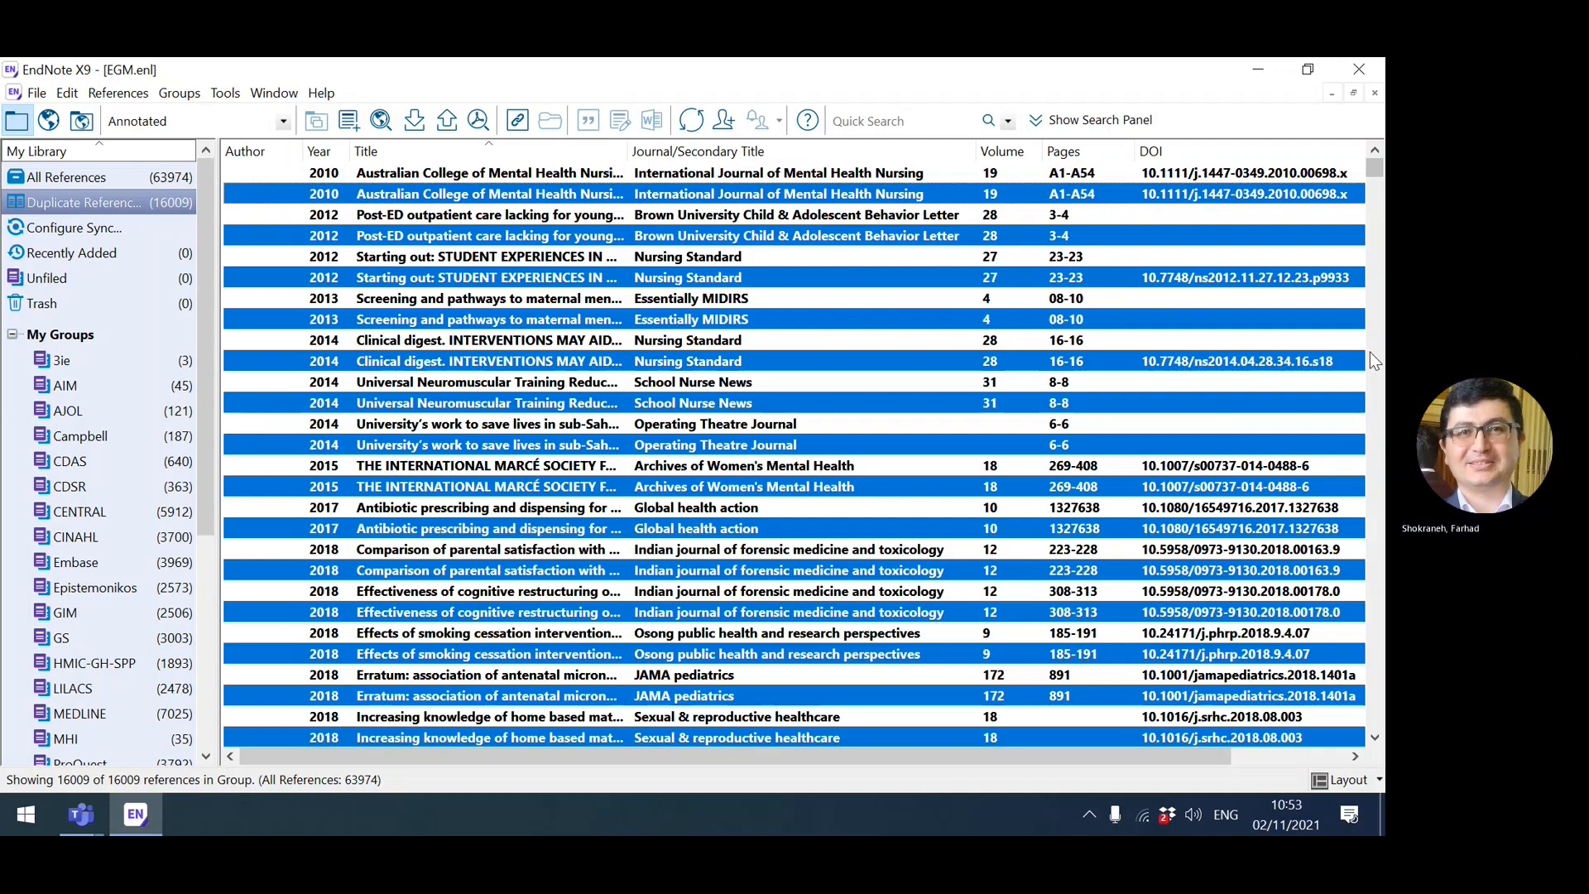
Sort Duplicate References by Author and scroll to the Abdullah–Aboalshamat pairs
{"action": "left_click", "coordinate": [243, 150]}
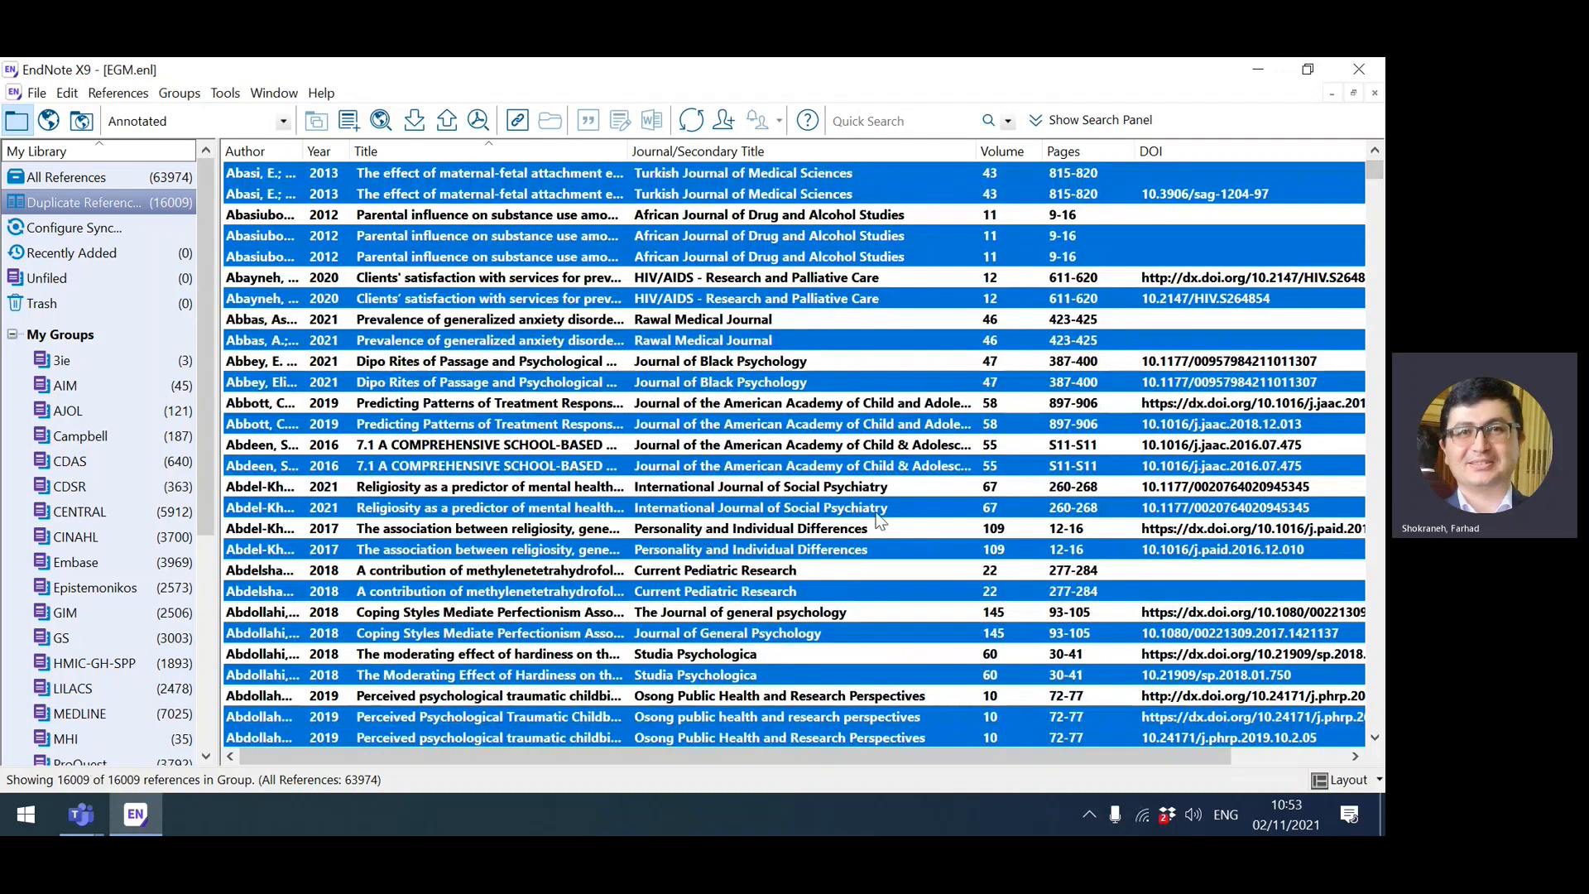
{"action": "mouse_move", "coordinate": [906, 496]}
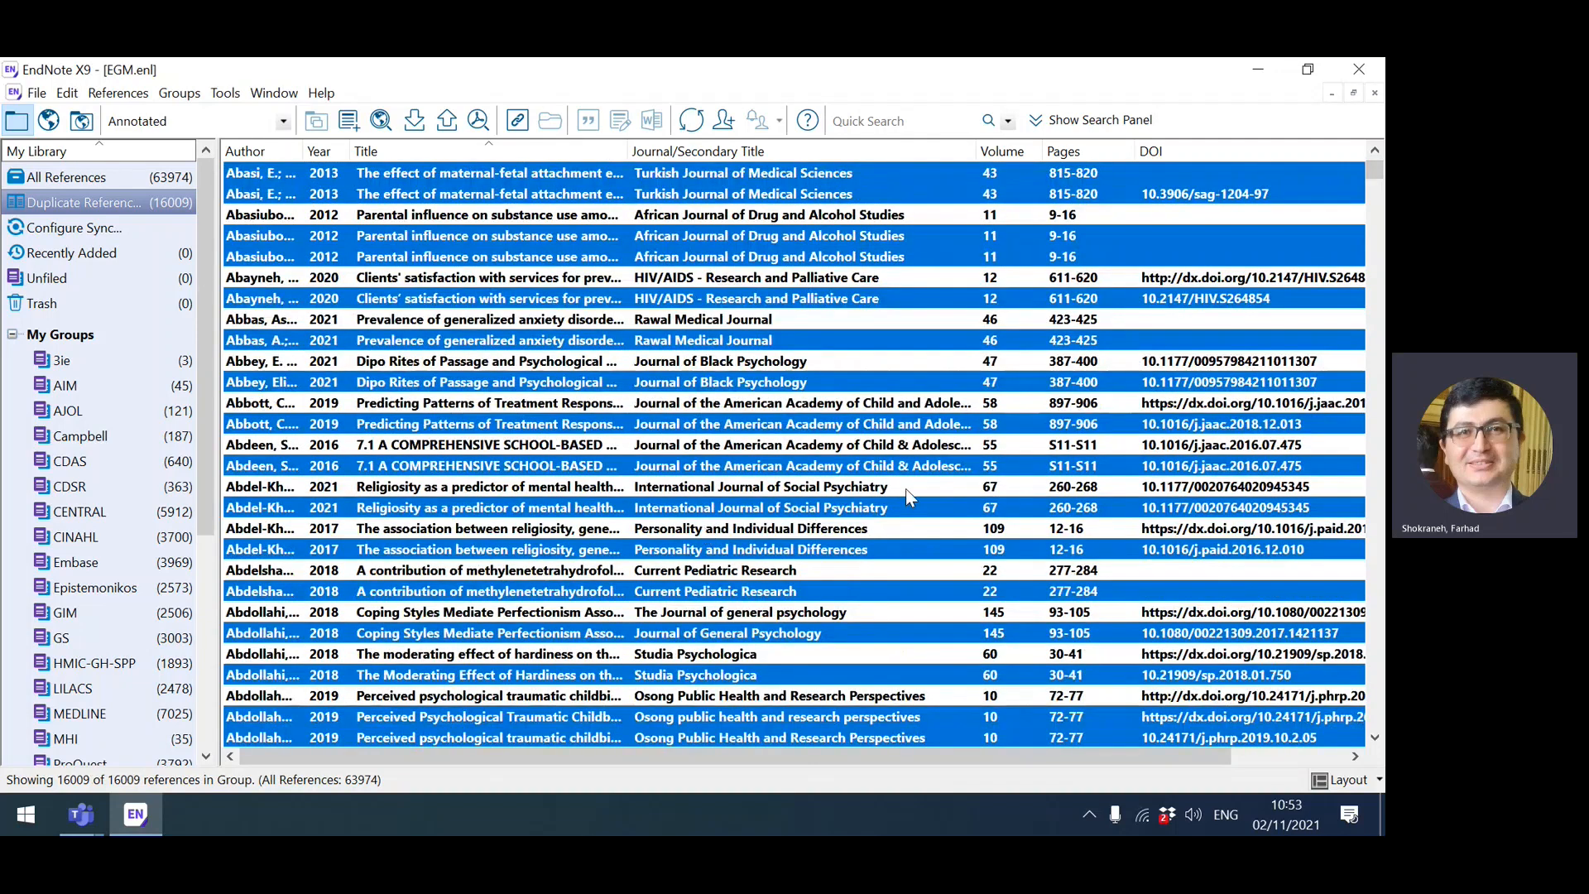
{"action": "mouse_move", "coordinate": [861, 471]}
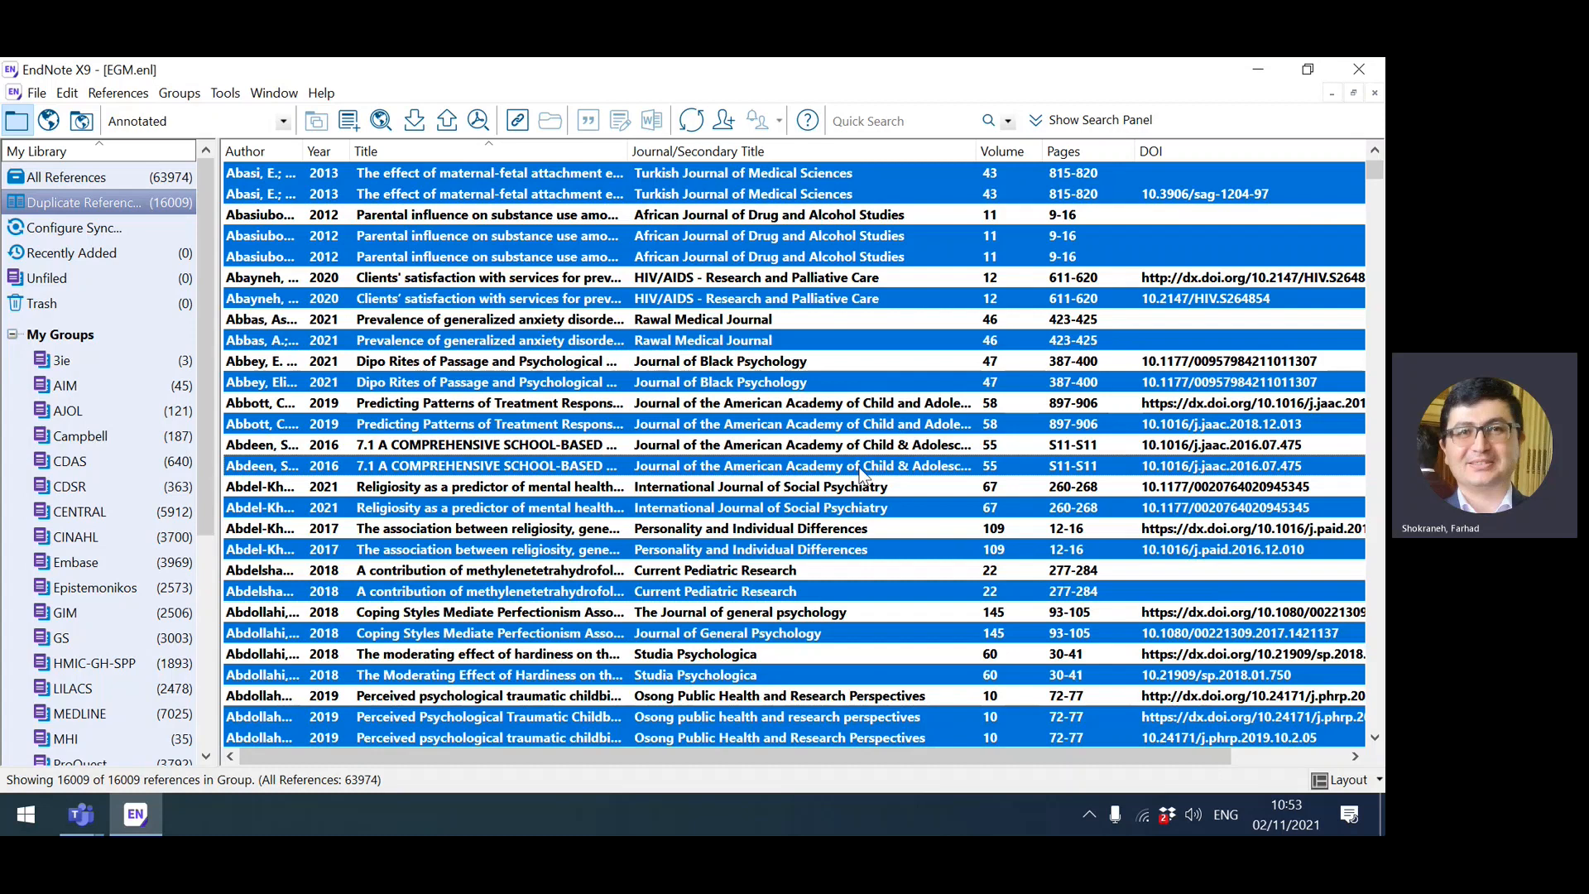
{"action": "mouse_move", "coordinate": [1375, 552]}
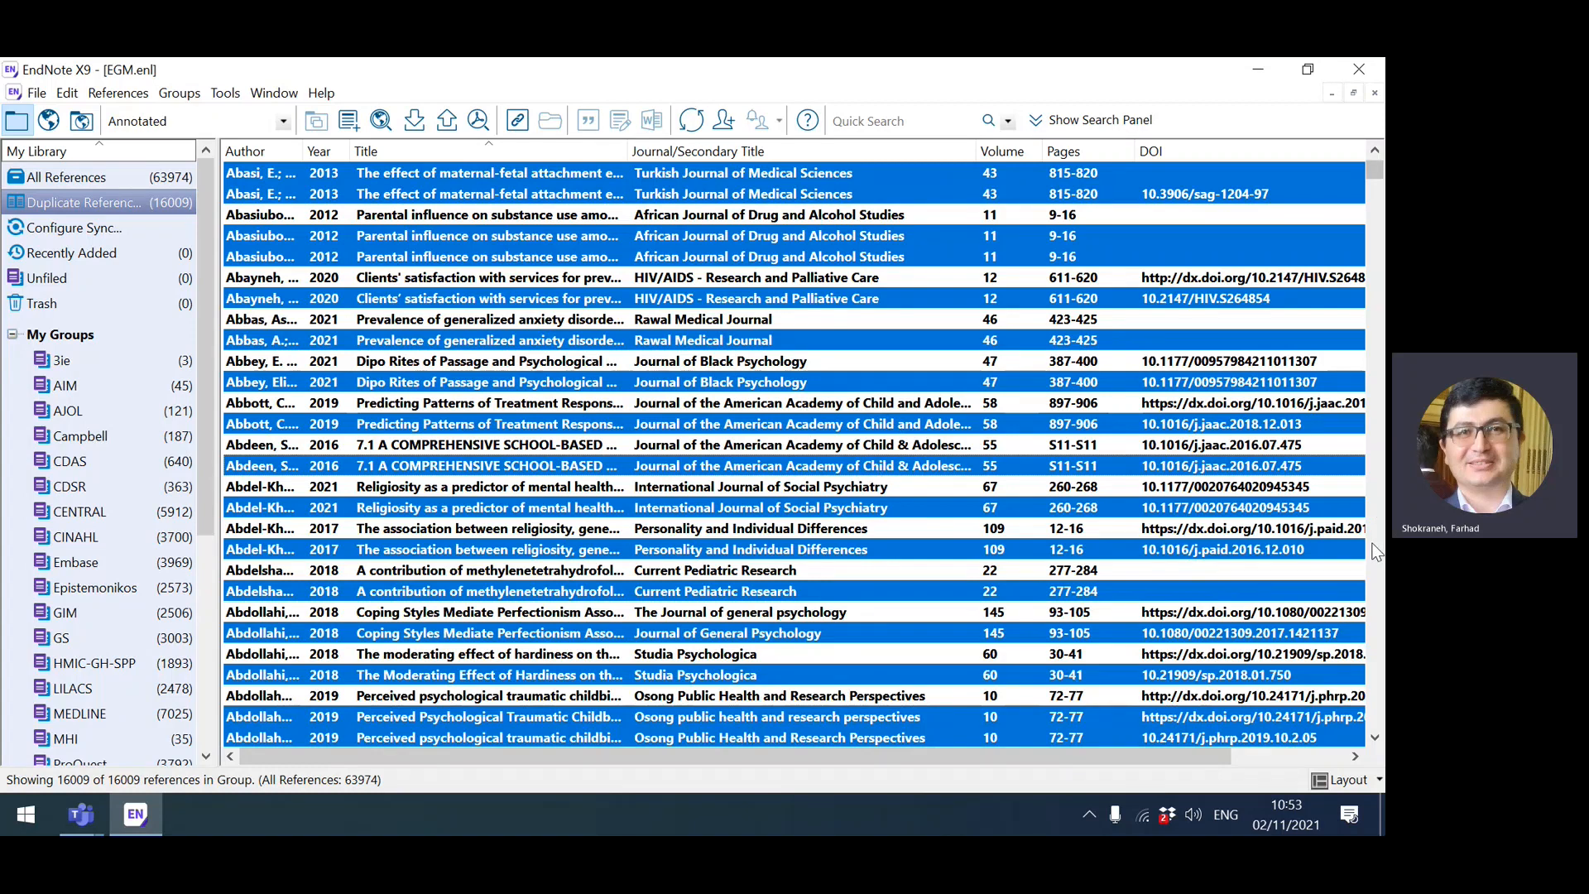
{"action": "scroll", "scroll_direction": "down", "scroll_amount": 3}
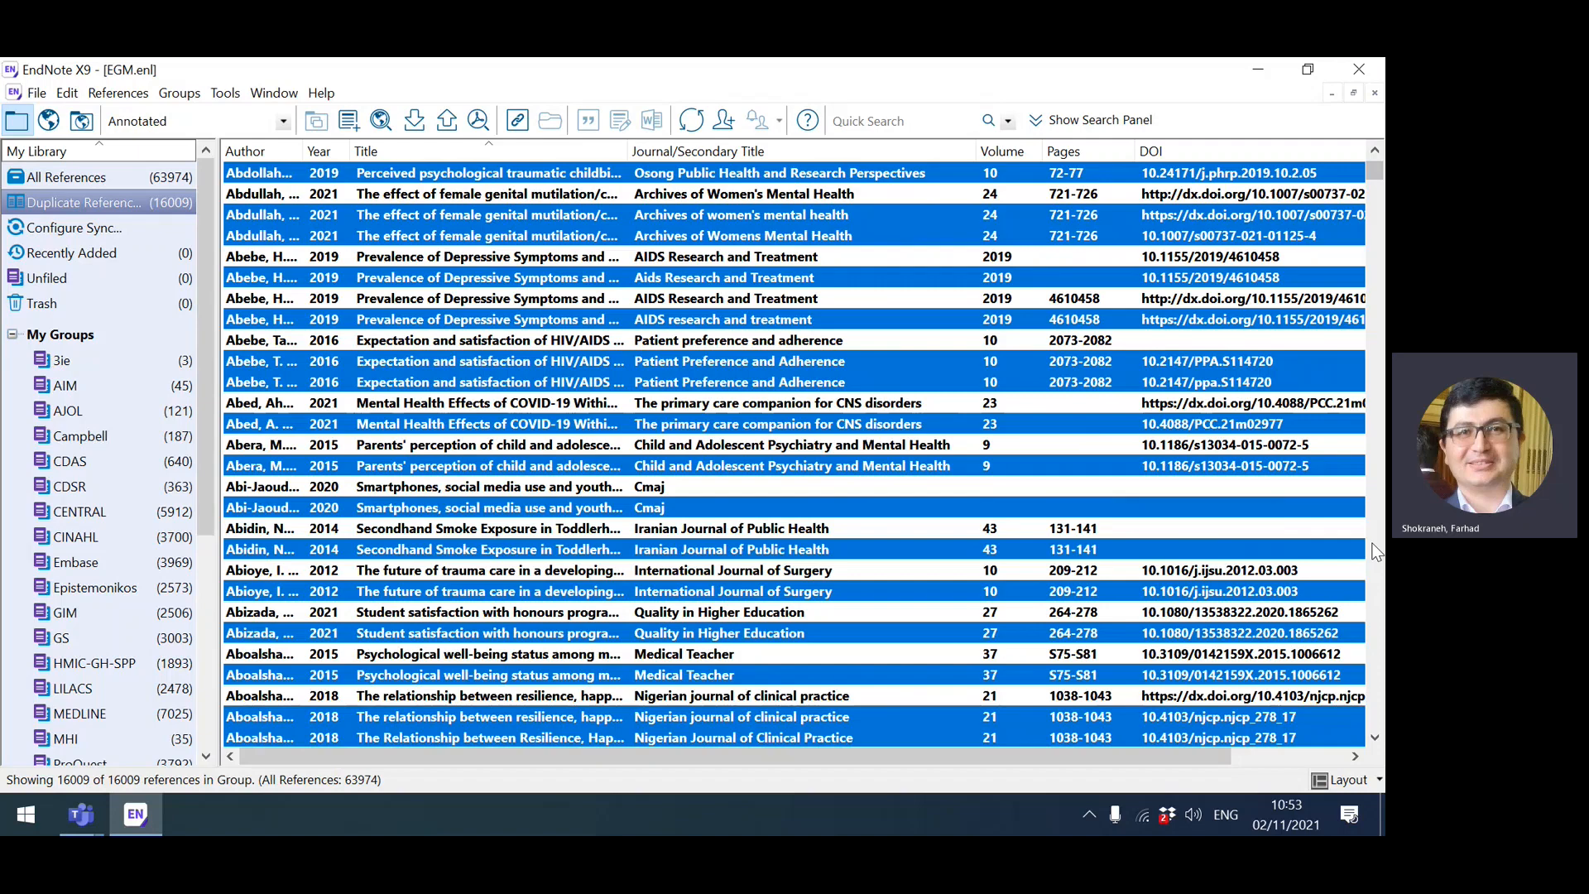
{"action": "scroll", "scroll_direction": "down", "scroll_amount": 3}
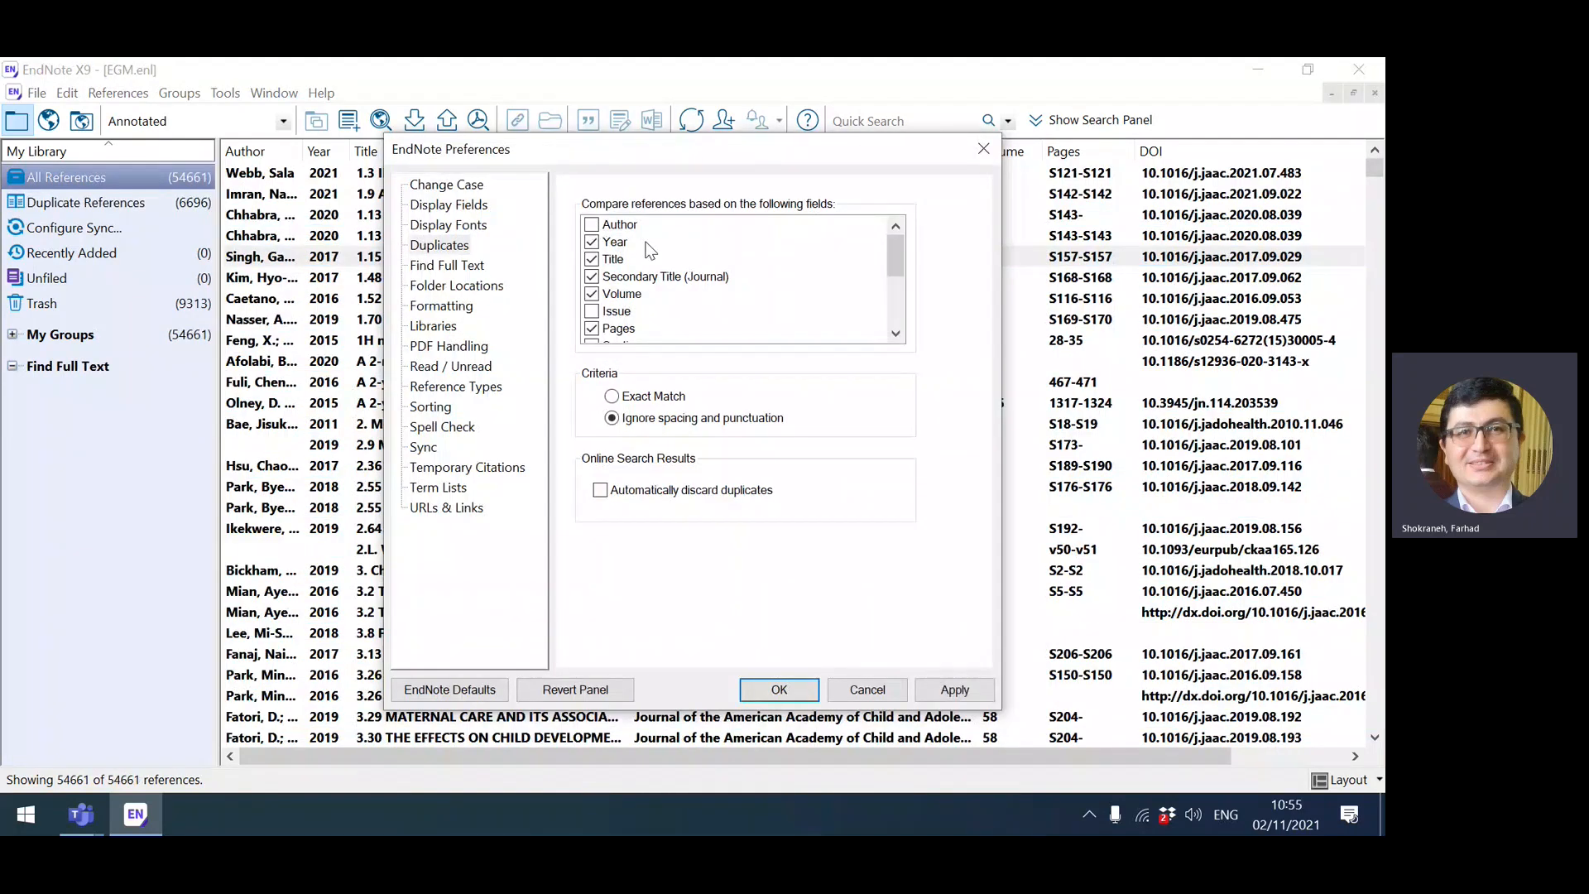
{"action": "mouse_move", "coordinate": [667, 265]}
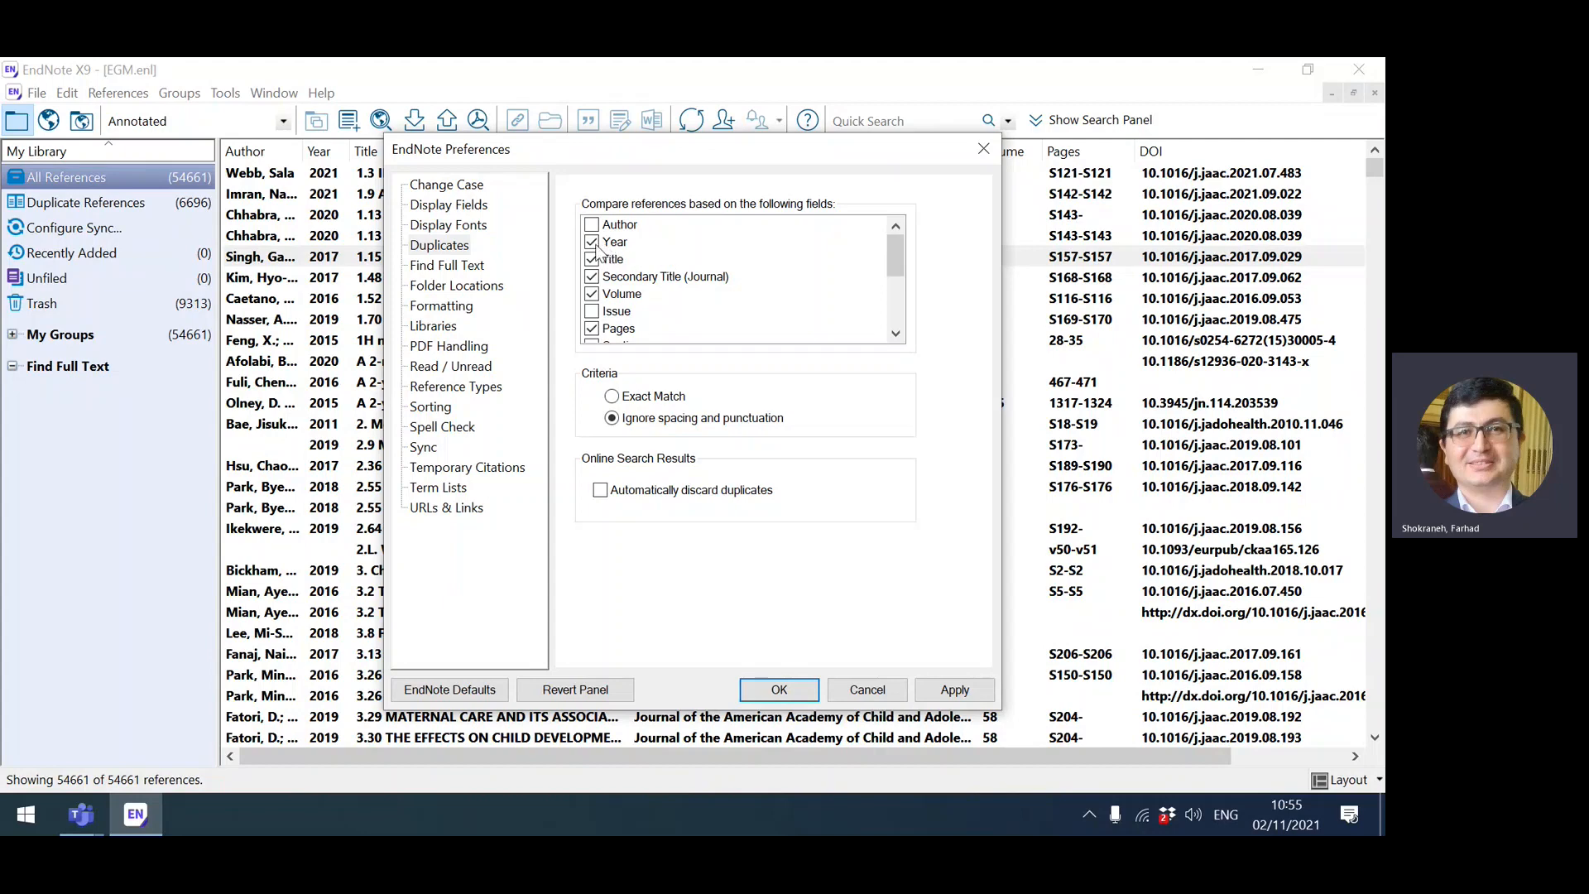
Leave only Title ticked in the Duplicates preferences and confirm with OK
{"action": "left_click", "coordinate": [592, 241]}
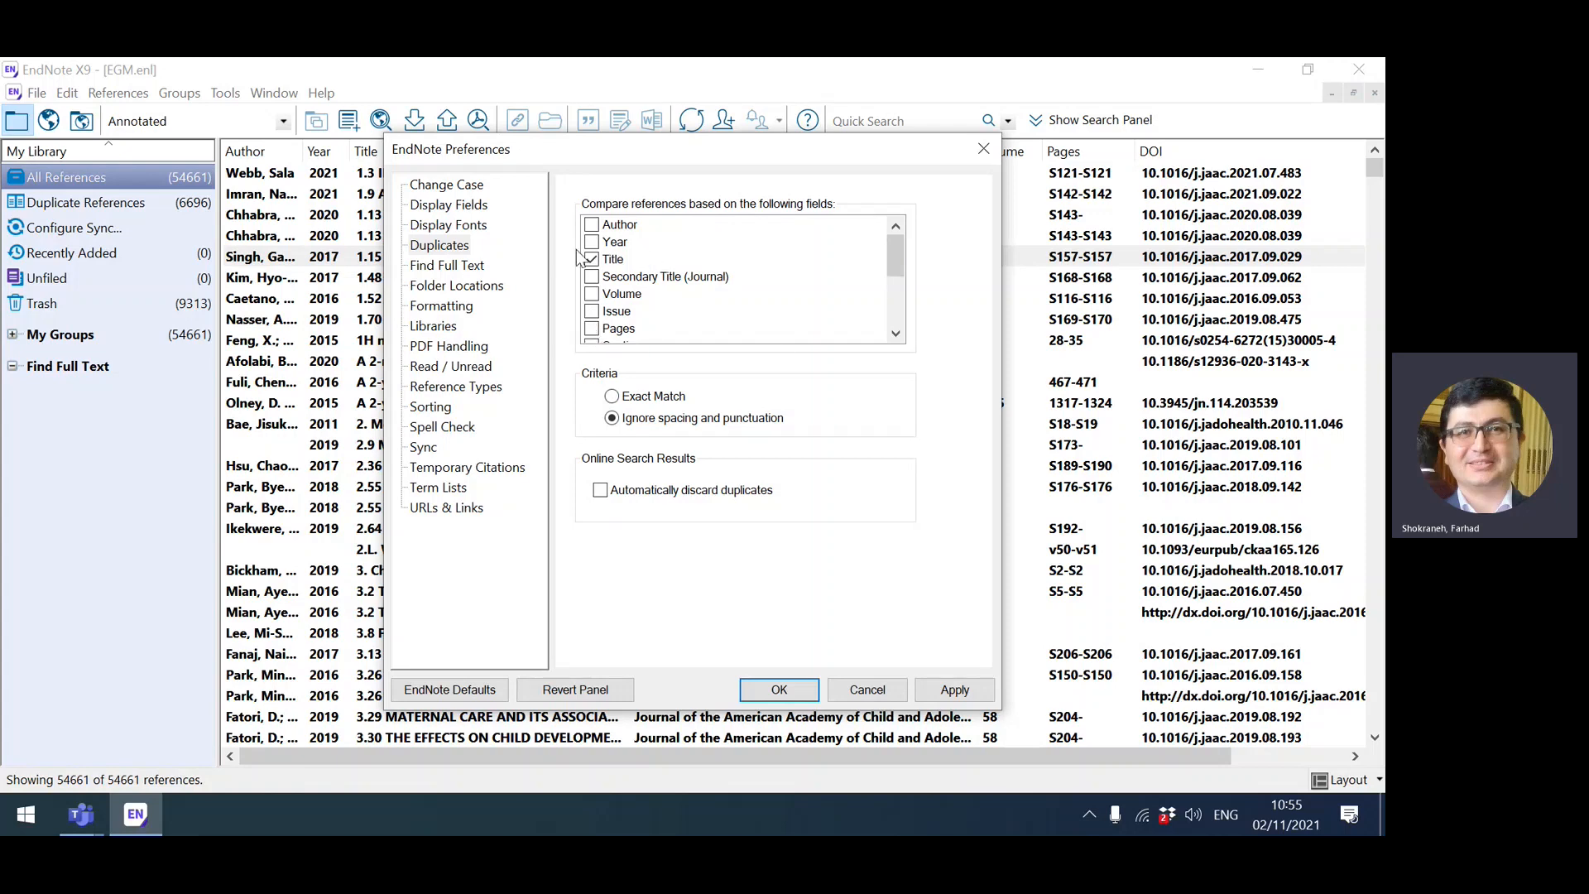
{"action": "scroll", "scroll_direction": "down", "scroll_amount": 3}
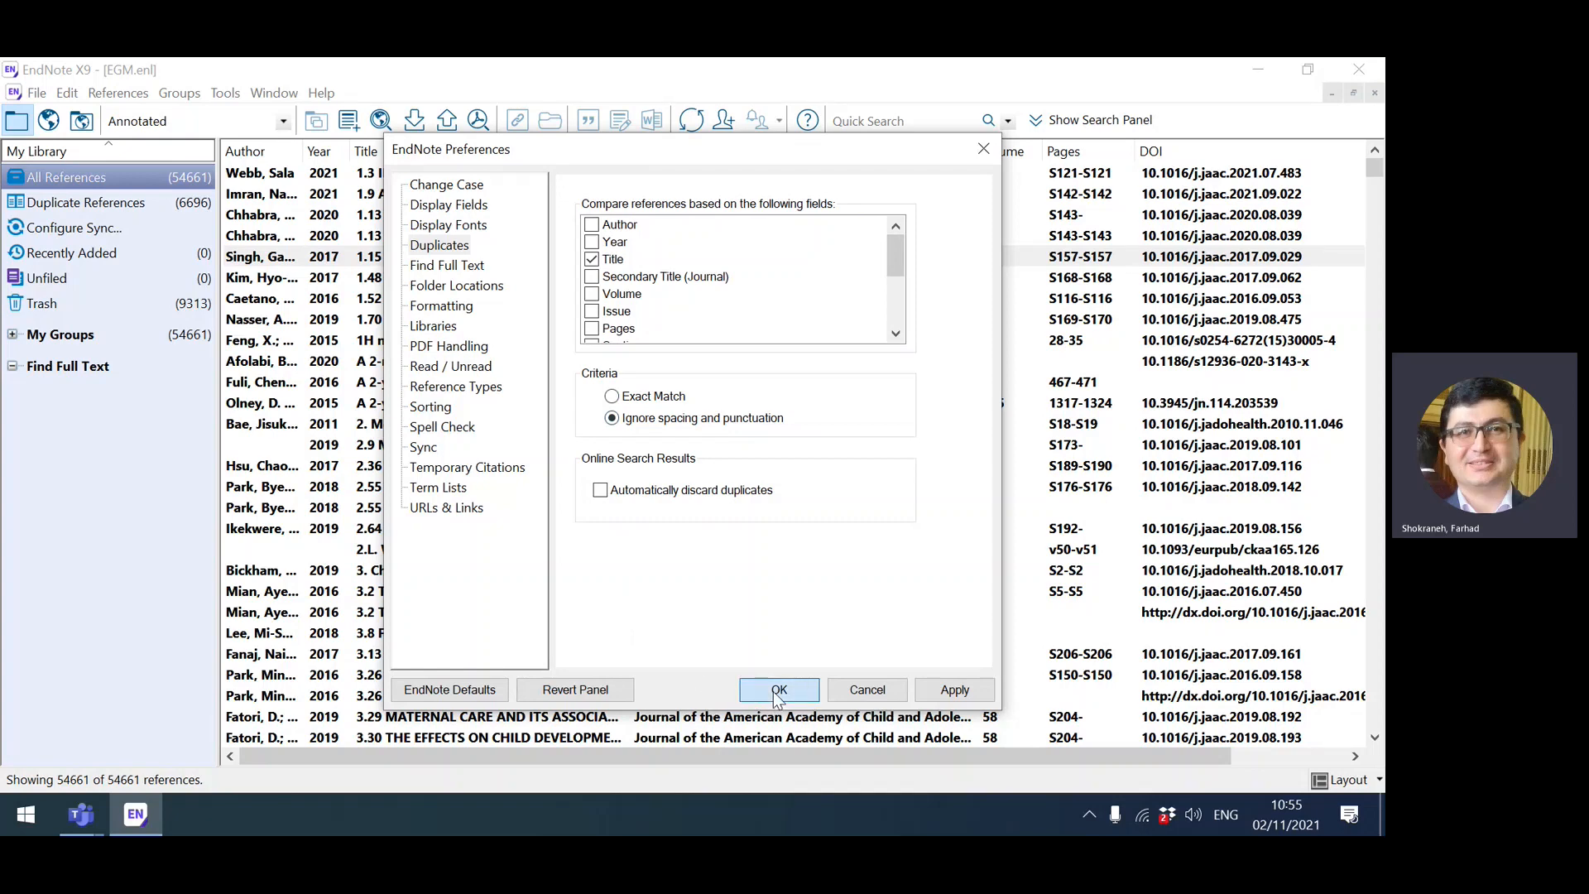
{"action": "left_click", "coordinate": [780, 689]}
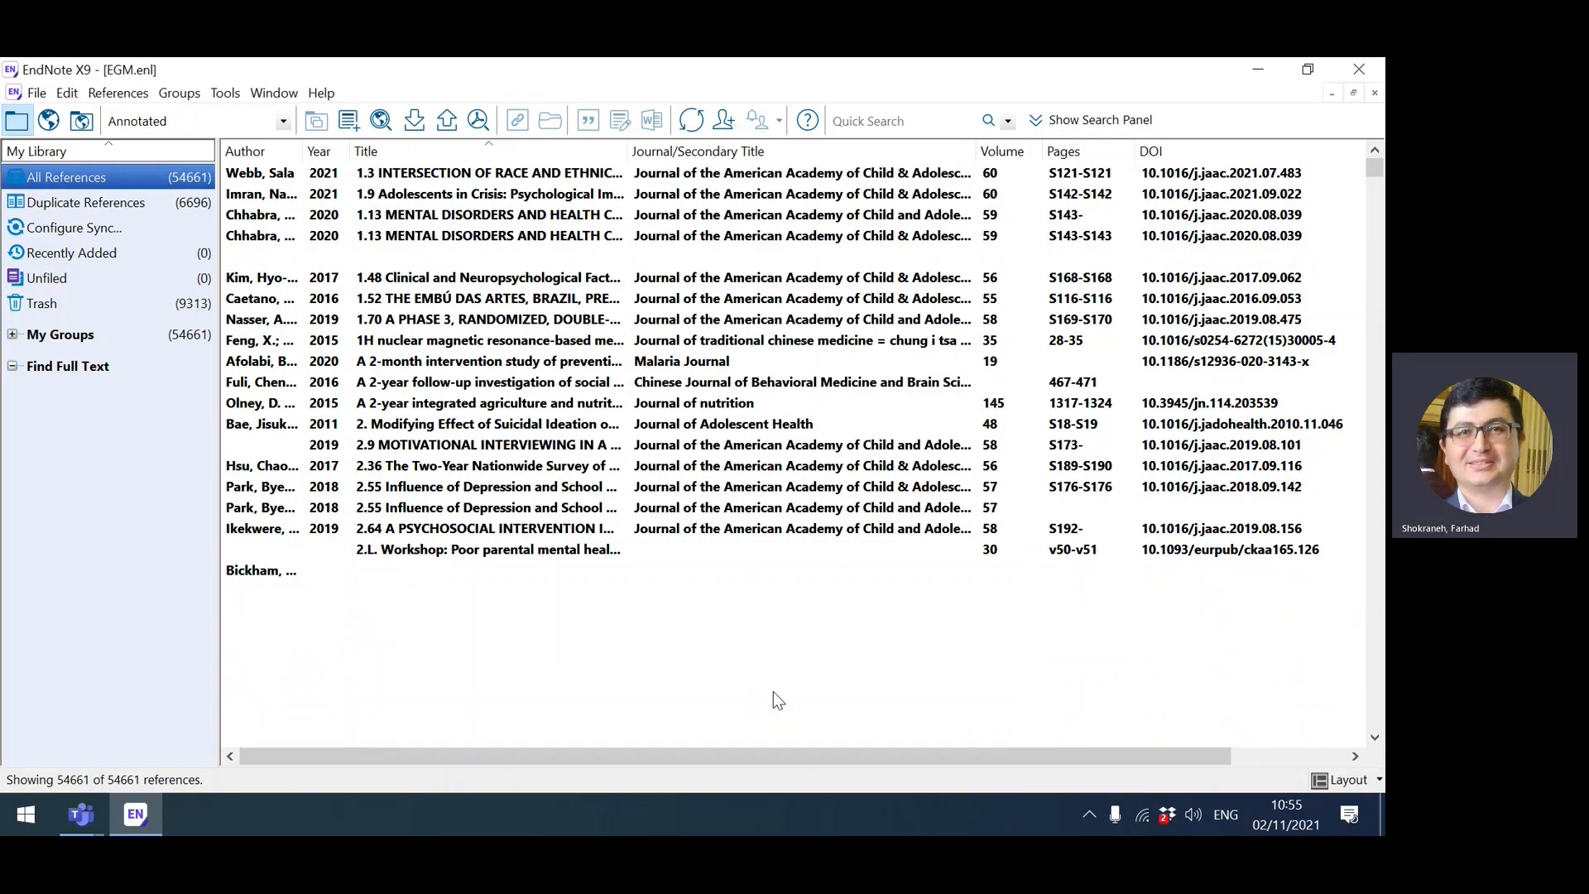
Run Find Duplicates again and cancel comparison, giving 24,560 Duplicate References
{"action": "left_click", "coordinate": [116, 93]}
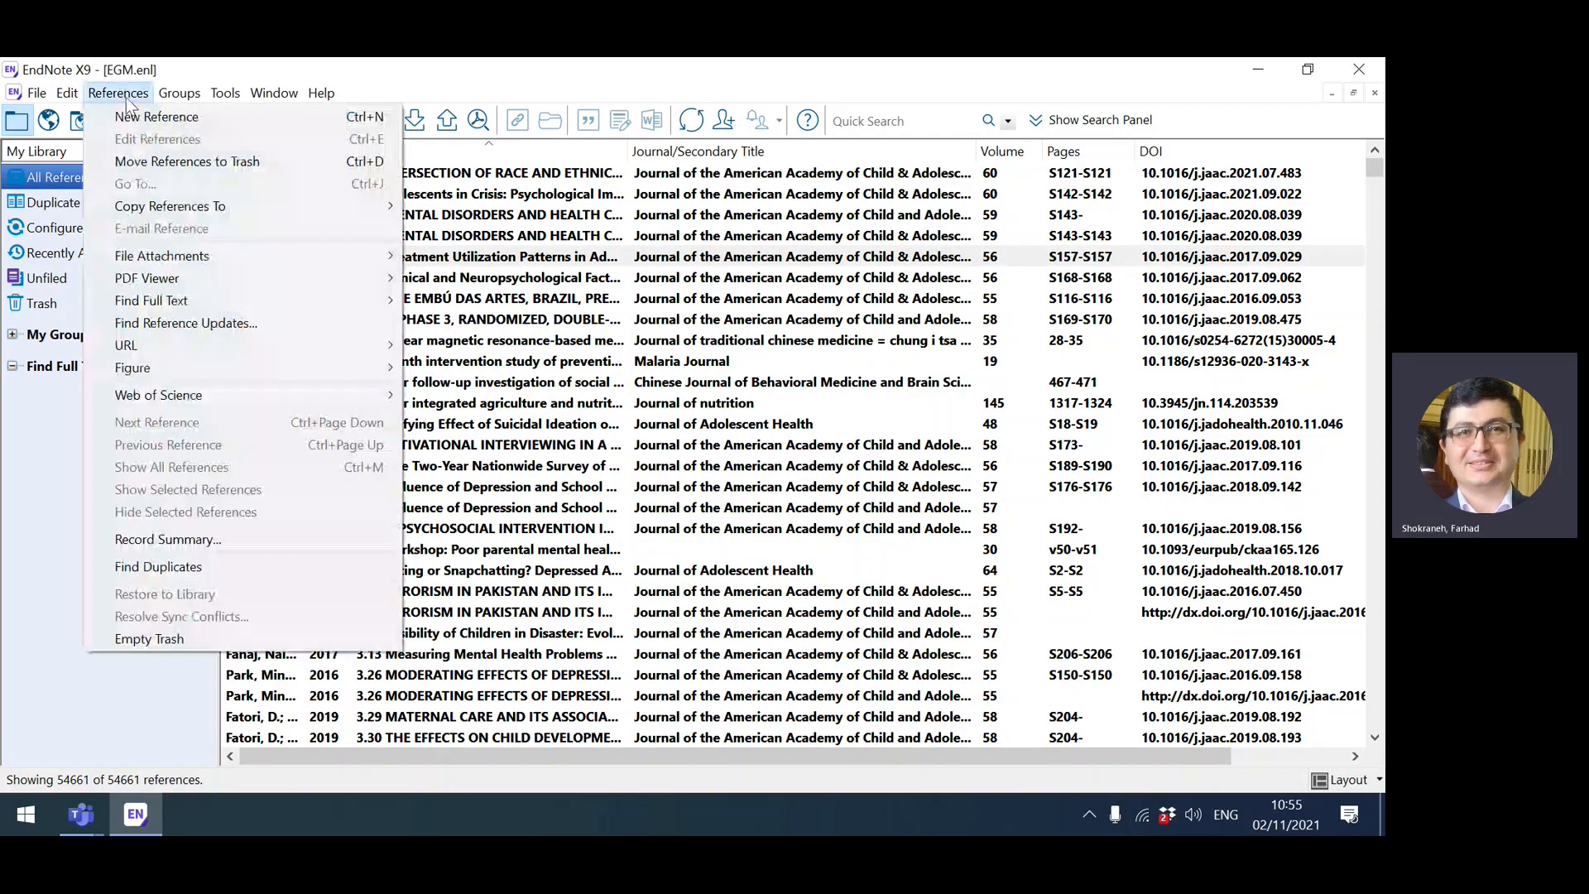
{"action": "left_click", "coordinate": [157, 566]}
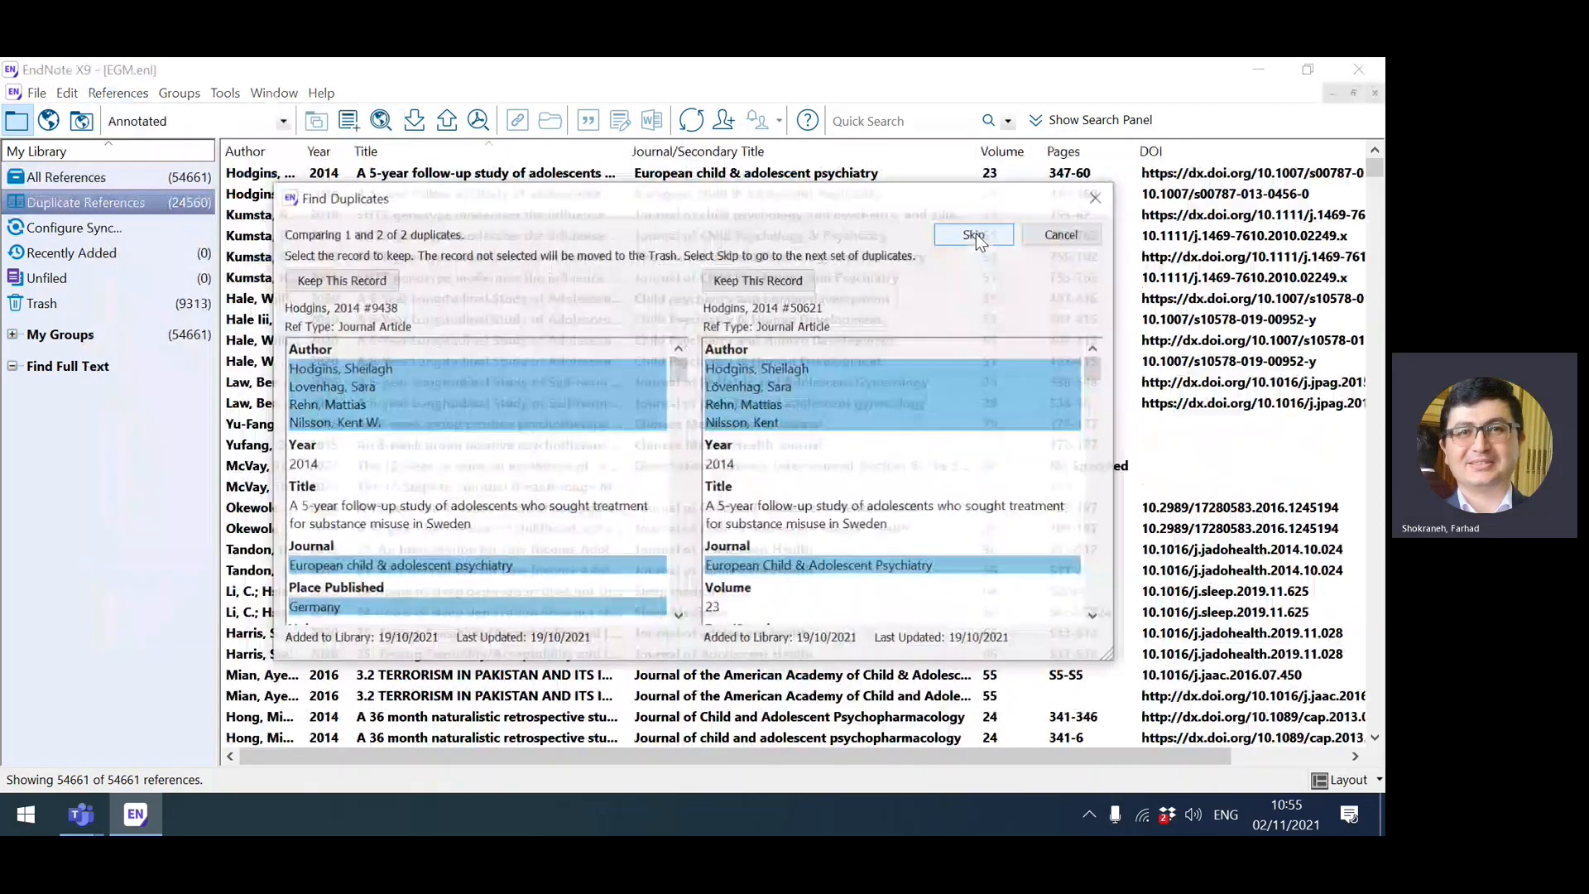
{"action": "left_click", "coordinate": [972, 233]}
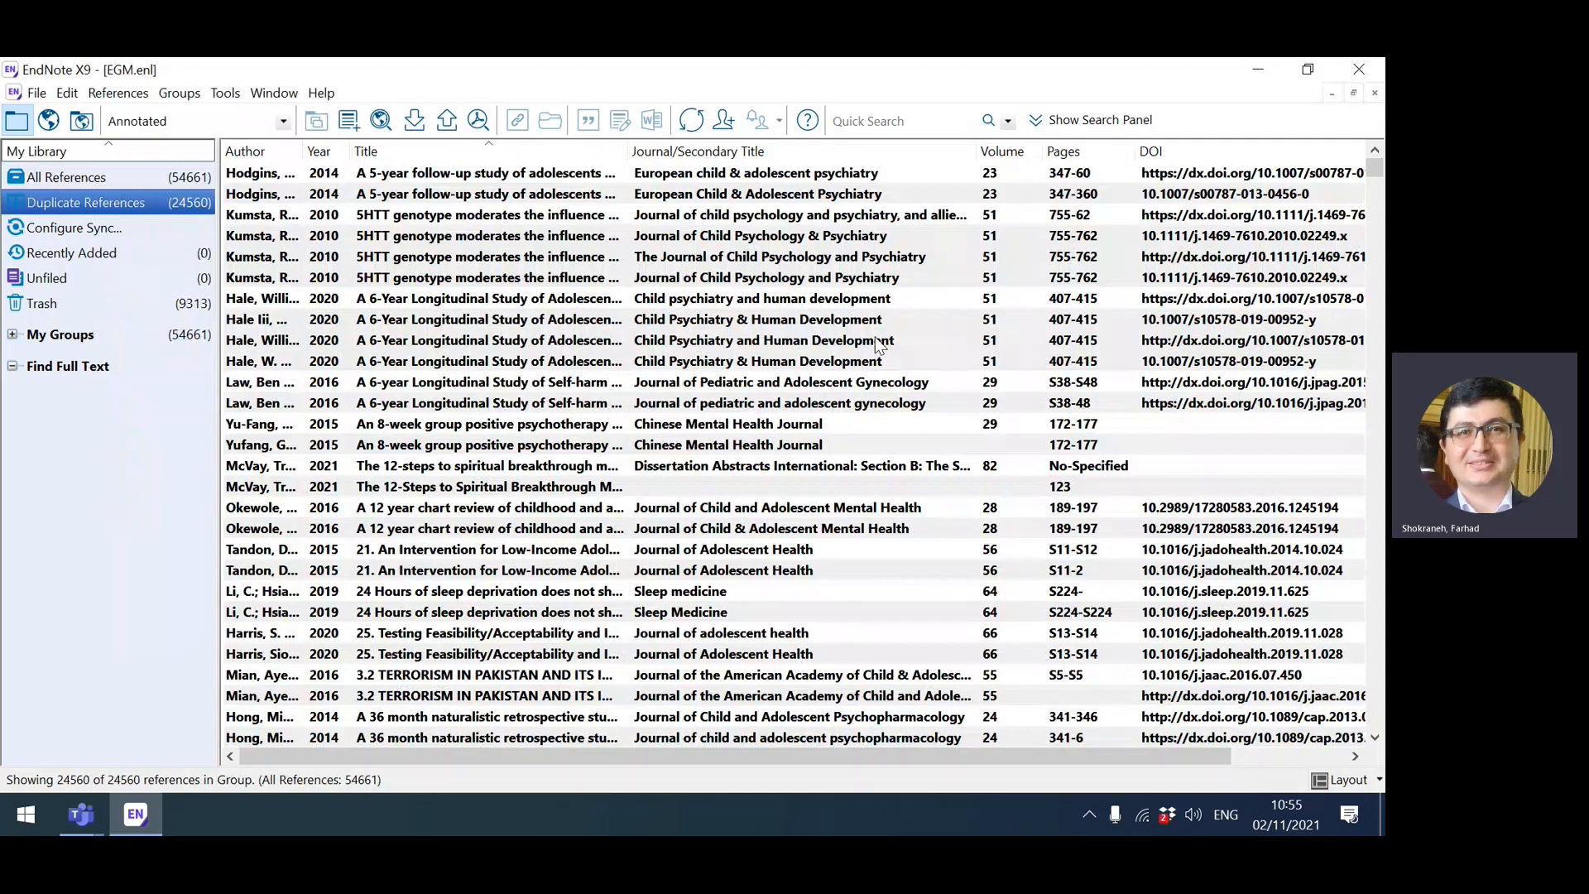
{"action": "mouse_move", "coordinate": [934, 349]}
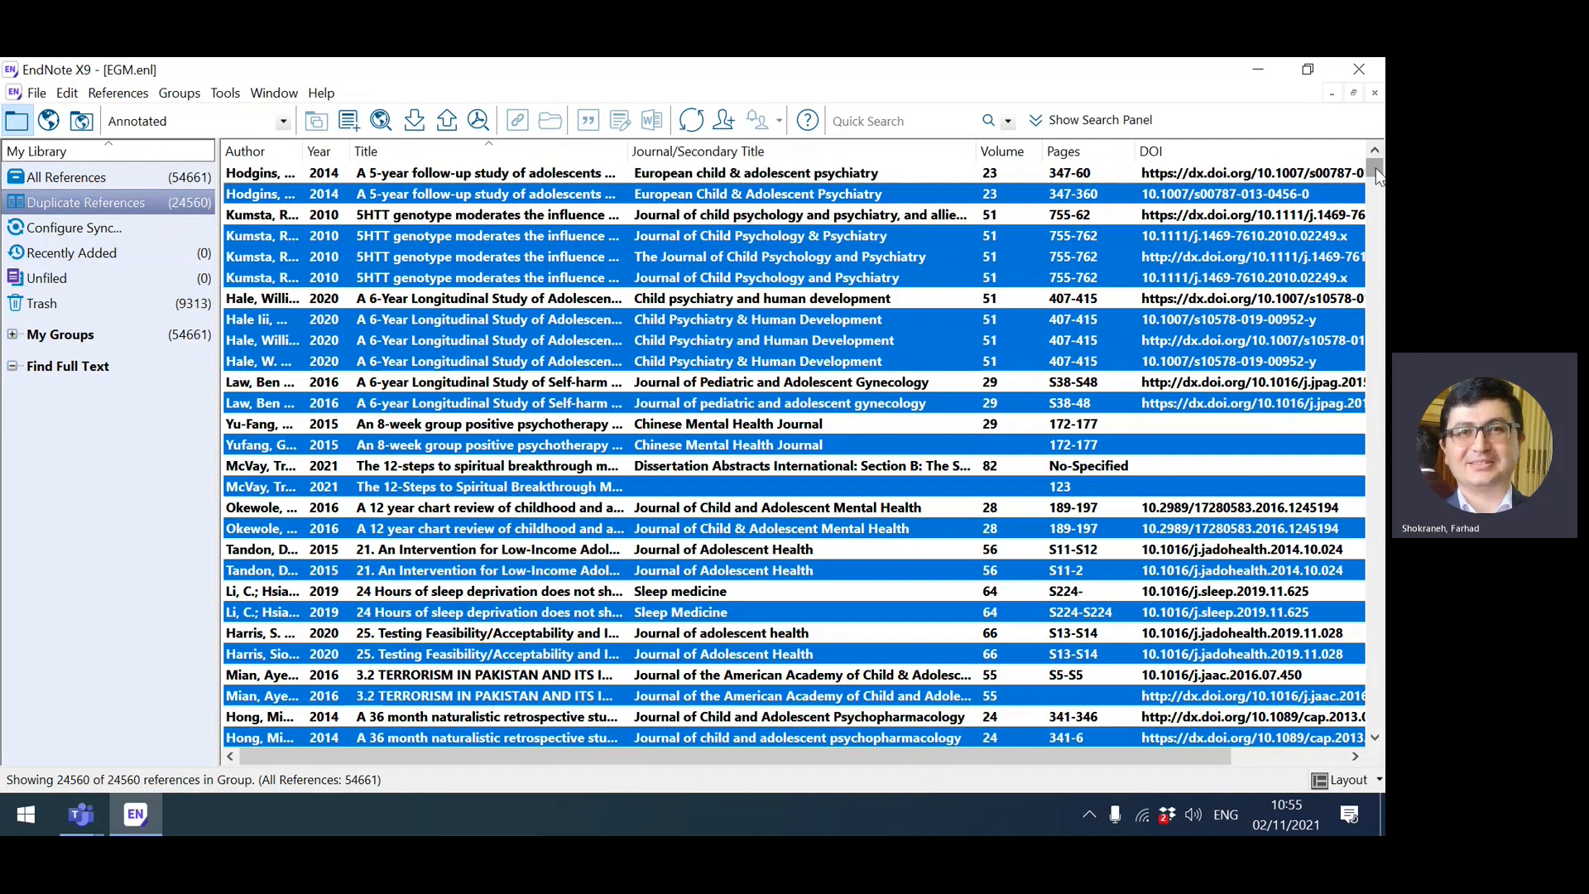
{"action": "scroll", "scroll_direction": "down", "scroll_amount": 3}
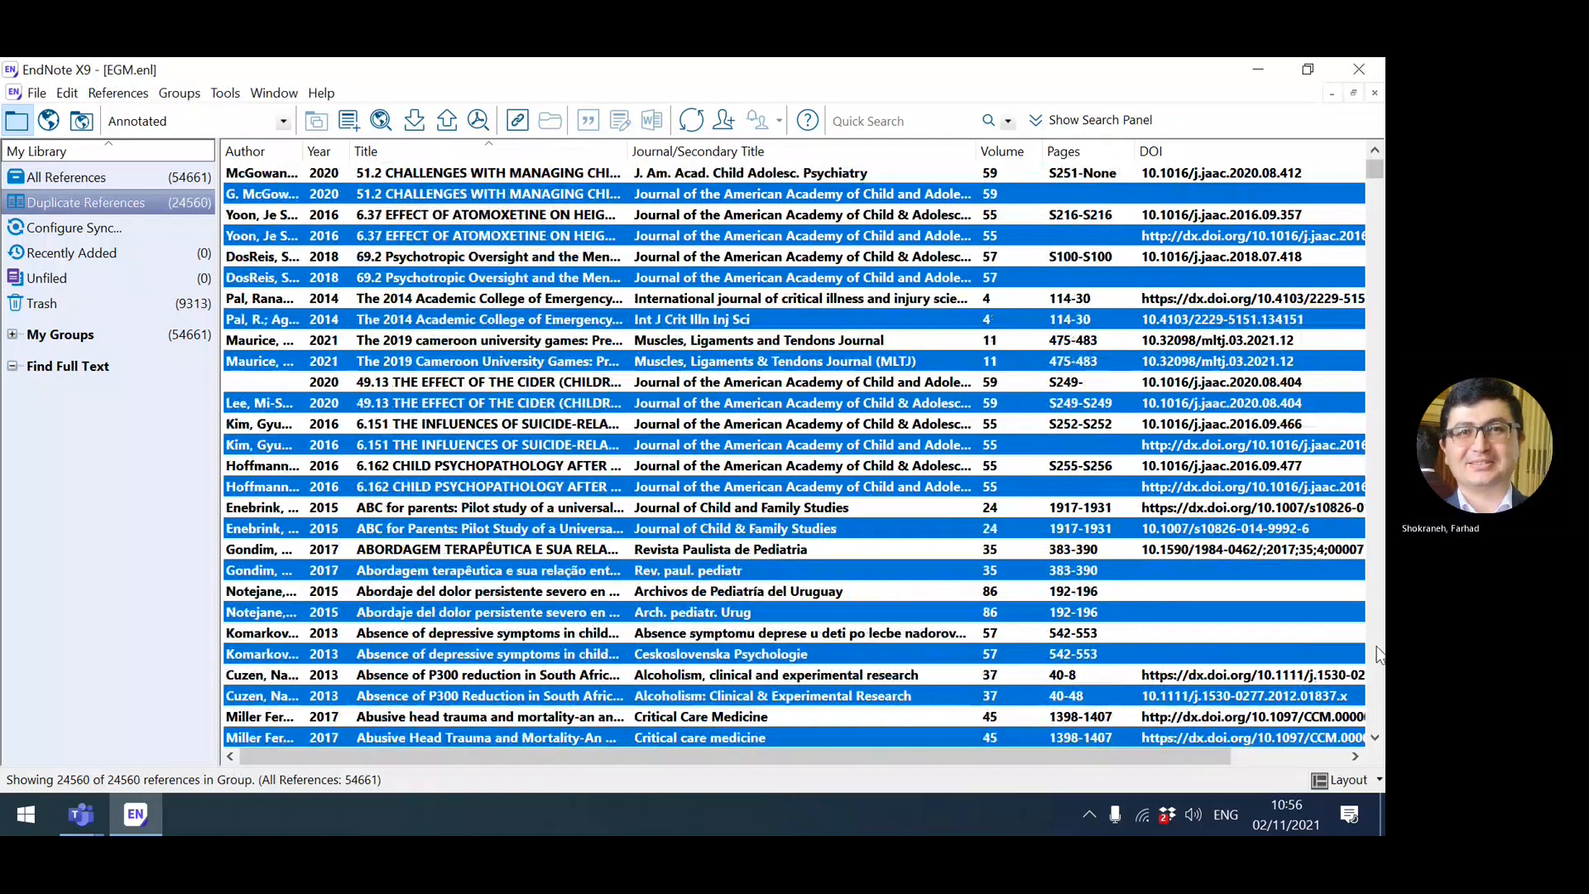
Switch to Firefox and go to the Systematic Review Consultants site at systematicreview.info
{"action": "left_click", "coordinate": [189, 814]}
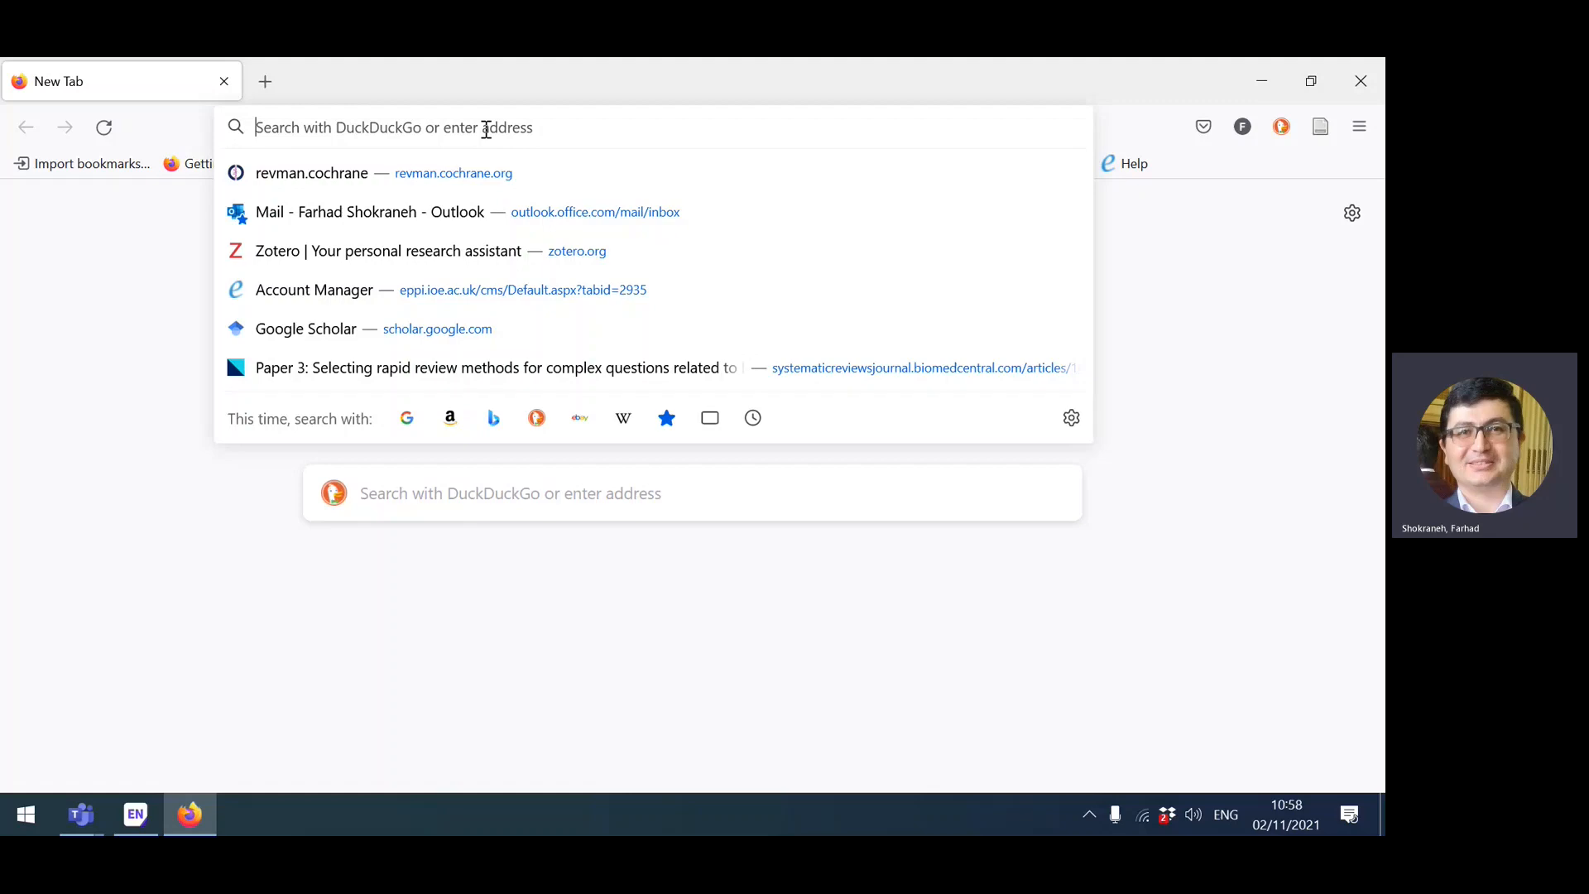
{"action": "type", "text": "systematicr"}
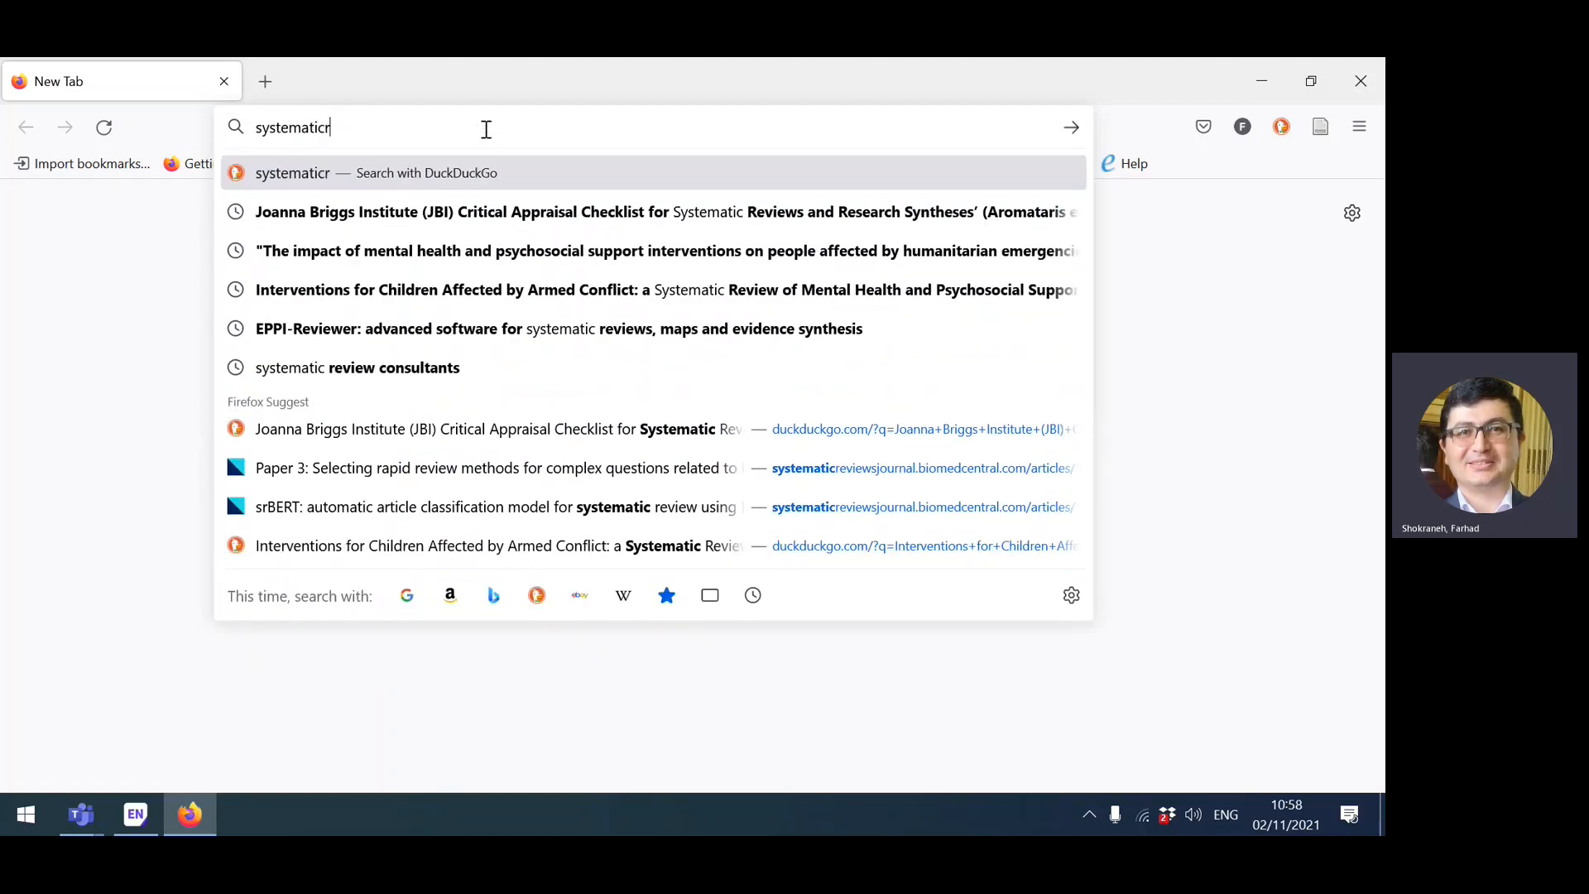
{"action": "key", "text": "Return"}
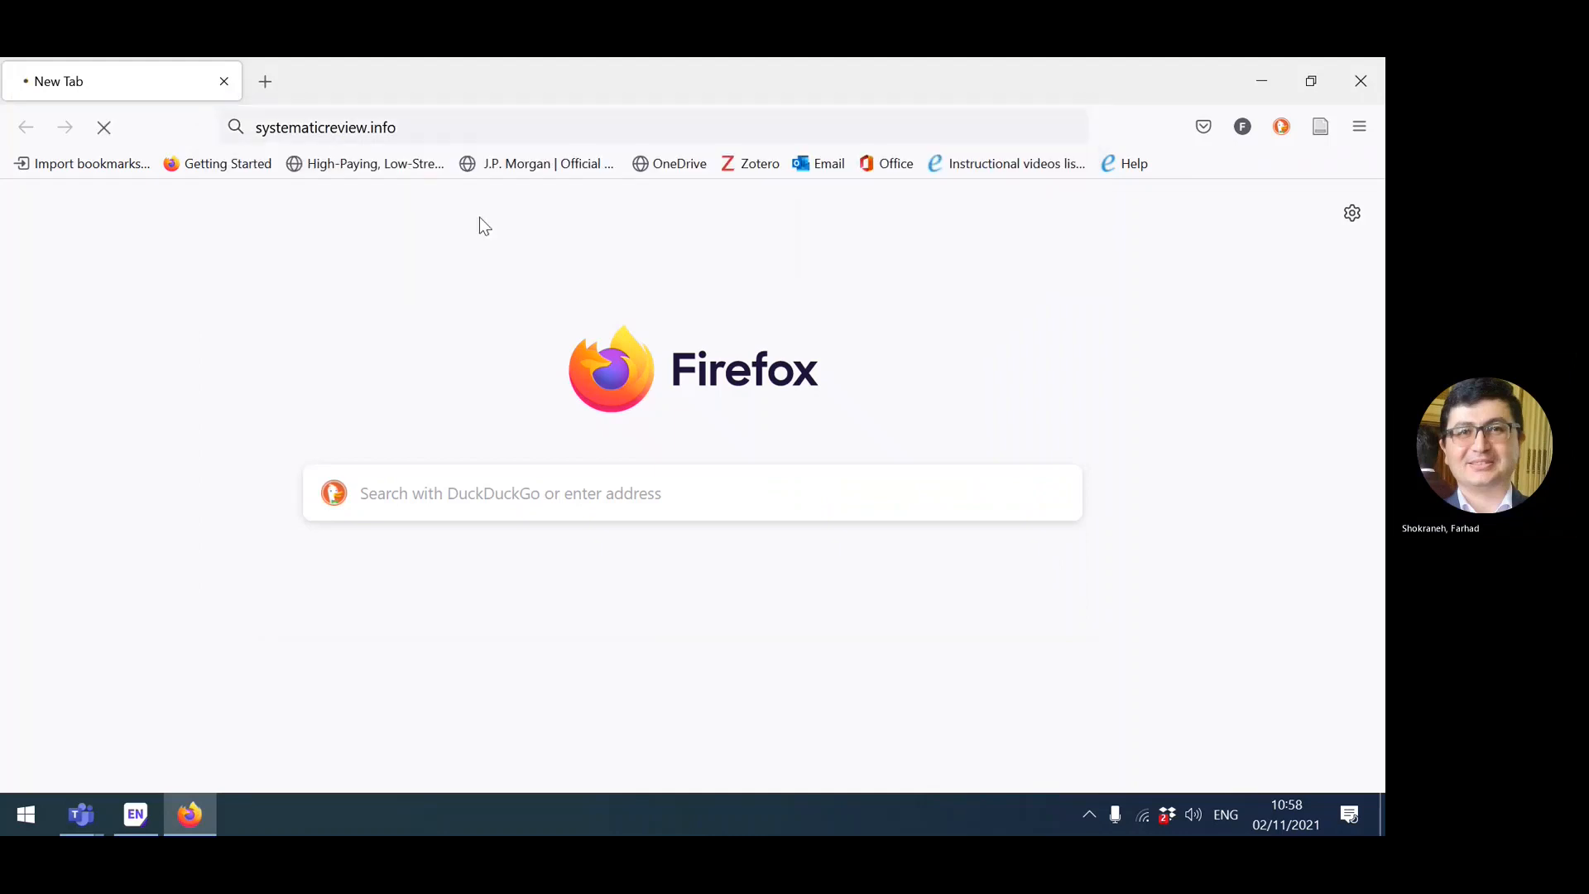
{"action": "key", "text": "Return"}
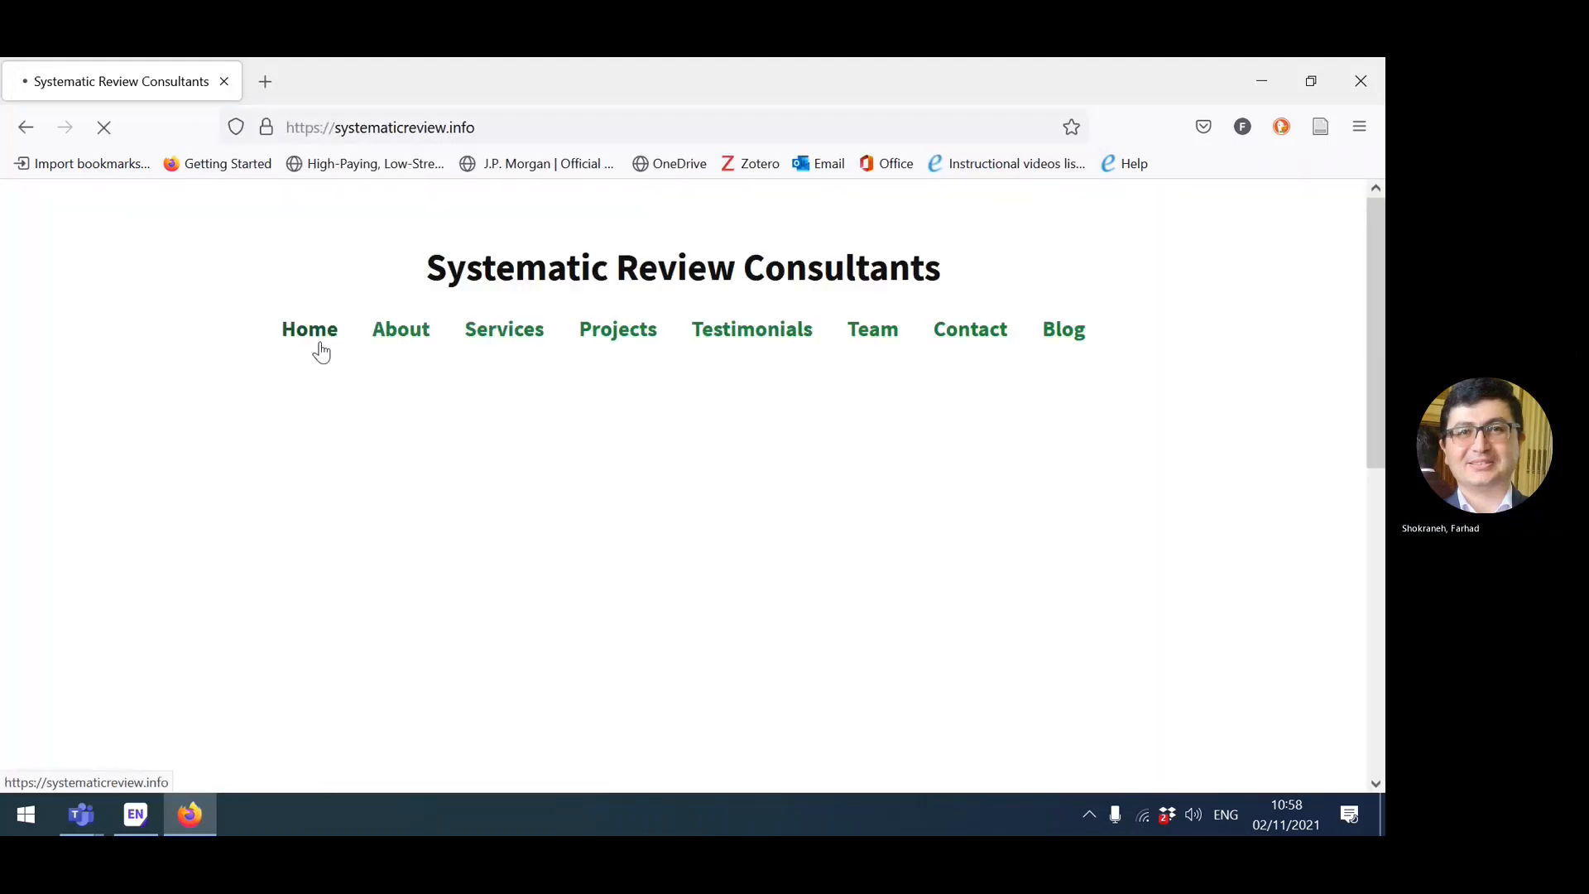
Open the Typology of Duplicate Records blog post and read down to the Intra-Search Duplicate Records section
{"action": "left_click", "coordinate": [1063, 328]}
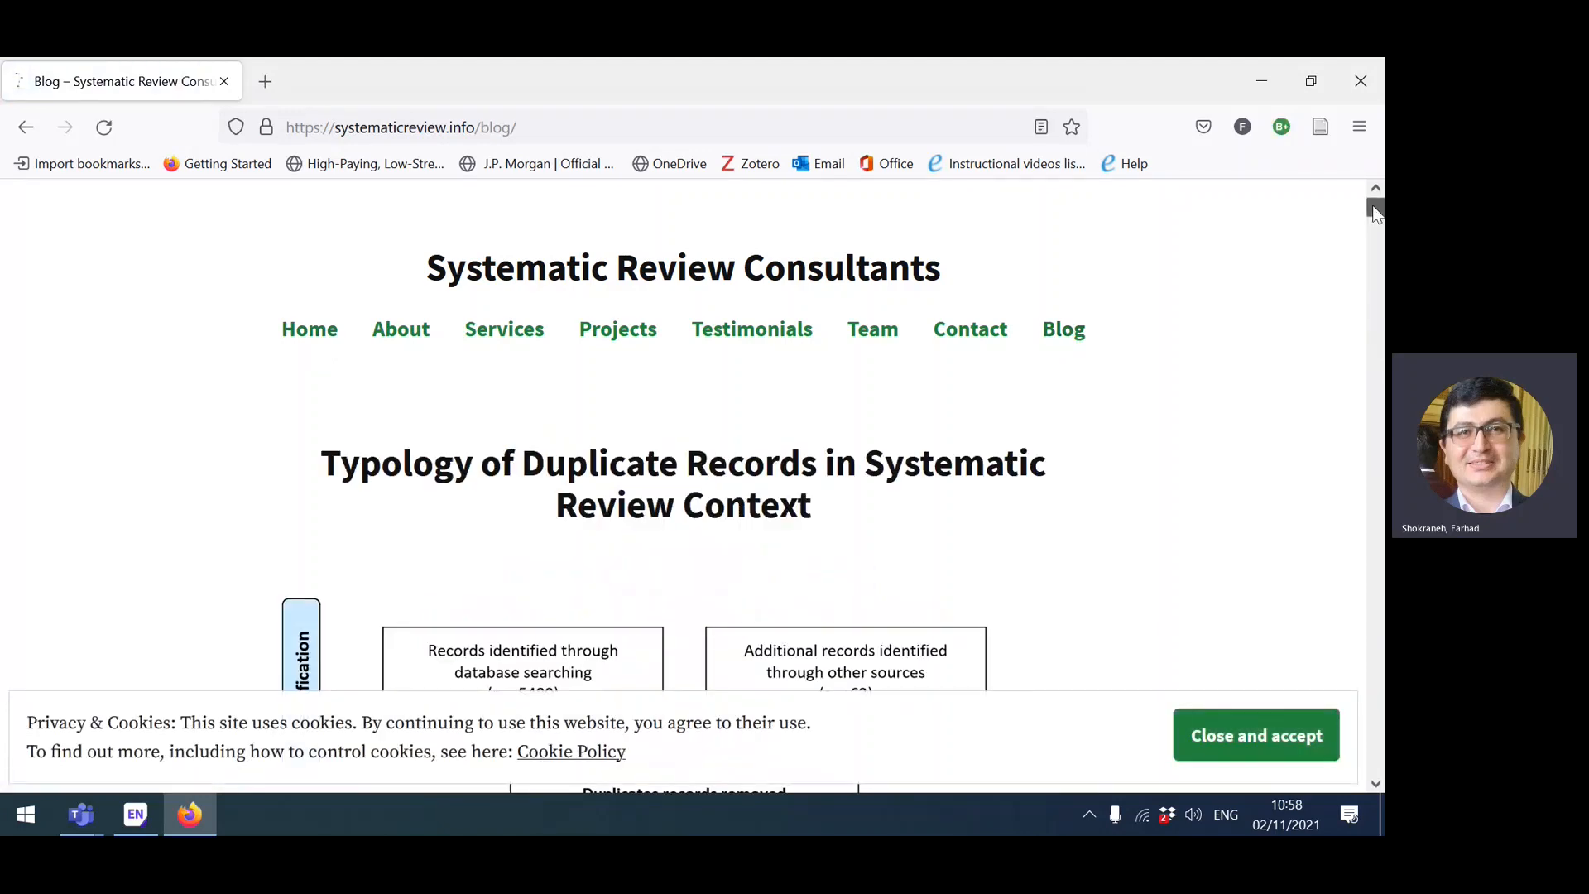
{"action": "scroll", "scroll_direction": "down", "scroll_amount": 3}
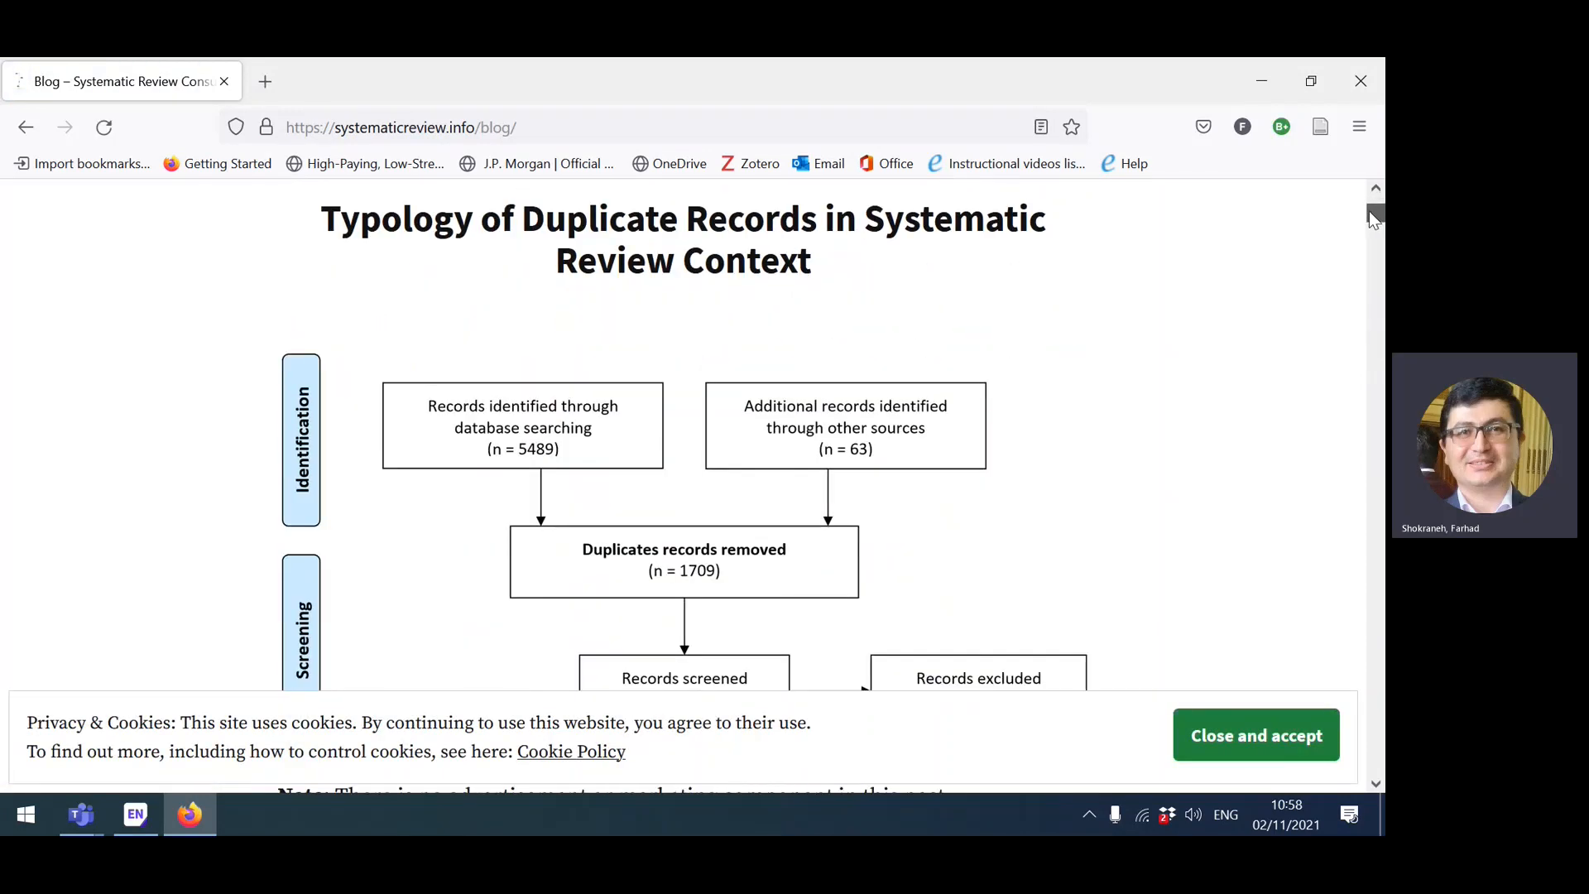
{"action": "scroll", "scroll_direction": "down", "scroll_amount": 3}
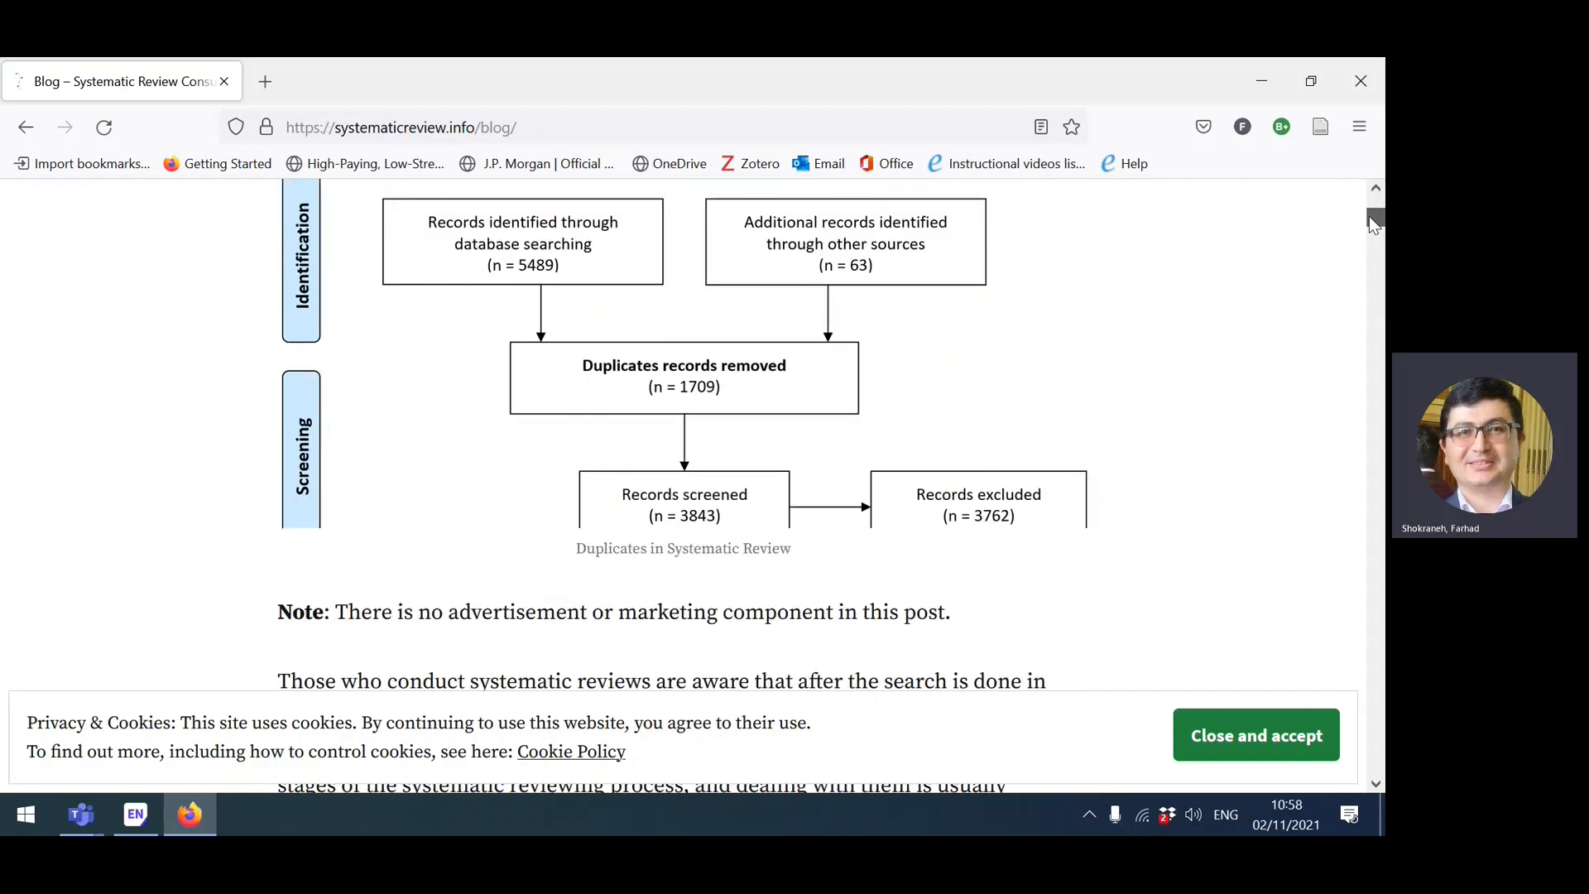
{"action": "scroll", "scroll_direction": "down", "scroll_amount": 3}
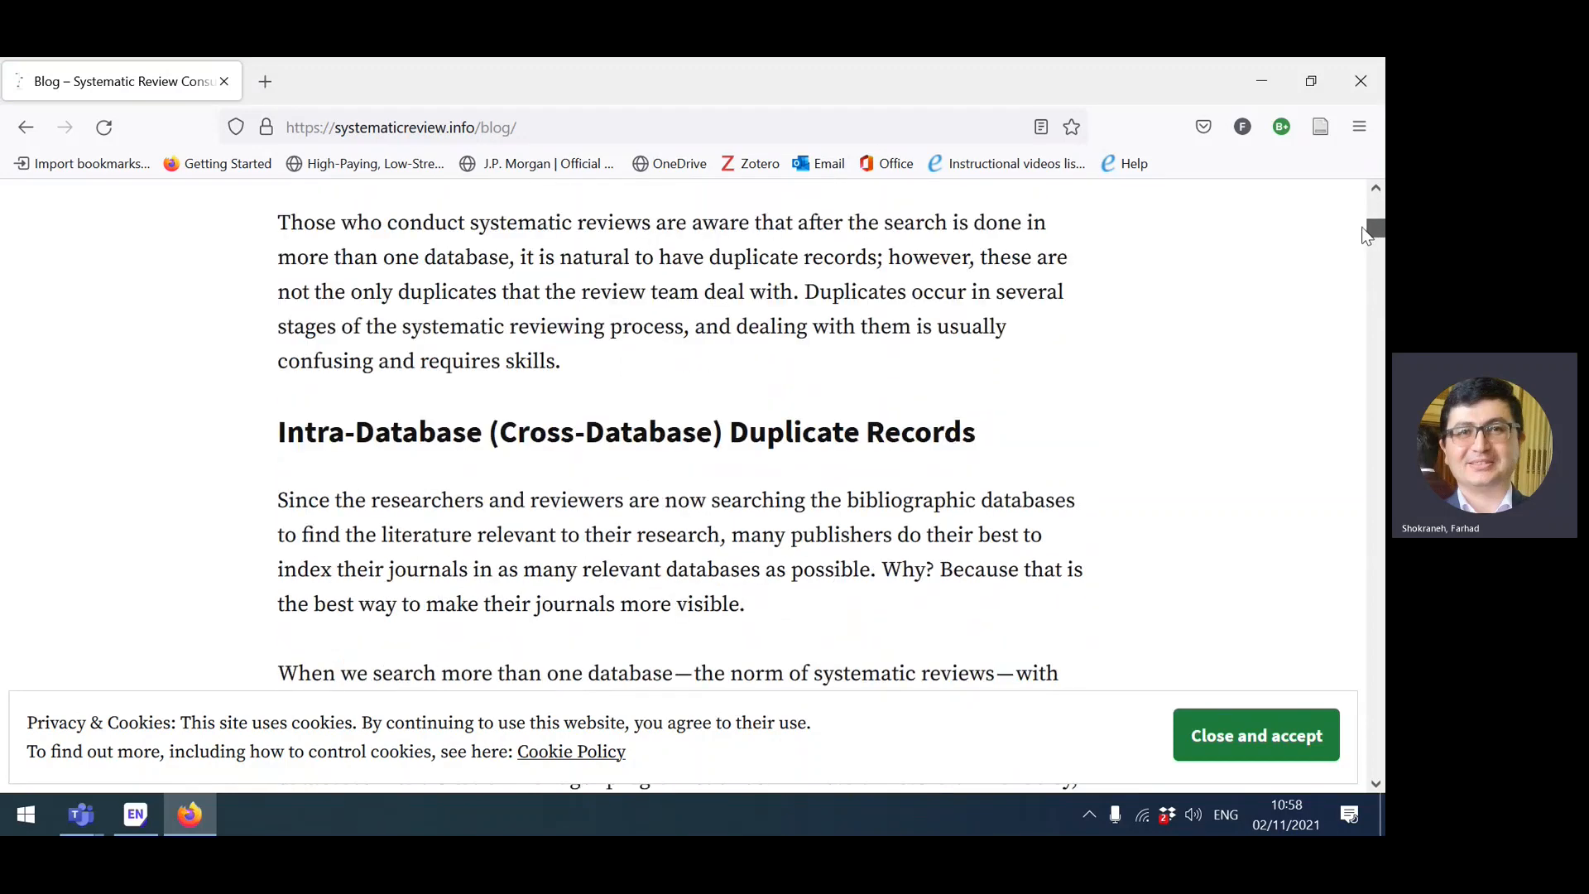
{"action": "scroll", "scroll_direction": "down", "scroll_amount": 3}
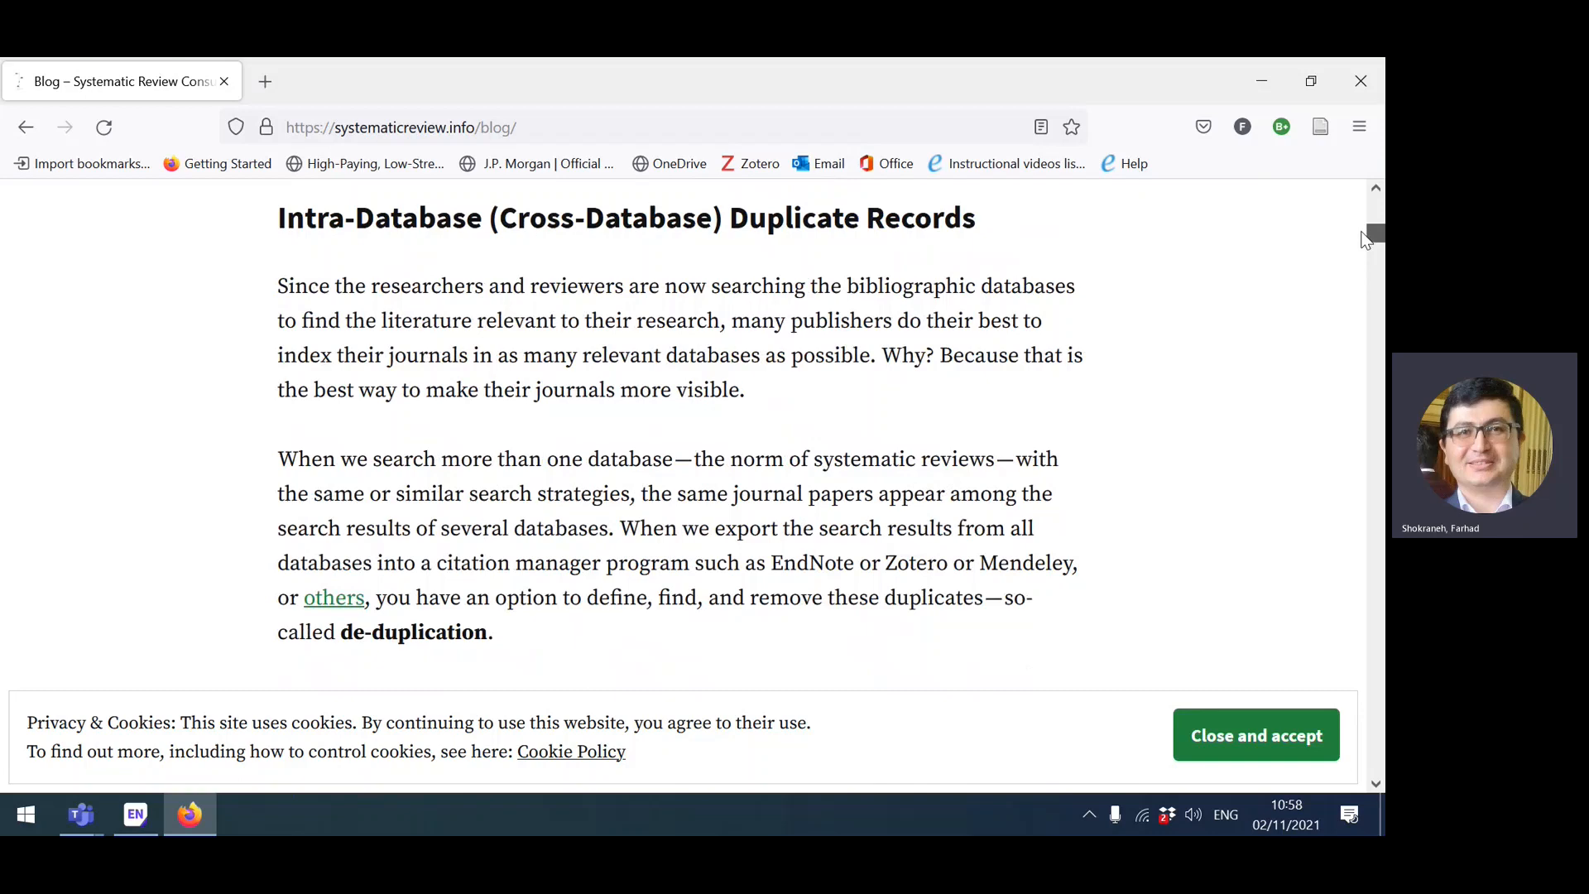
{"action": "scroll", "scroll_direction": "down", "scroll_amount": 3}
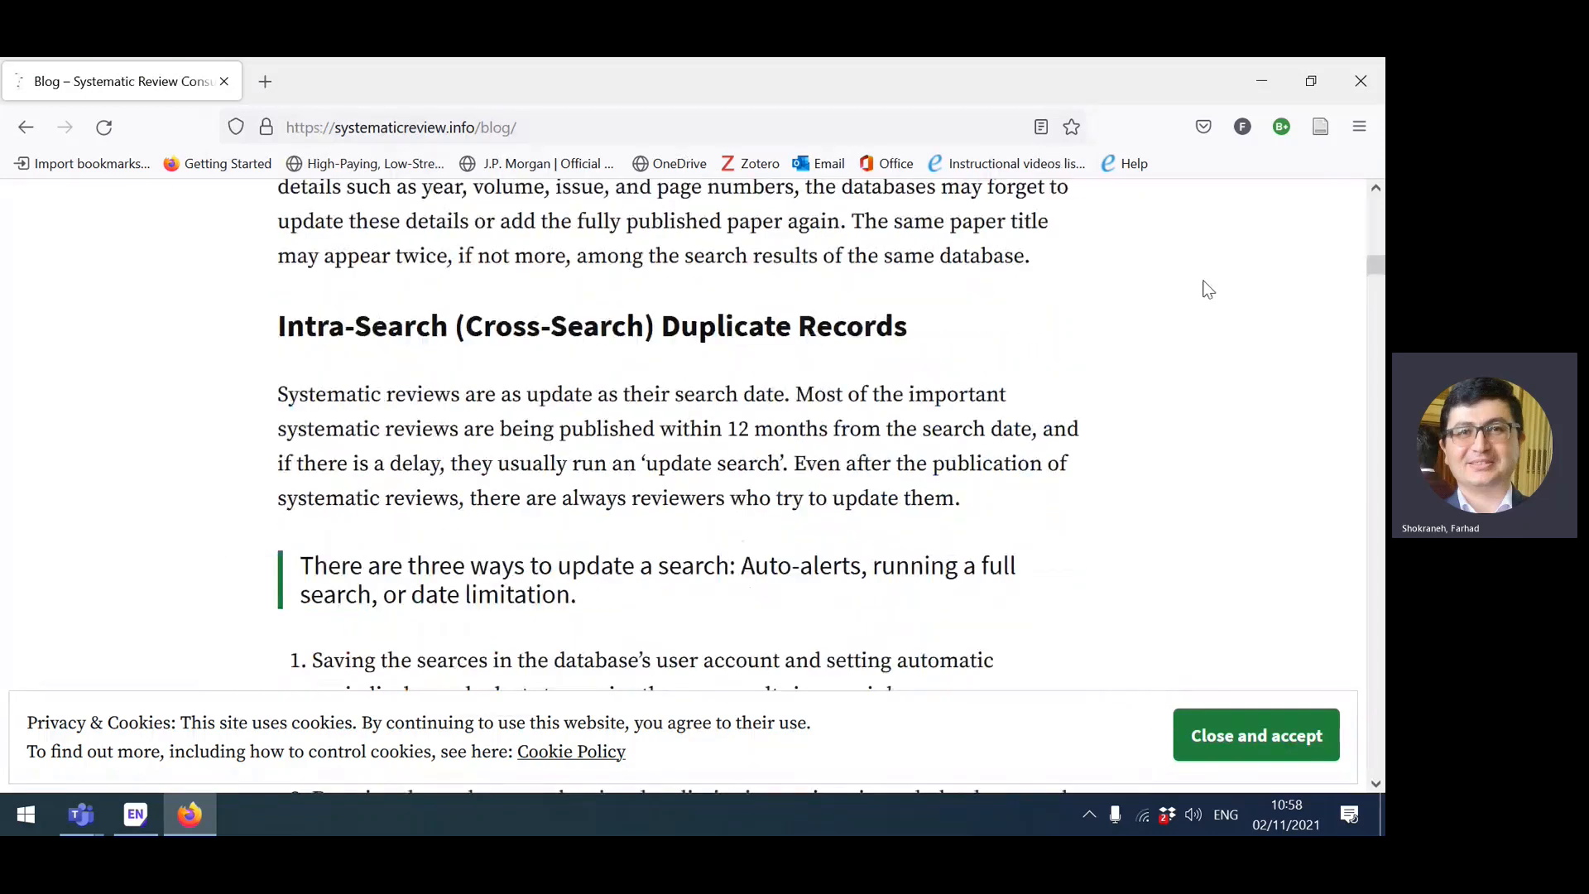